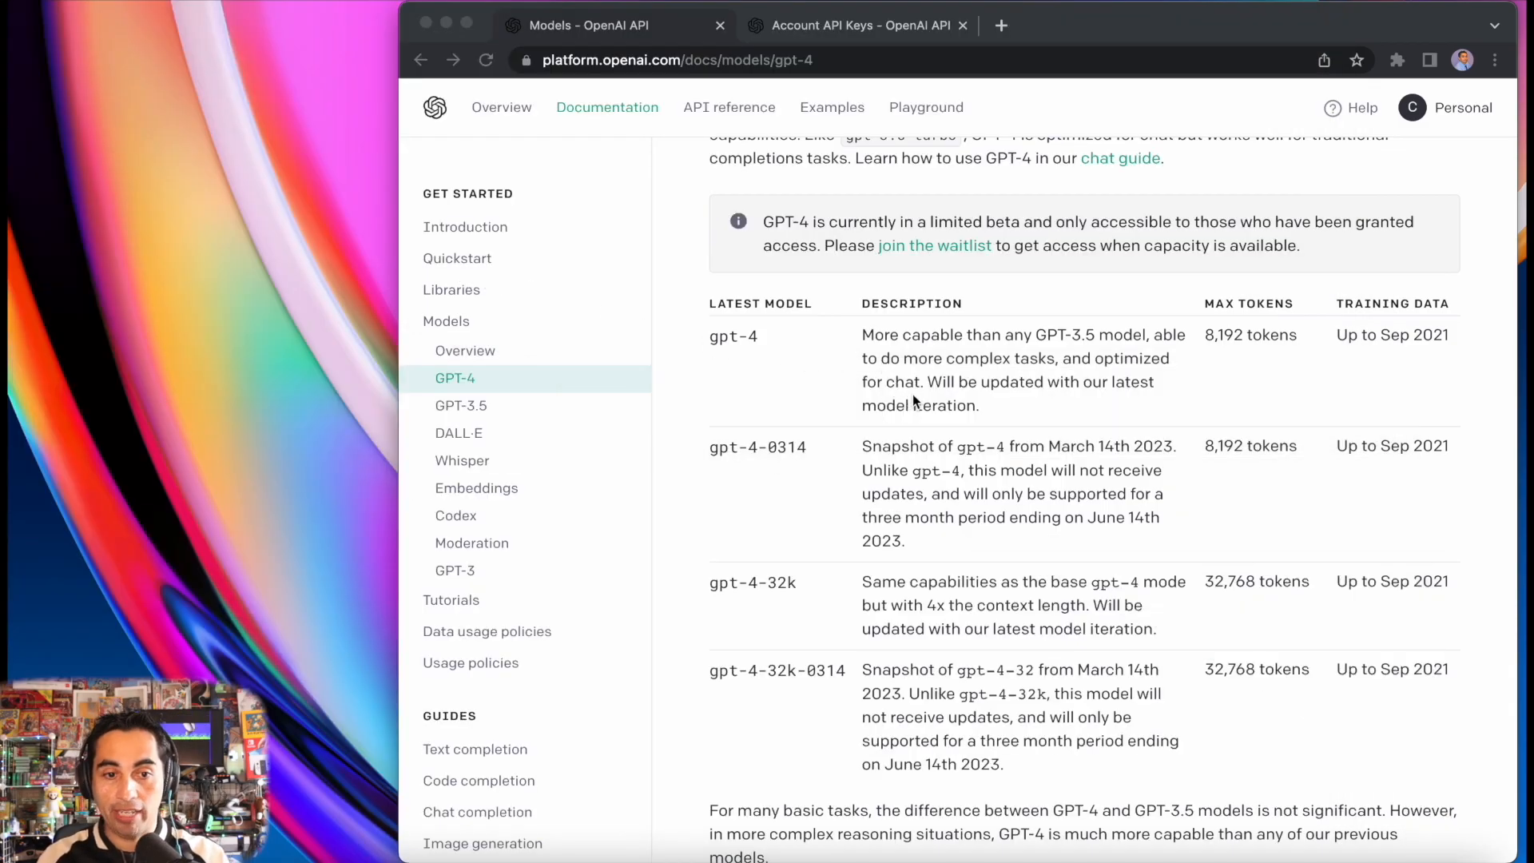
mouse_move(743, 390)
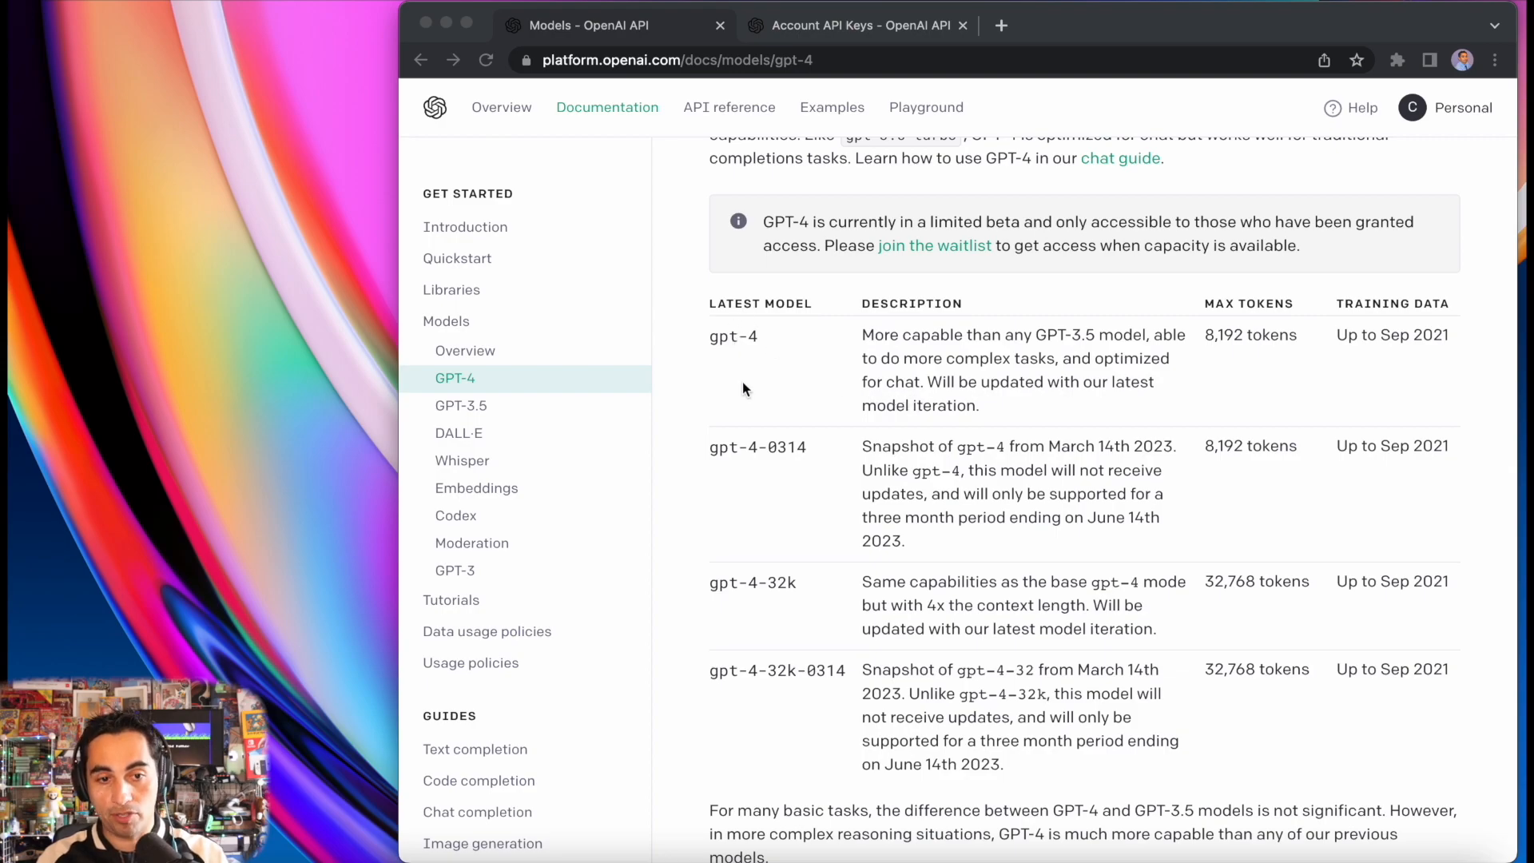
mouse_move(722, 352)
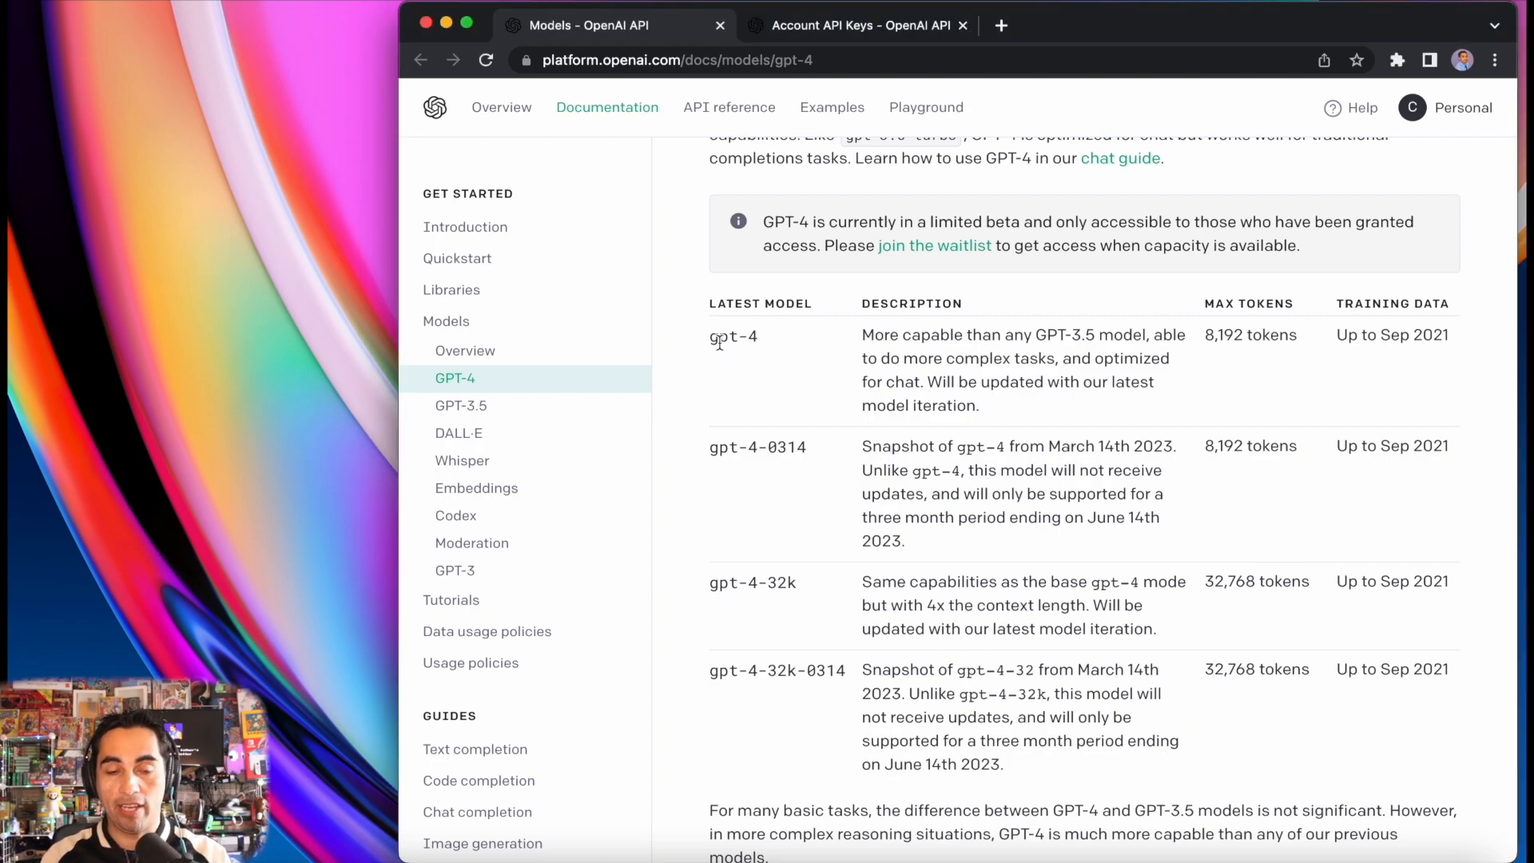
Step: Switch from the GPT-4 models documentation to the Account API Keys page
left_click(855, 26)
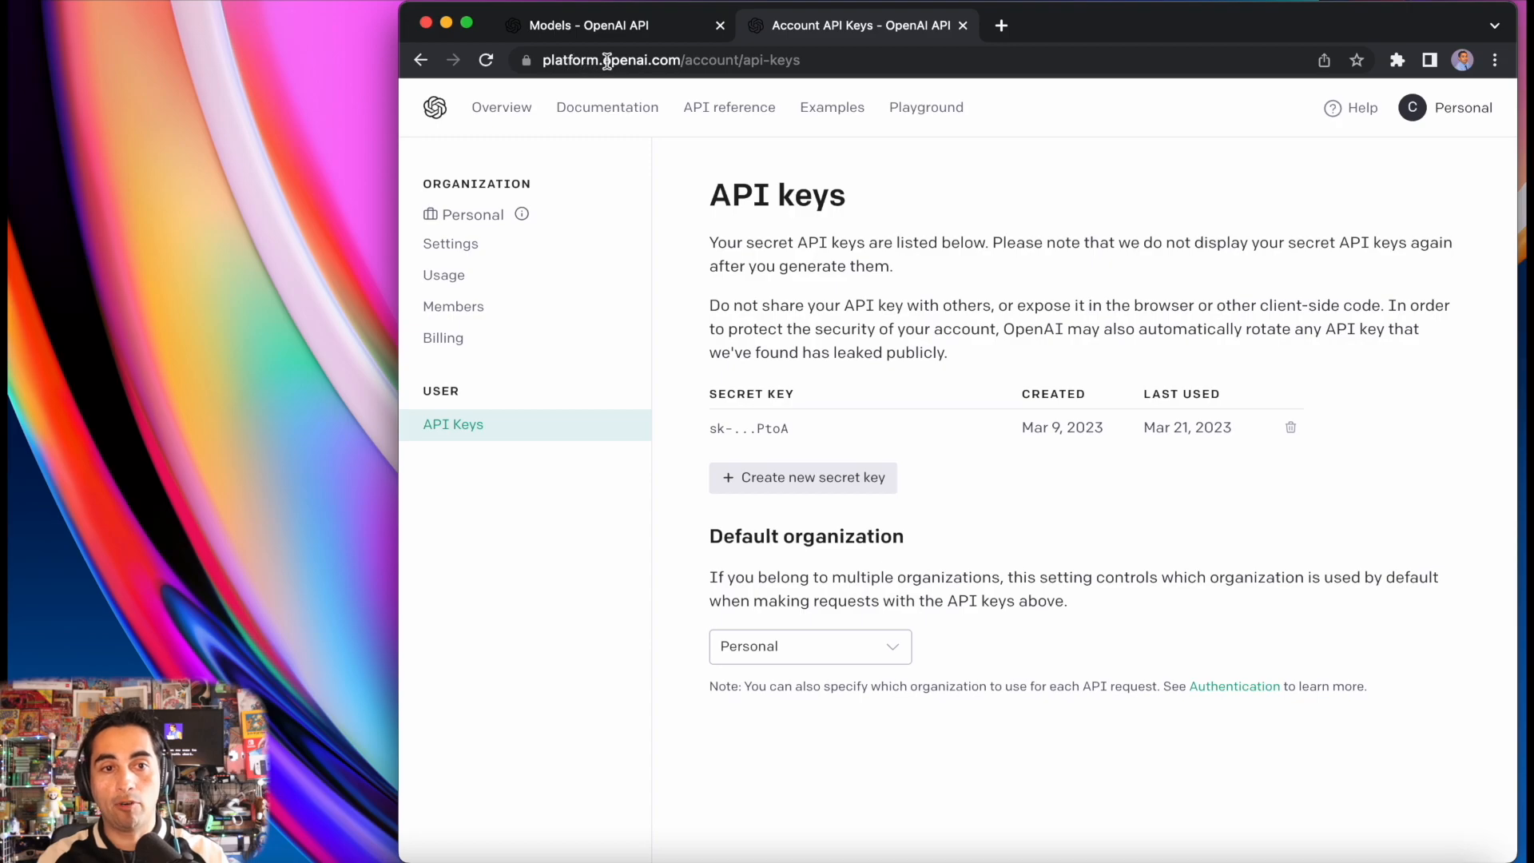
mouse_move(470, 264)
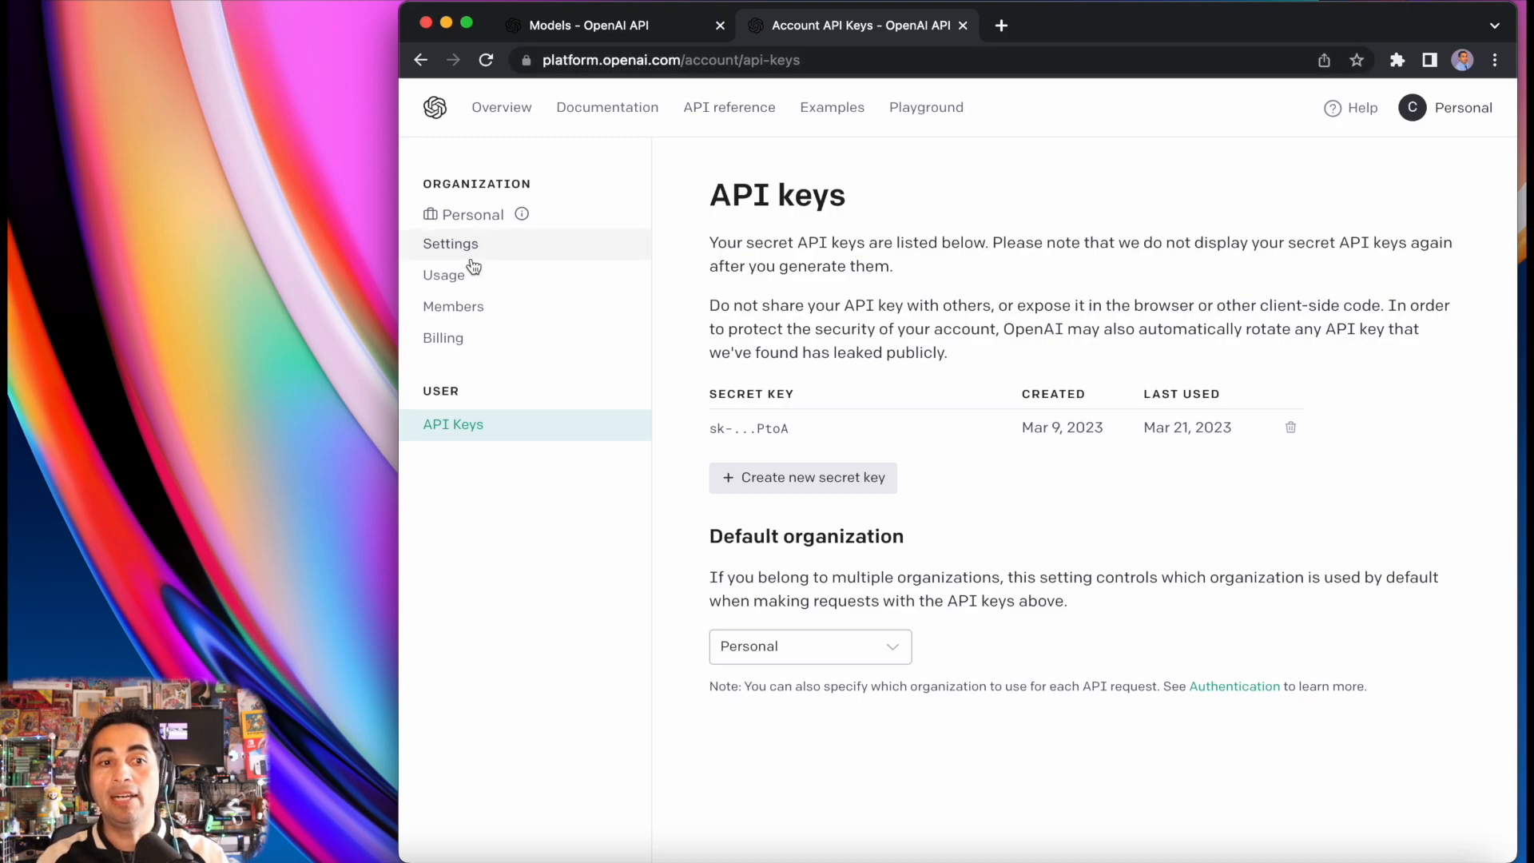
mouse_move(441, 337)
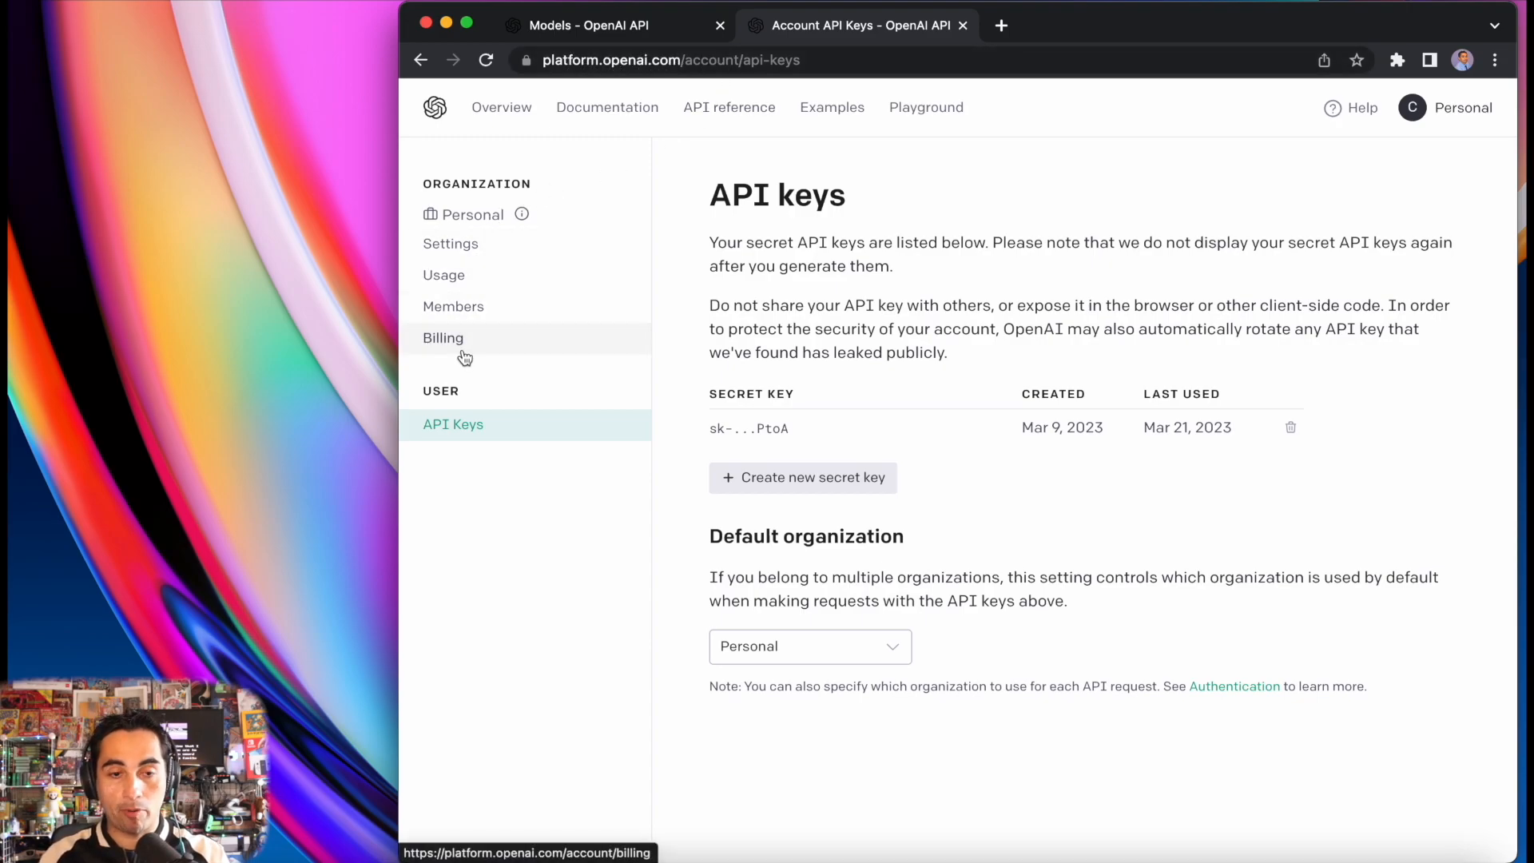
mouse_move(758, 430)
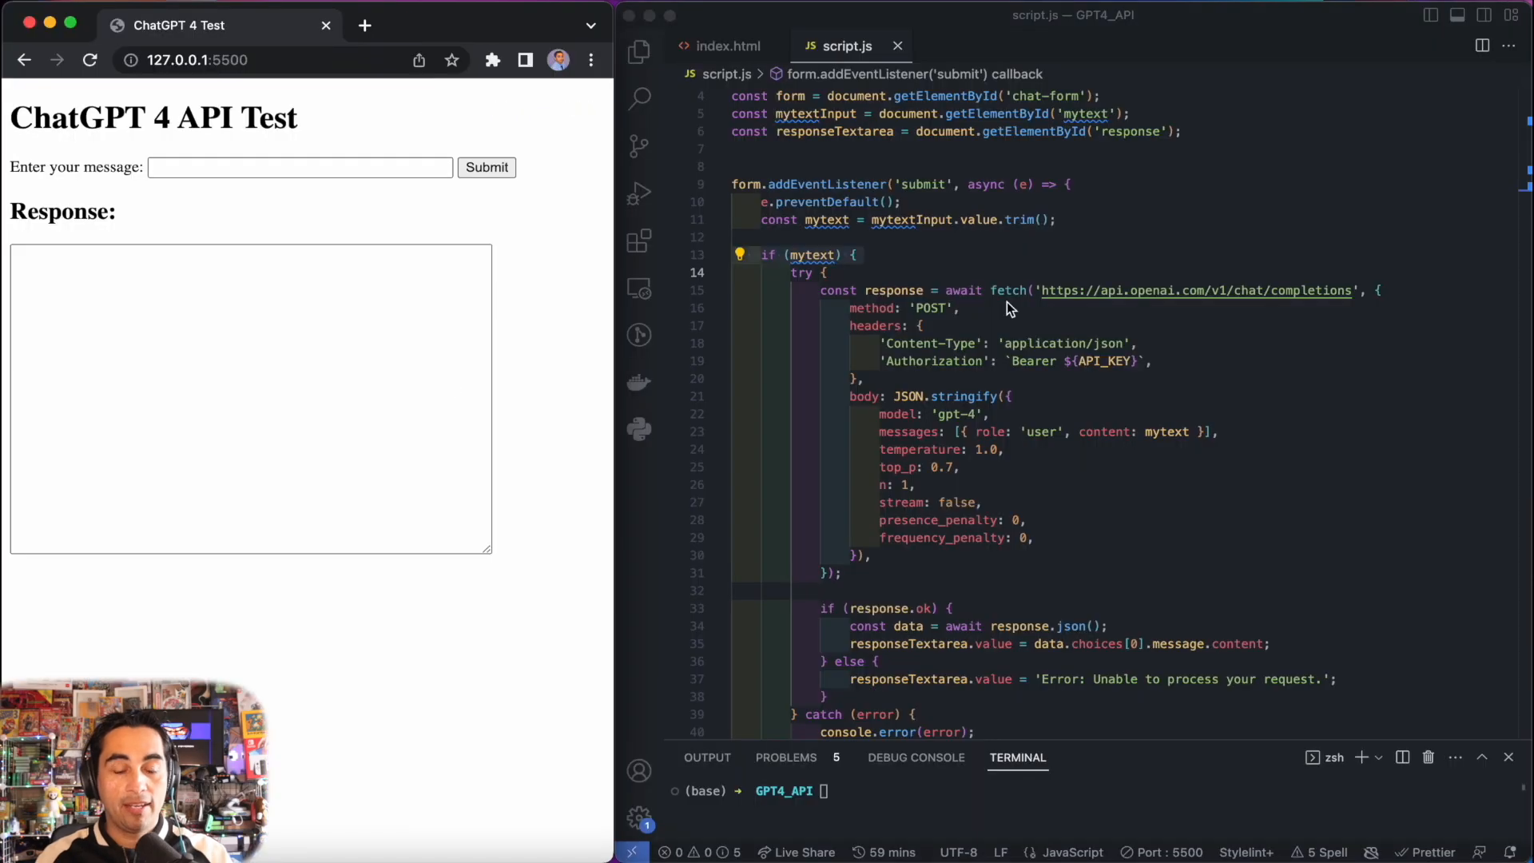
mouse_move(312, 223)
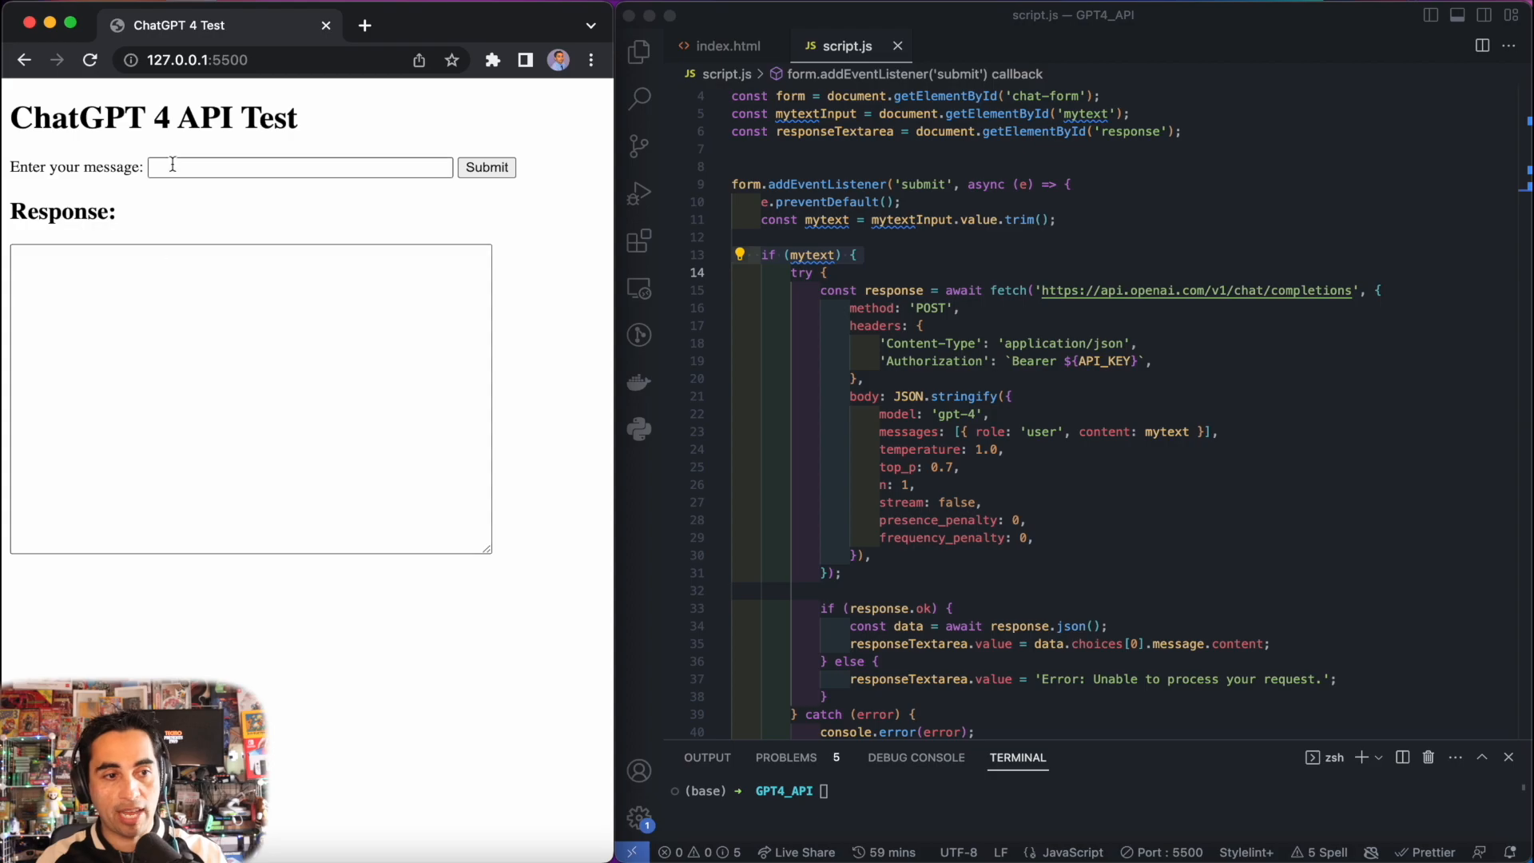
mouse_move(712, 200)
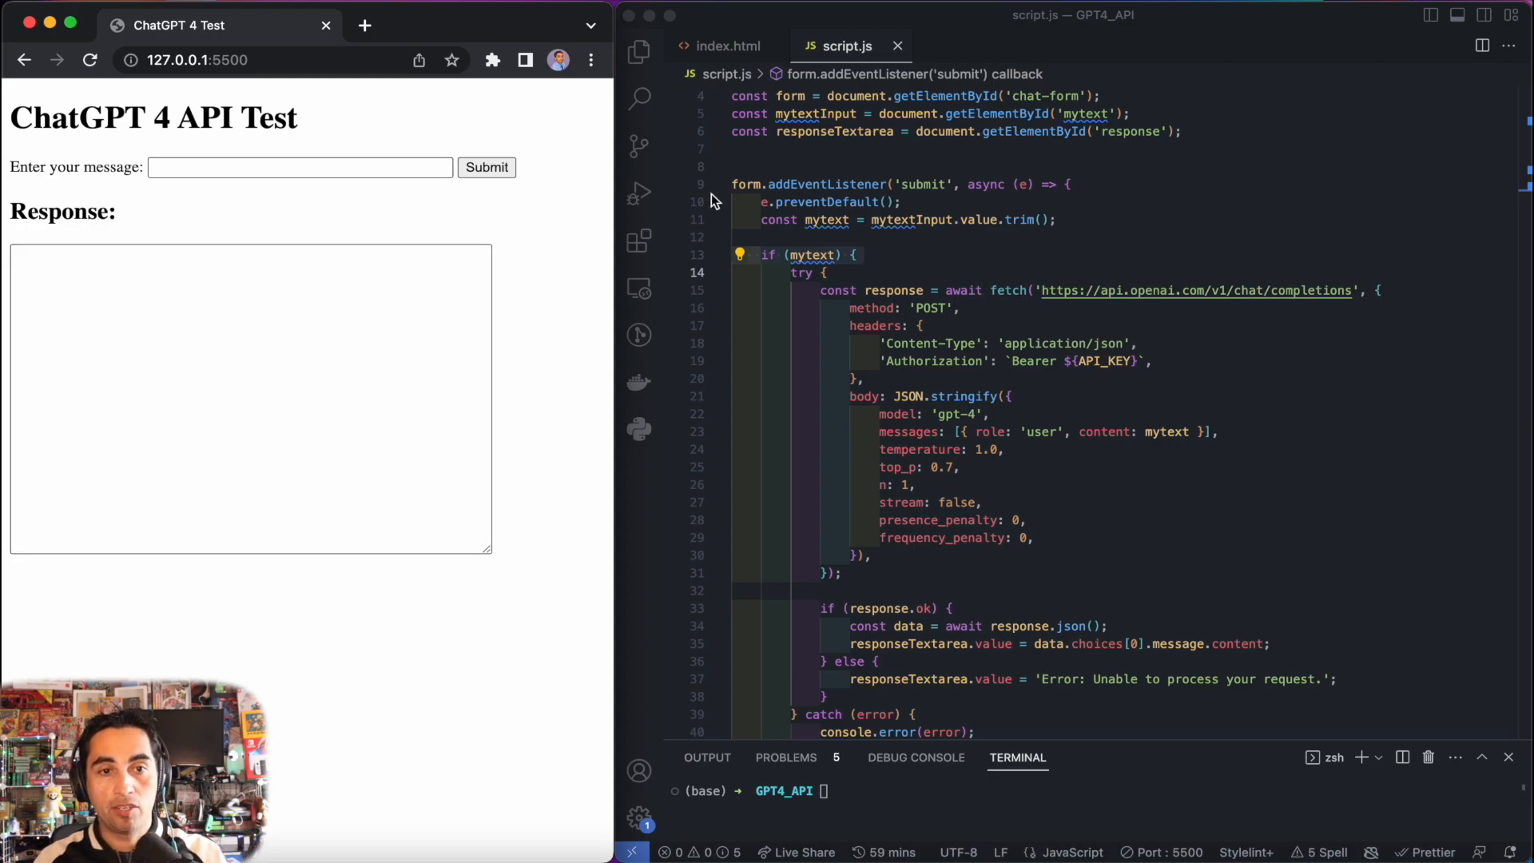
Step: Show the index.html markup with the message form and response area
left_click(728, 45)
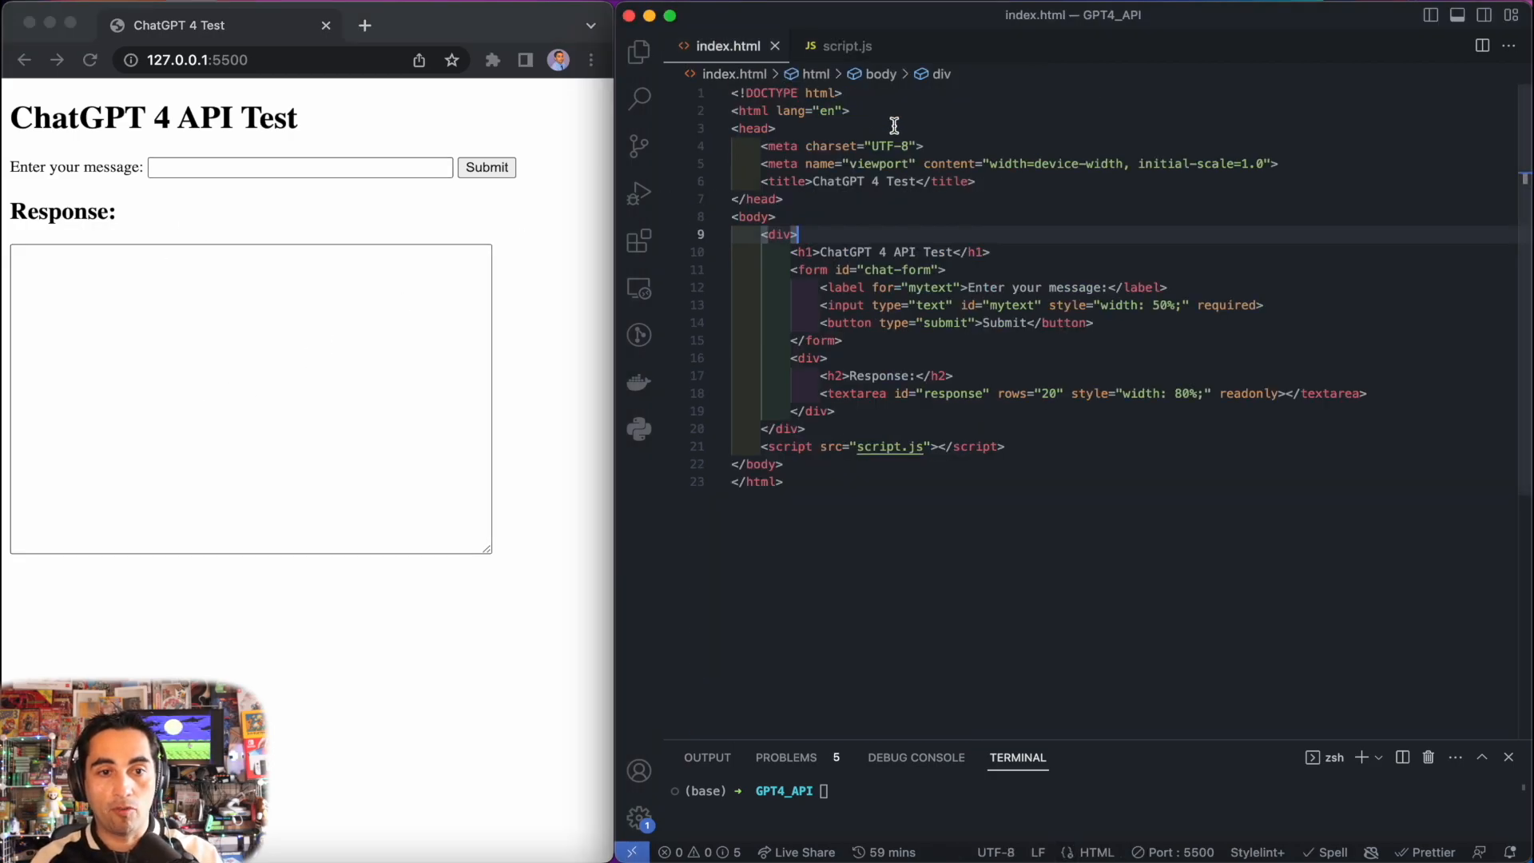
mouse_move(783, 184)
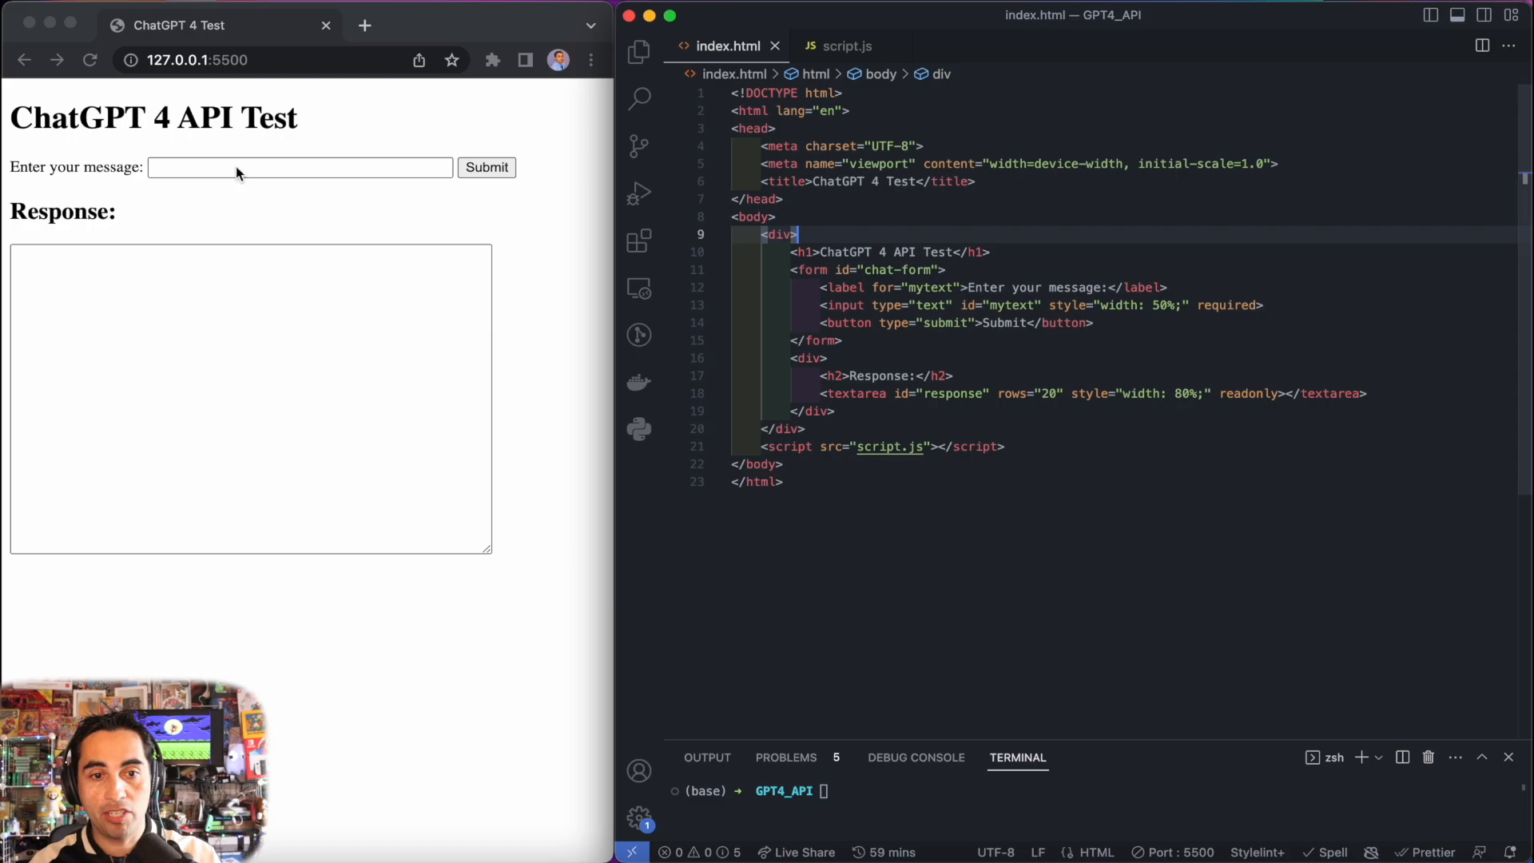
mouse_move(971, 319)
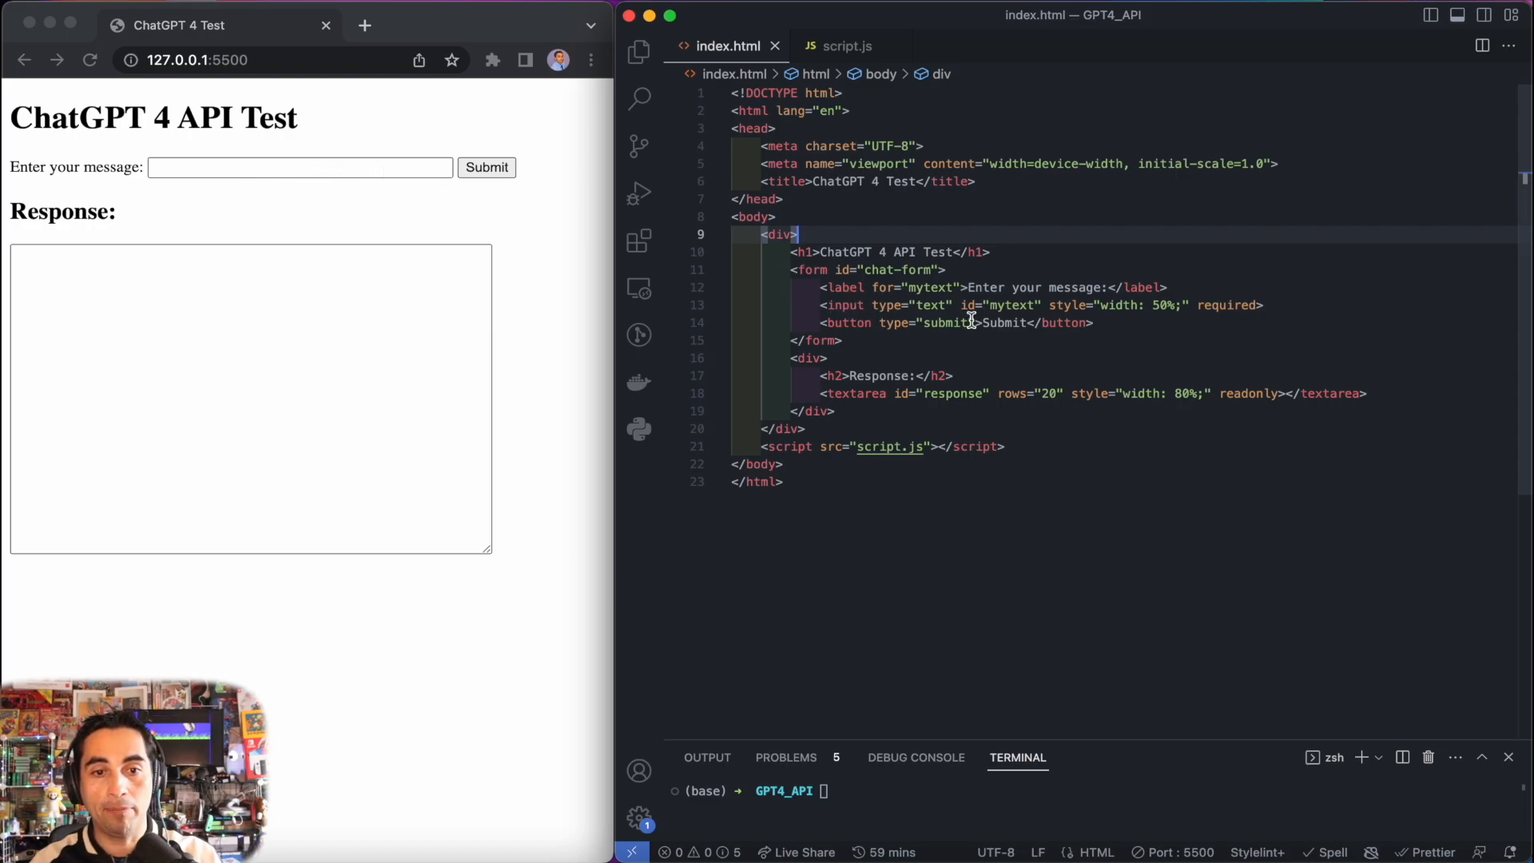
mouse_move(61, 223)
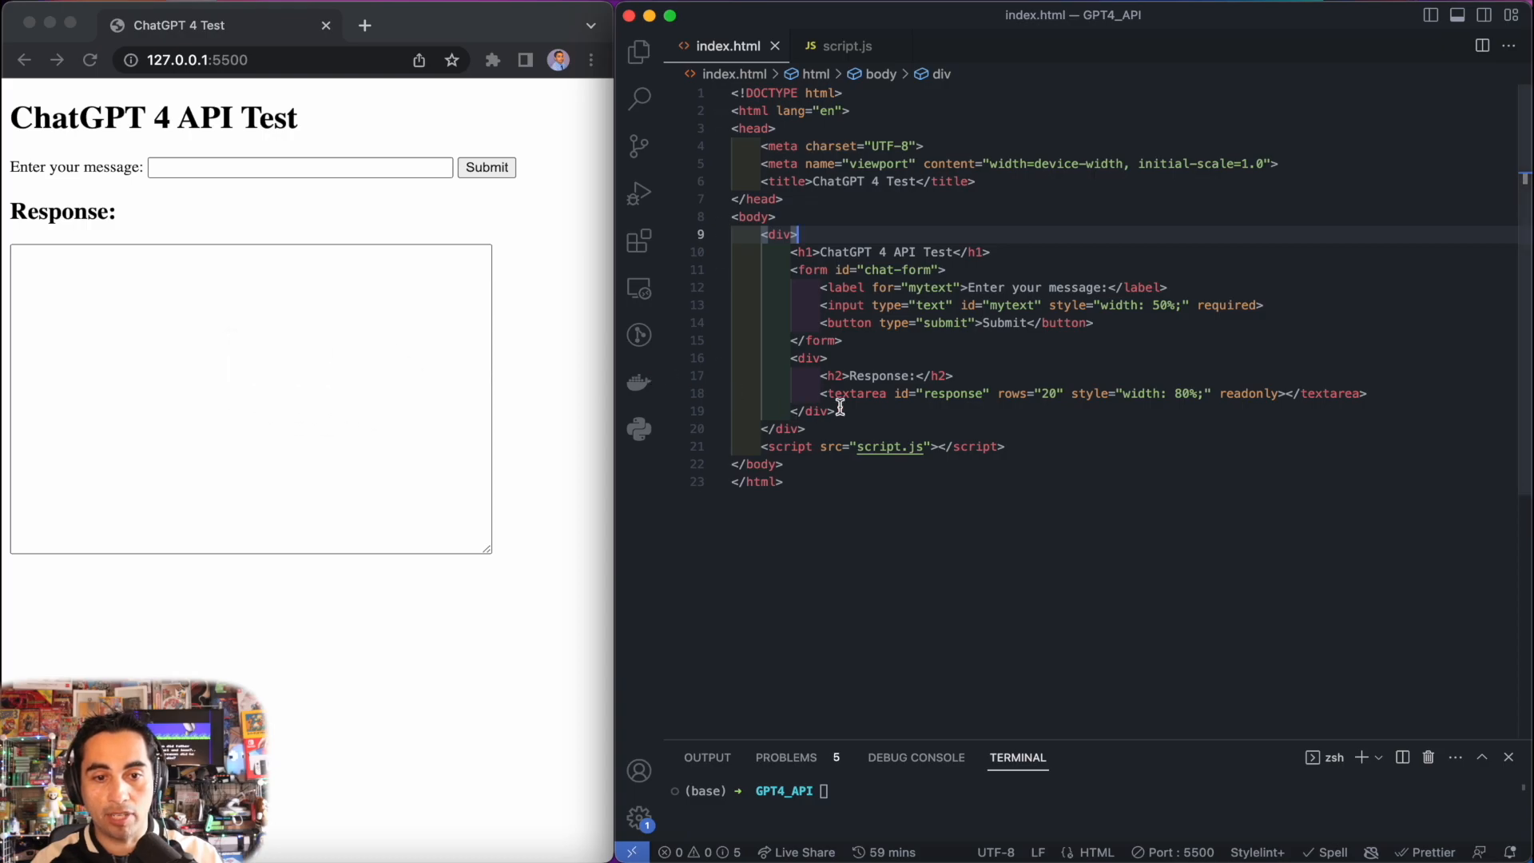
mouse_move(397, 548)
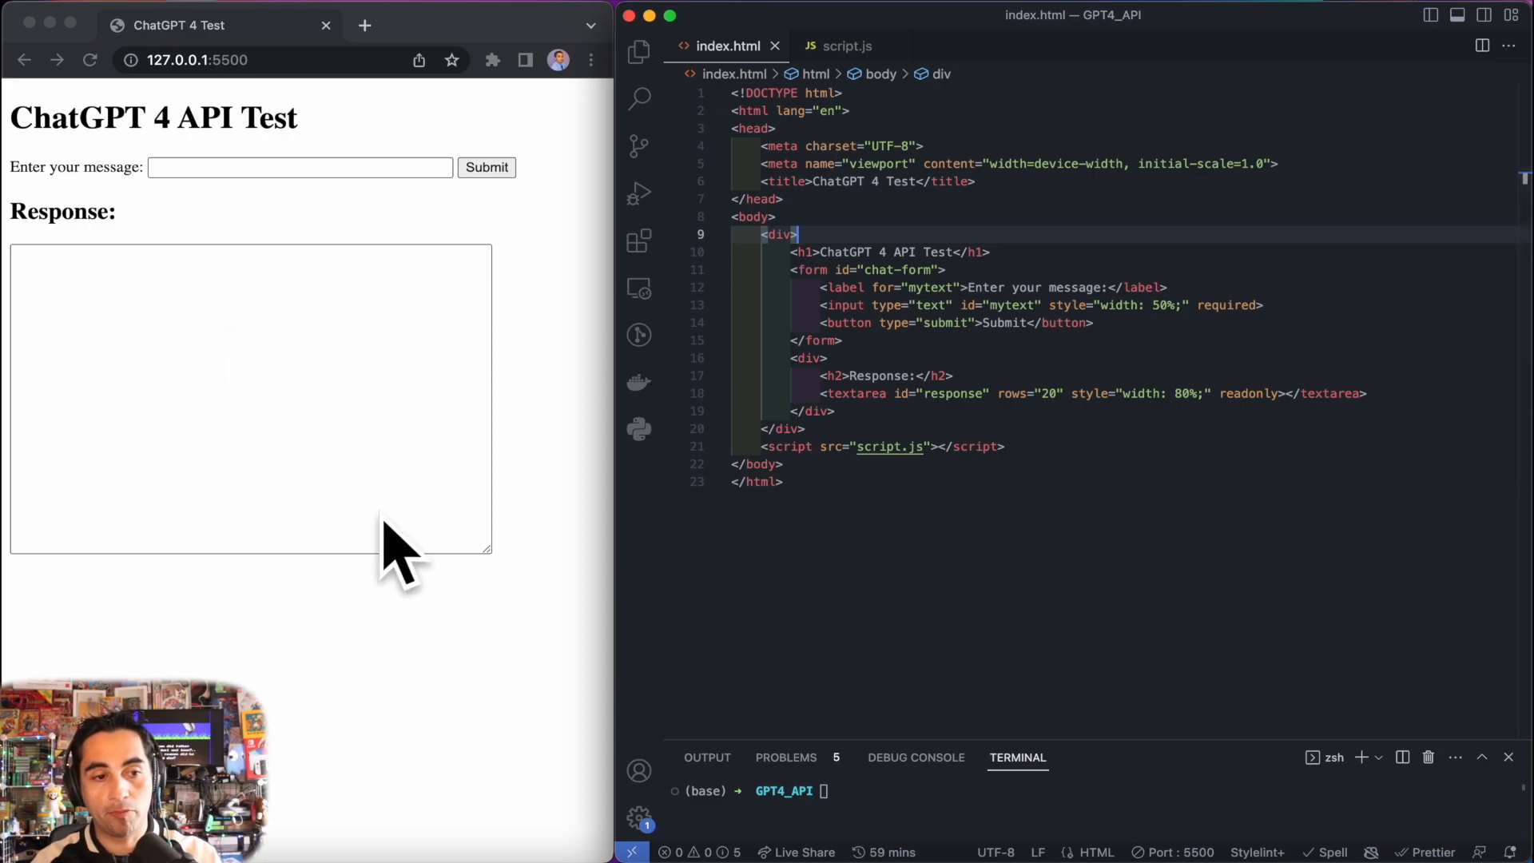
mouse_move(873, 447)
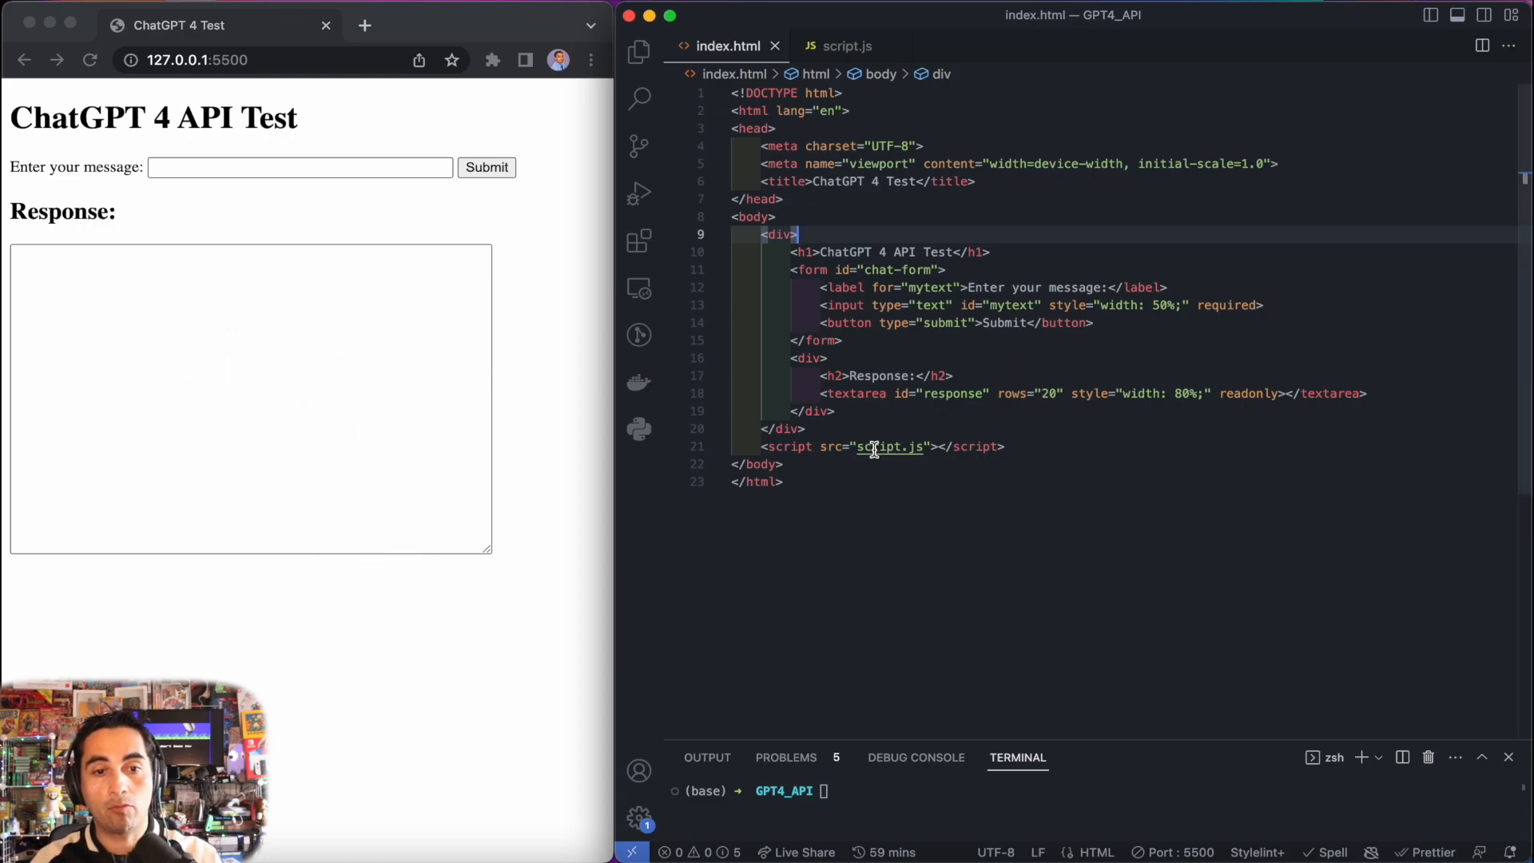
mouse_move(890, 446)
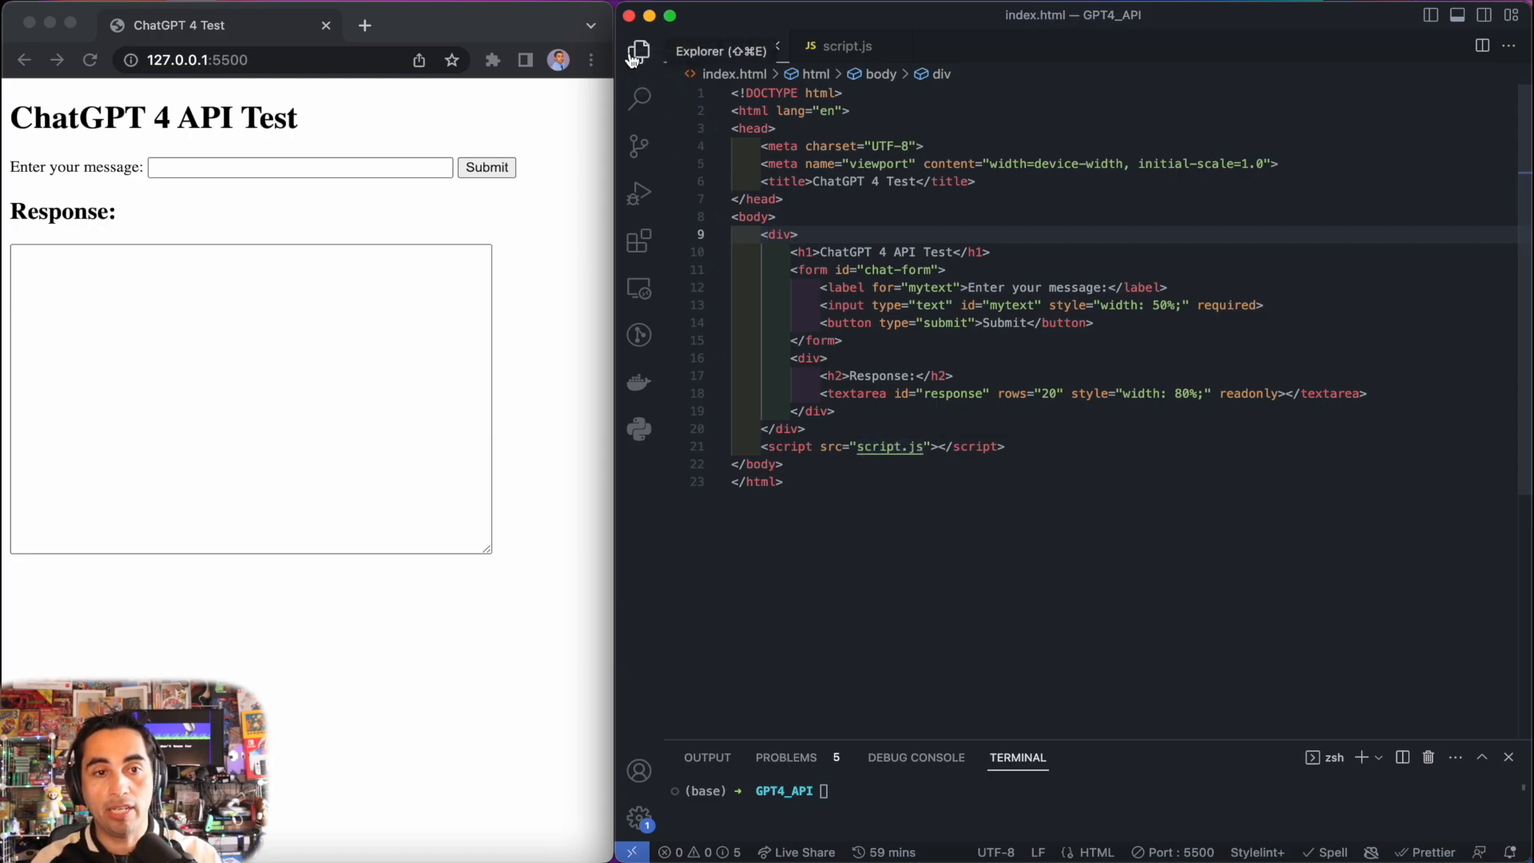
Step: Open script.js from the Explorer and show the API_KEY constant at the top
left_click(637, 51)
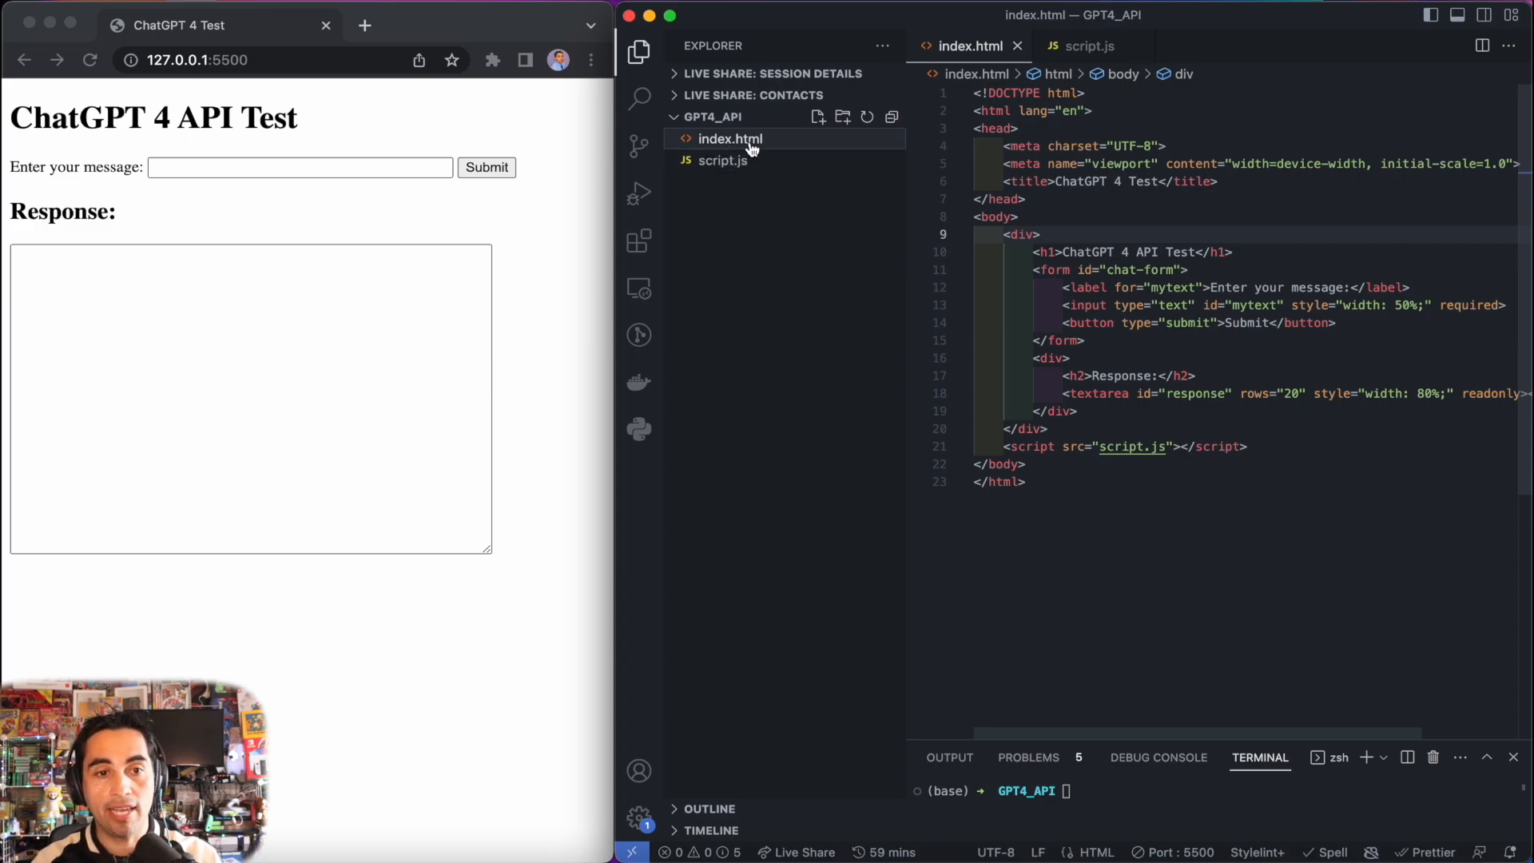
mouse_move(722, 160)
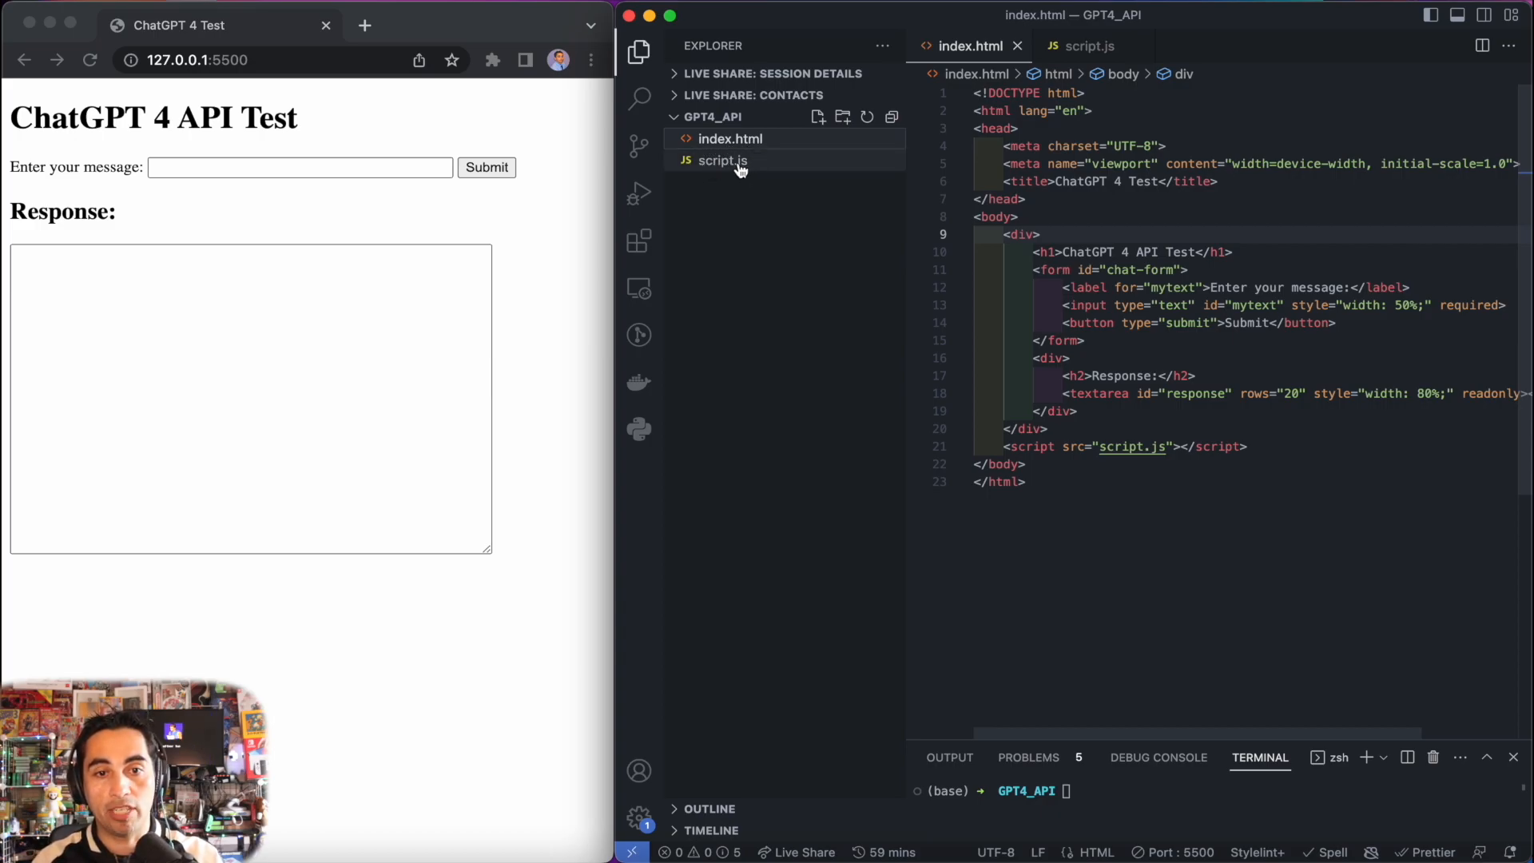
left_click(723, 160)
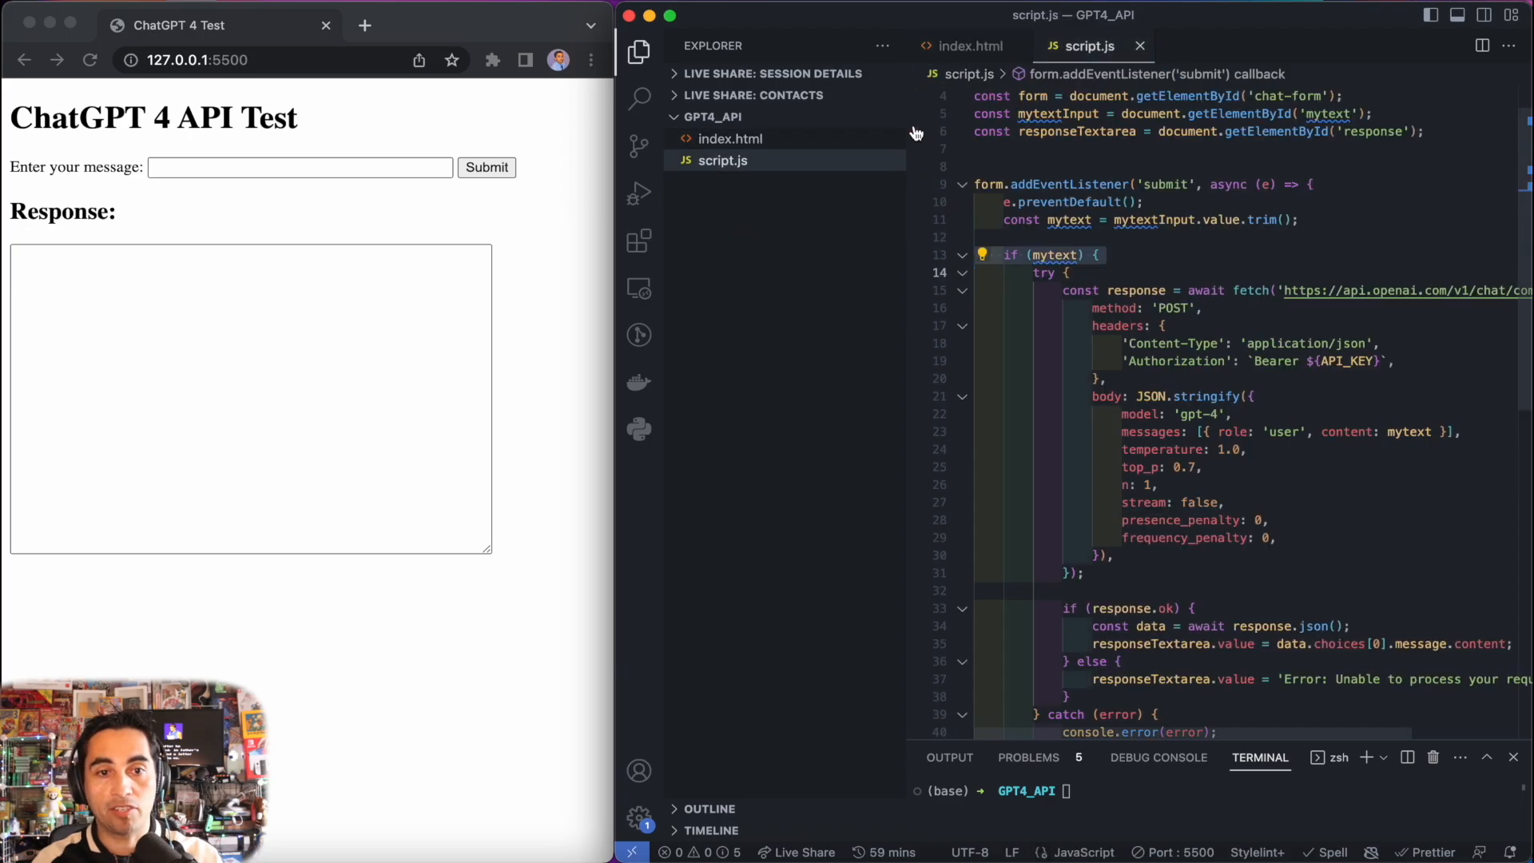
left_click(637, 51)
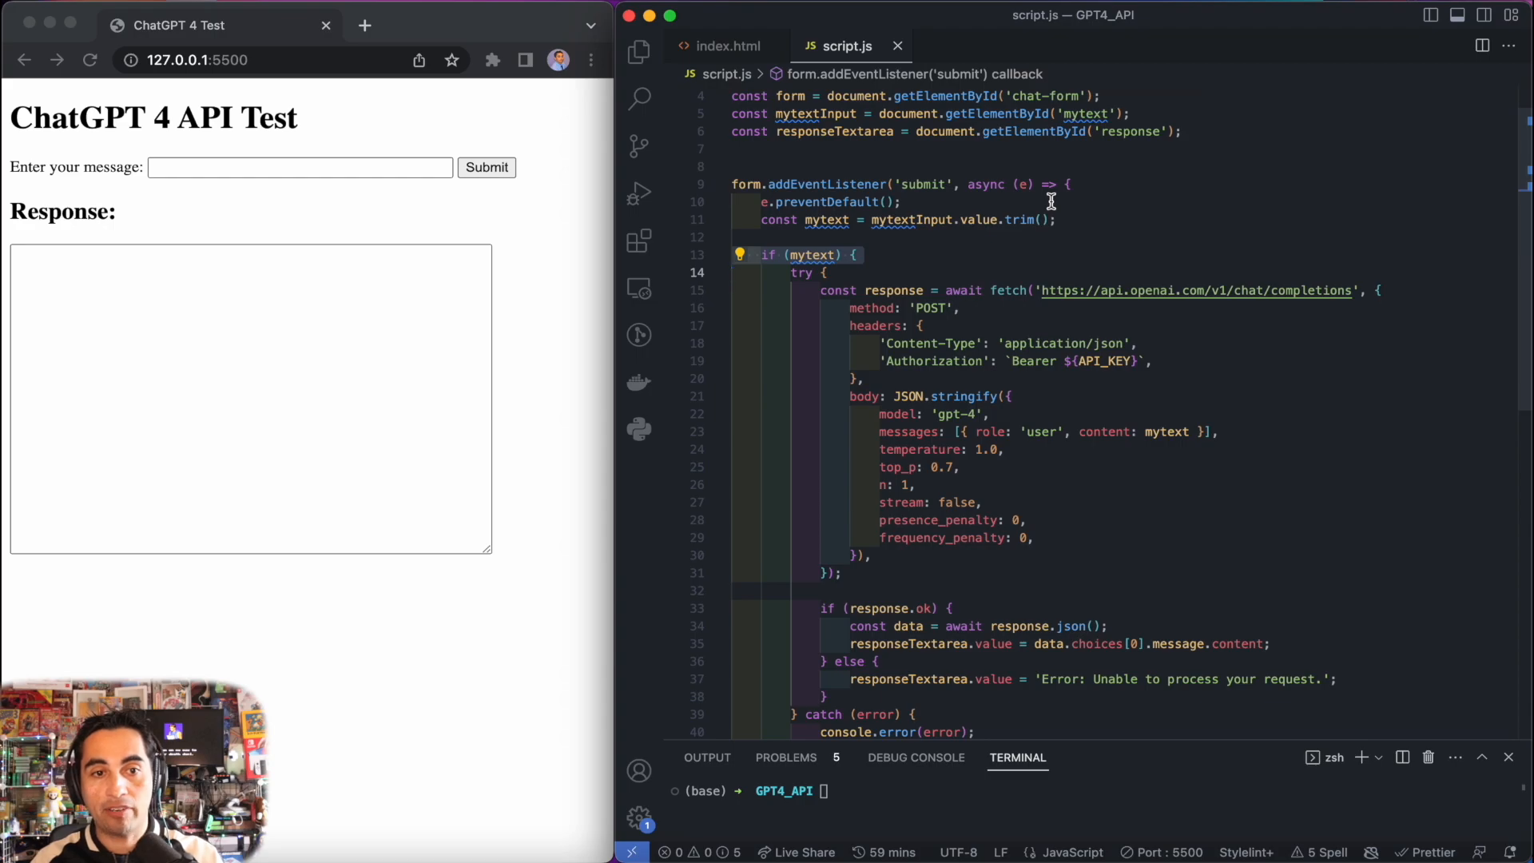
mouse_move(1024, 180)
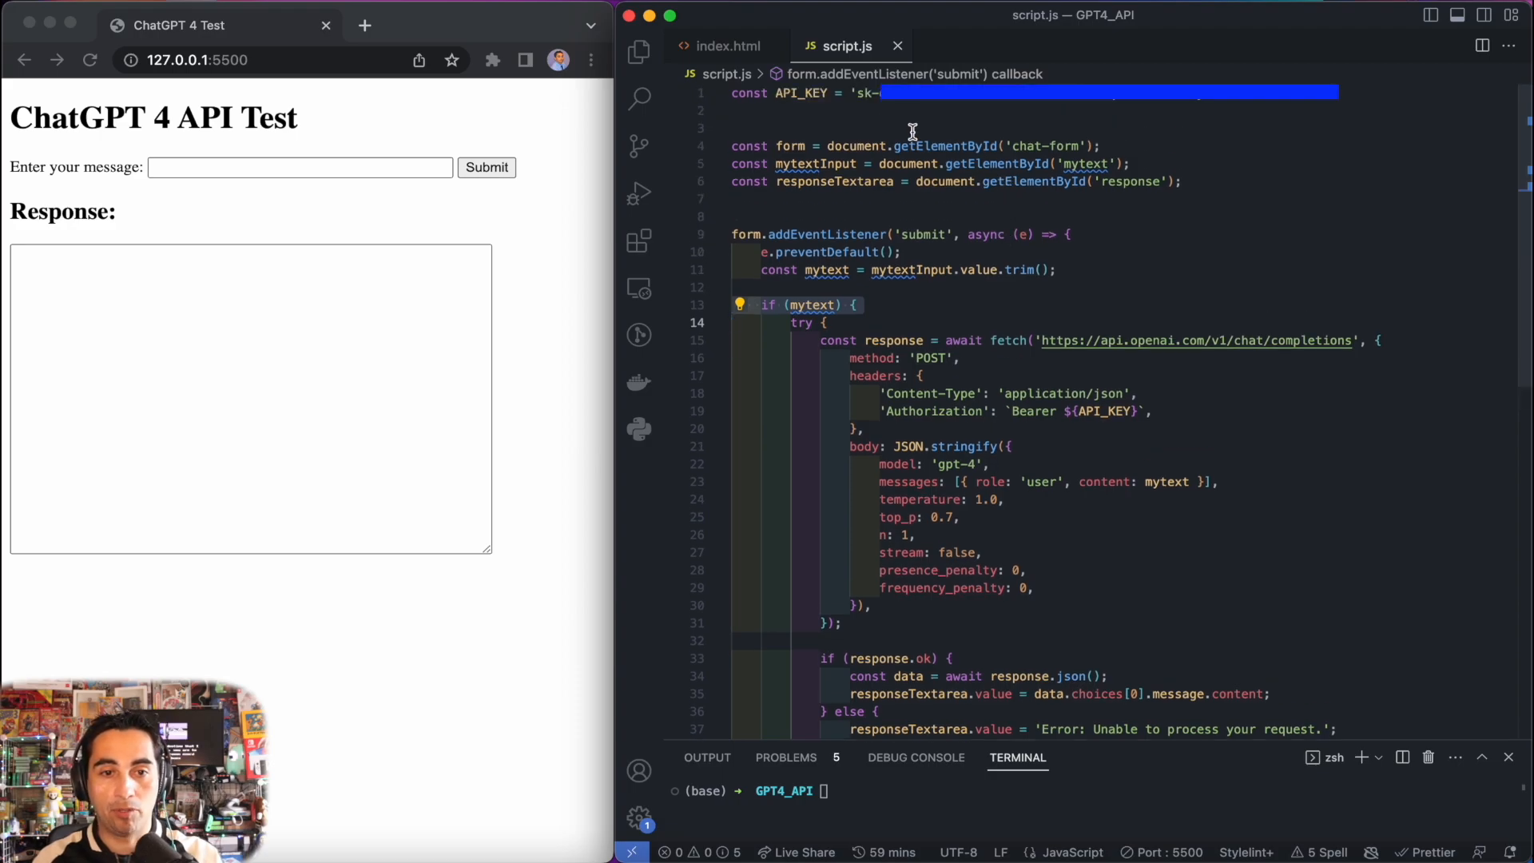
mouse_move(1194, 130)
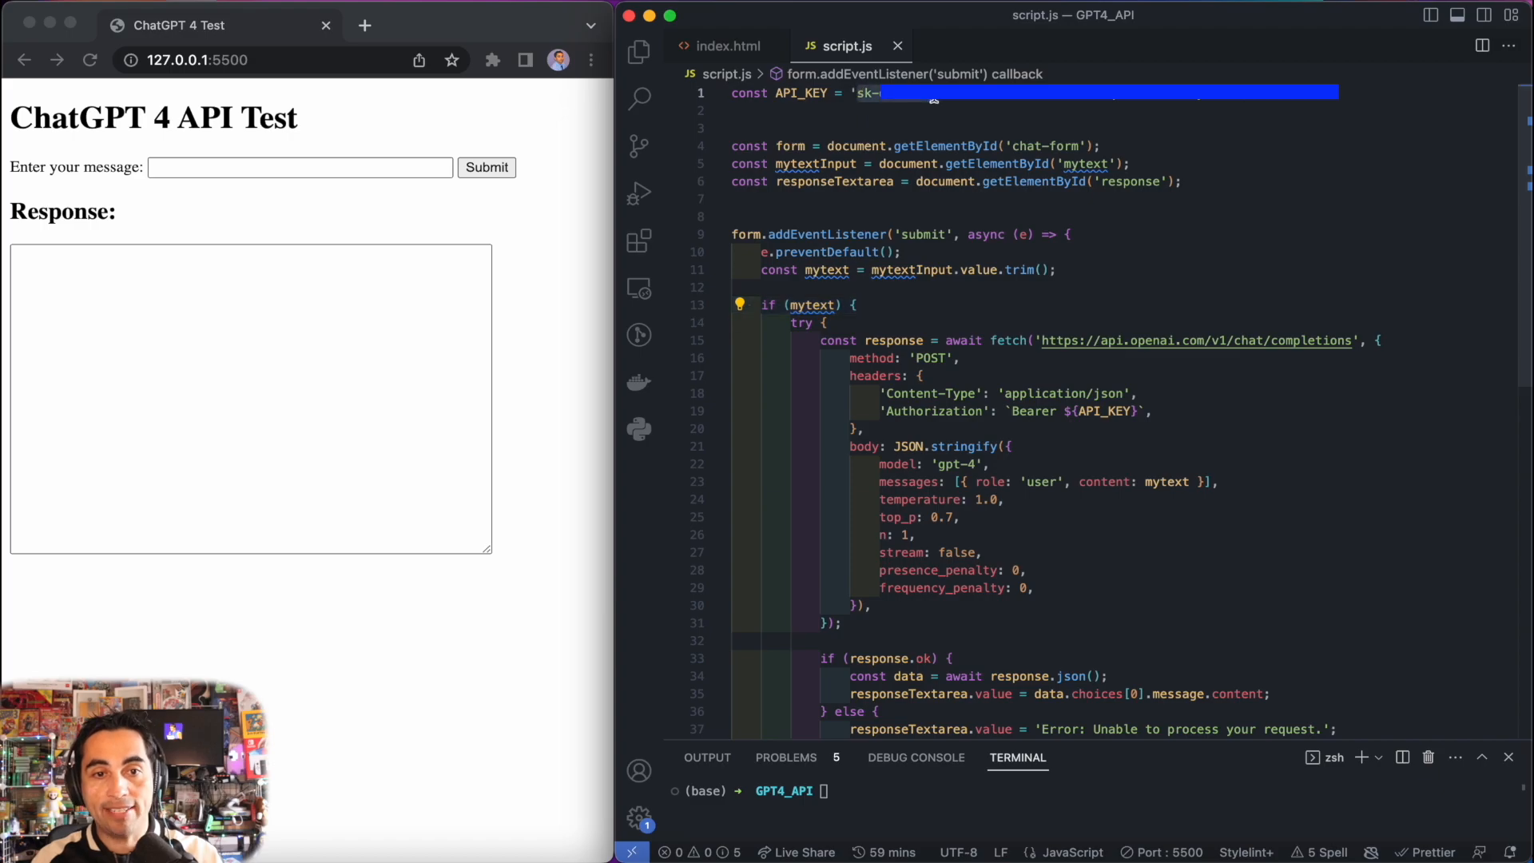
left_click(1193, 115)
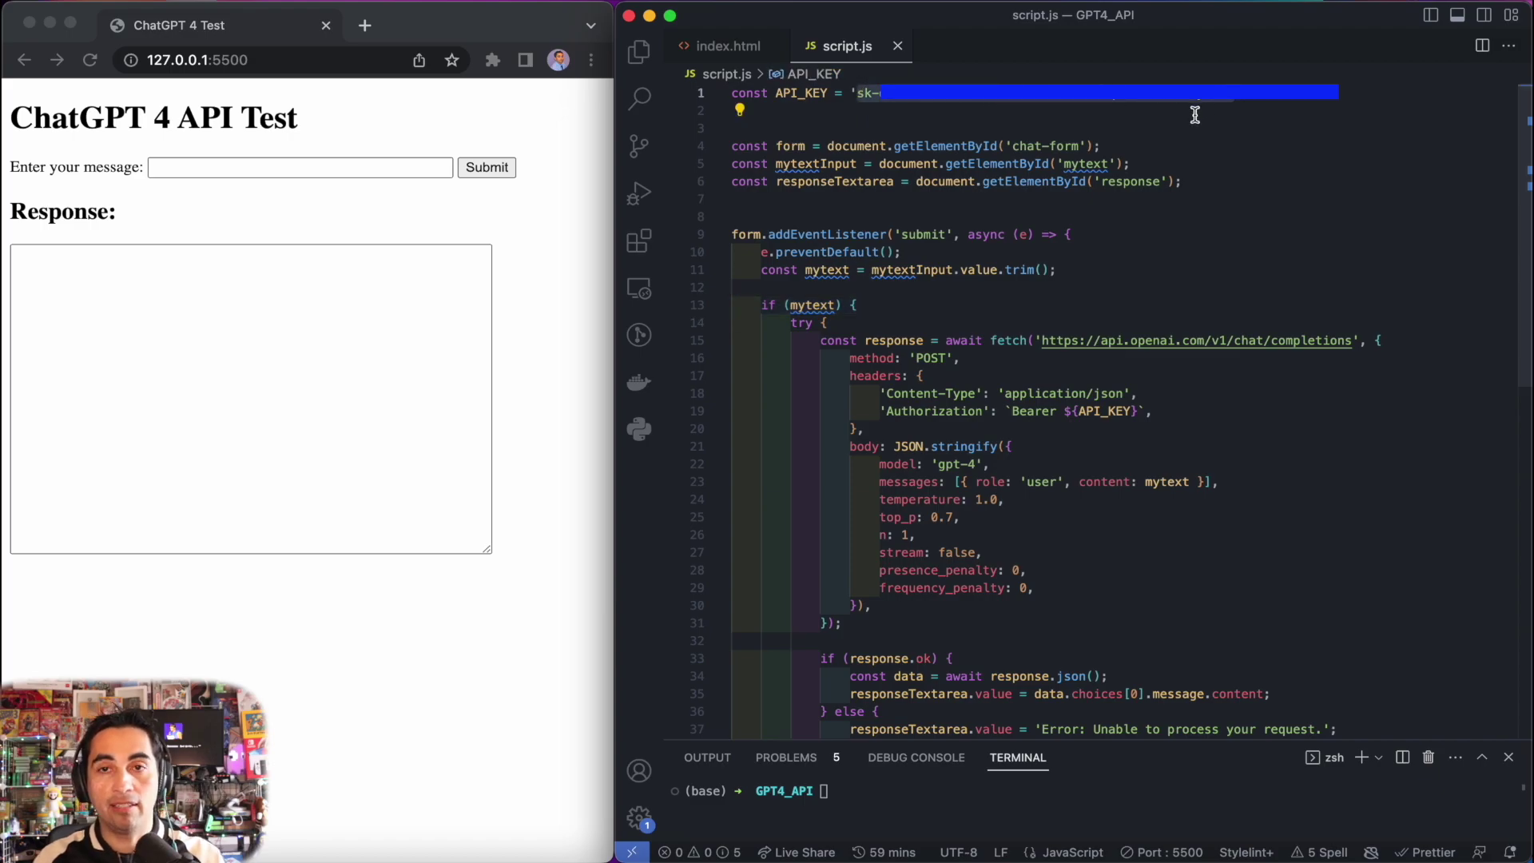
mouse_move(1149, 125)
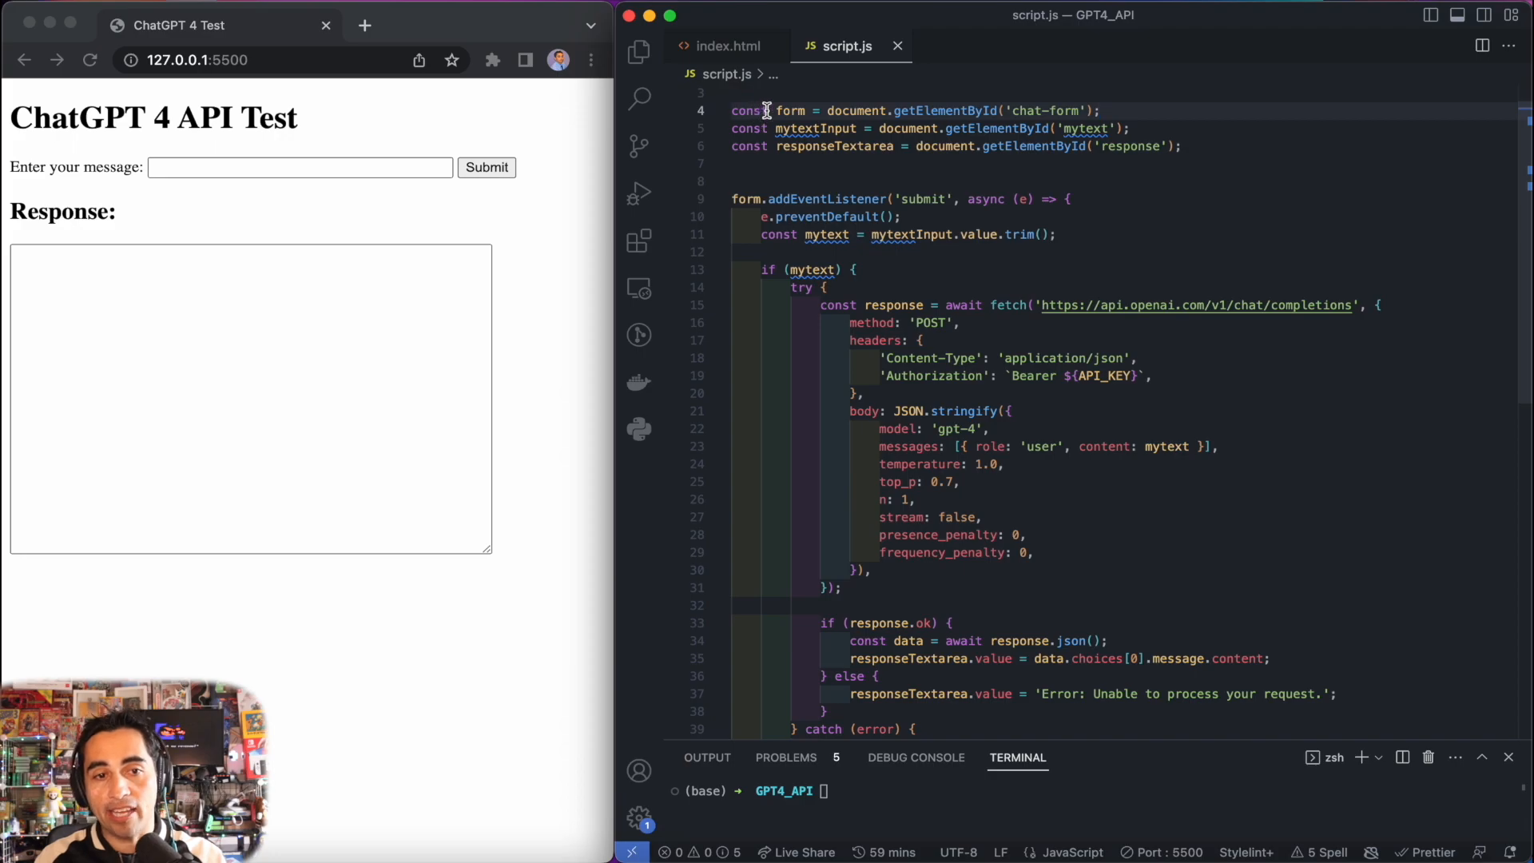
mouse_move(786, 128)
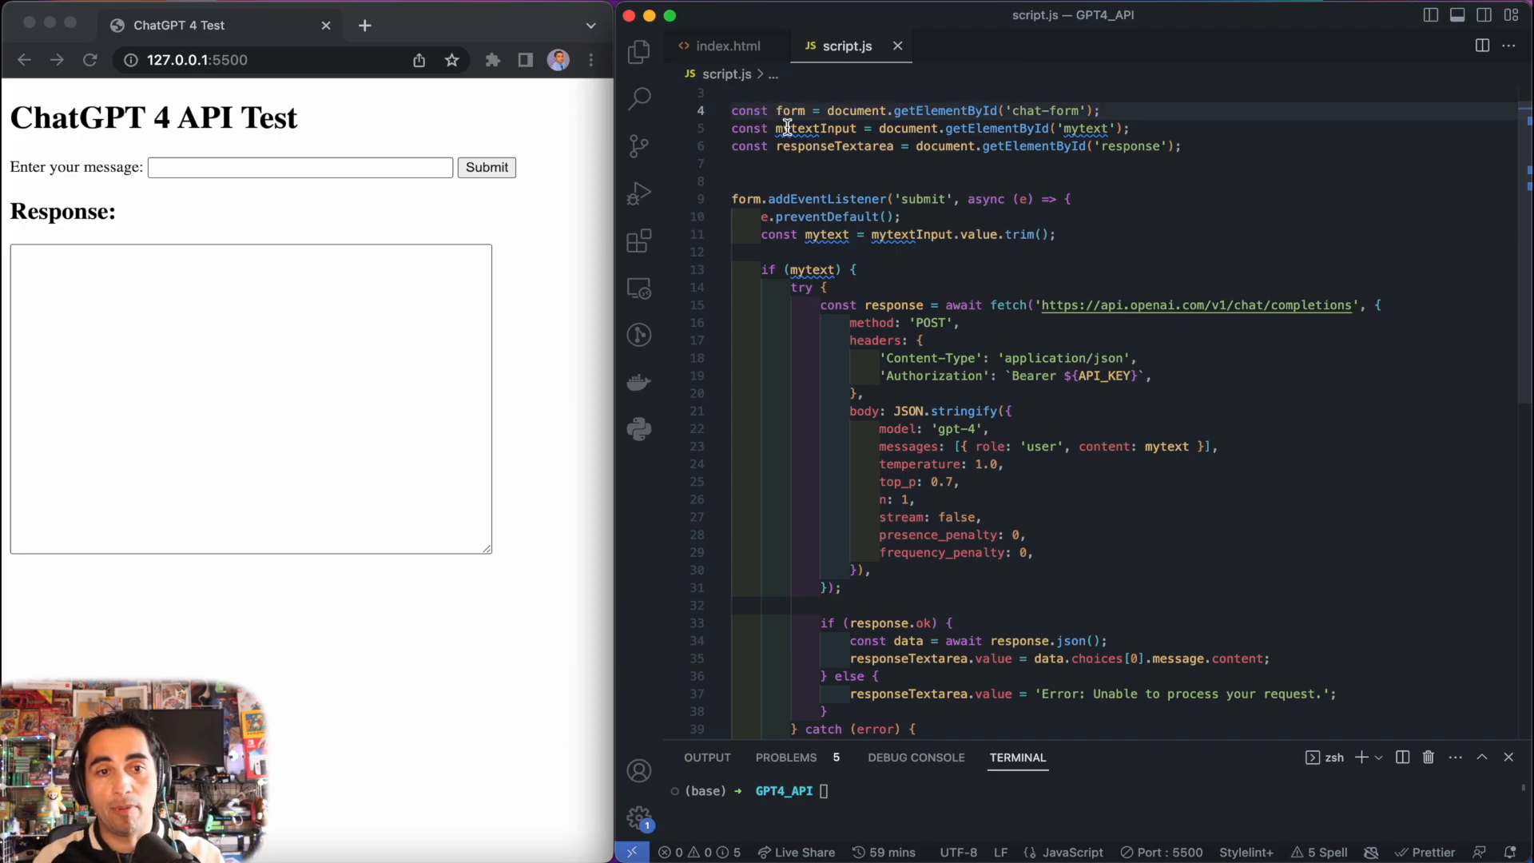
mouse_move(837, 146)
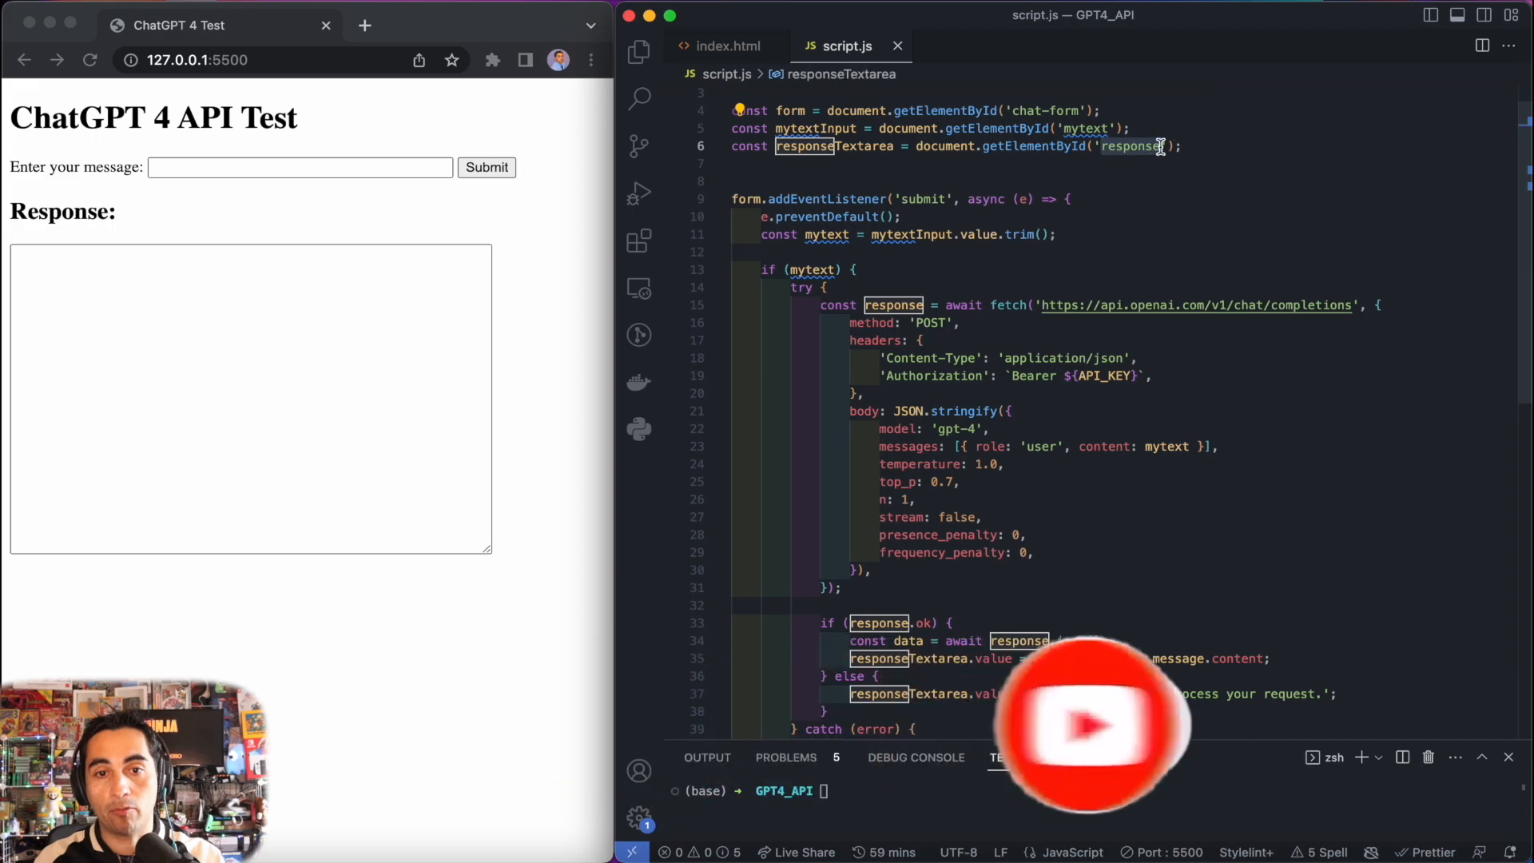
left_click(1069, 199)
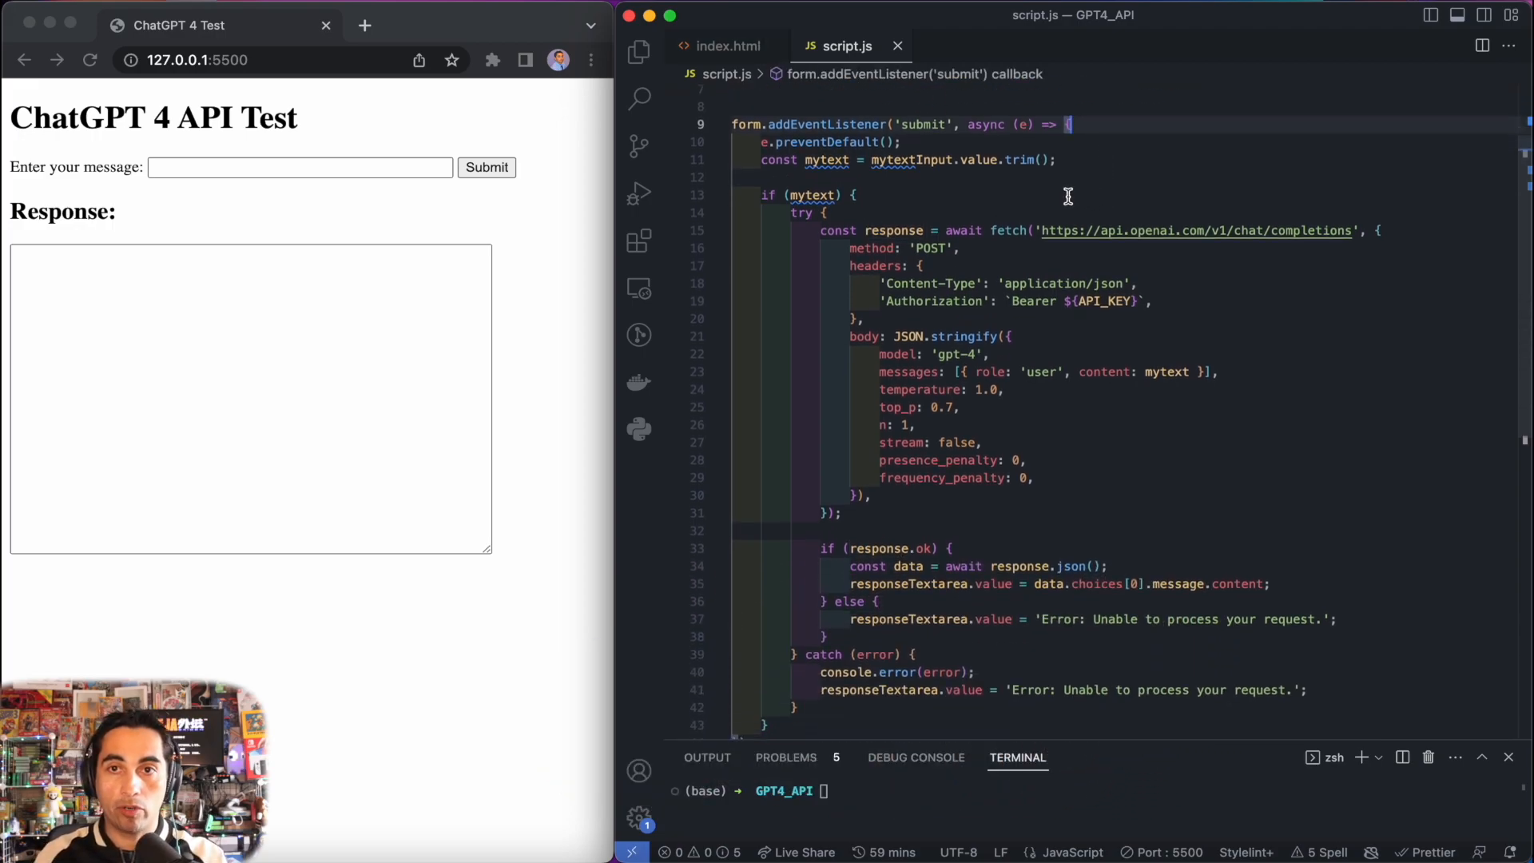
mouse_move(986, 190)
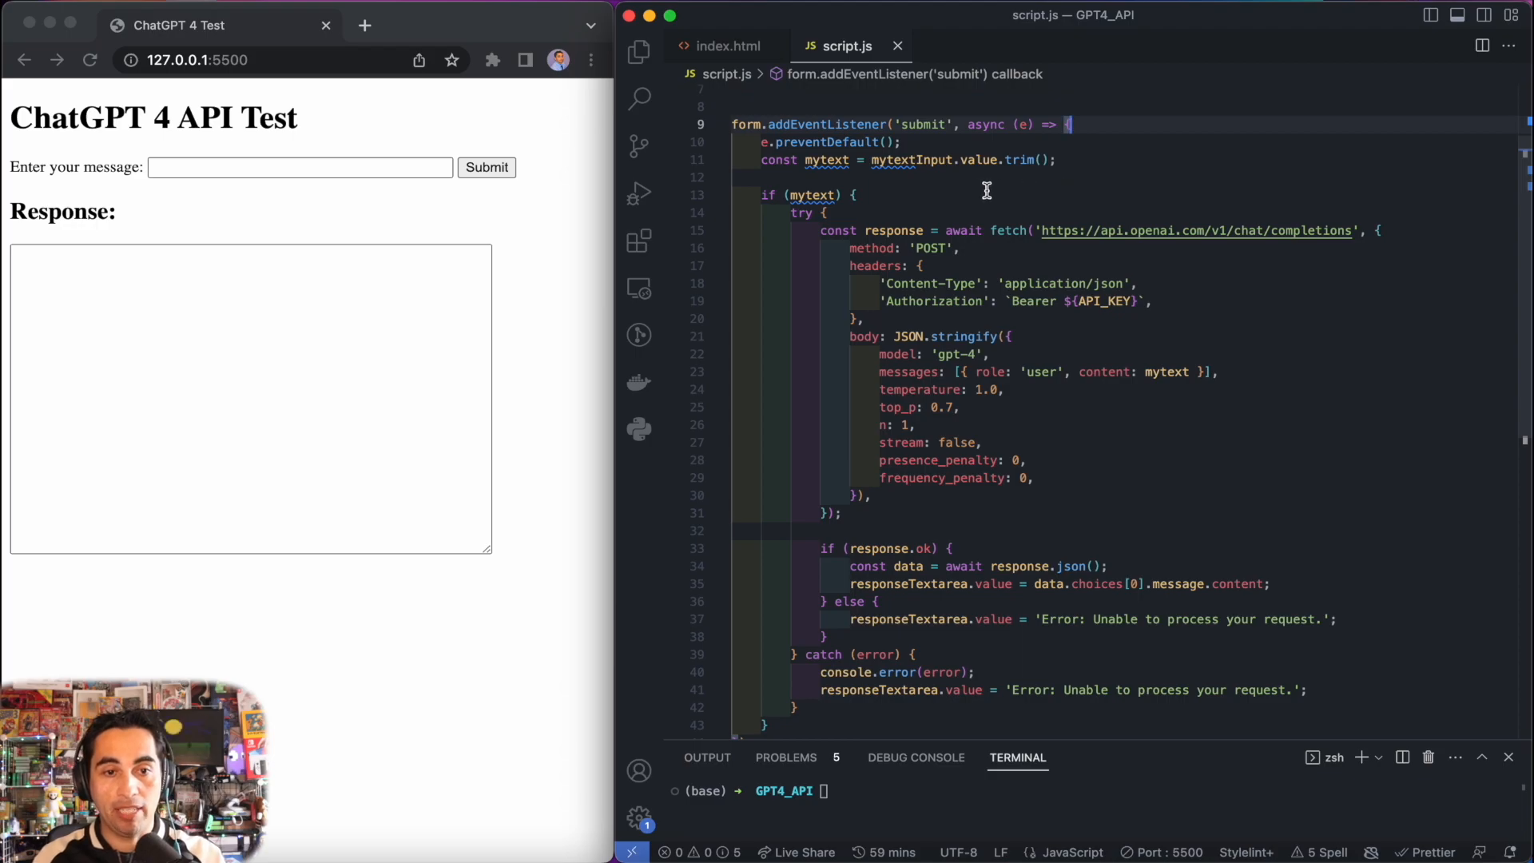
mouse_move(905, 183)
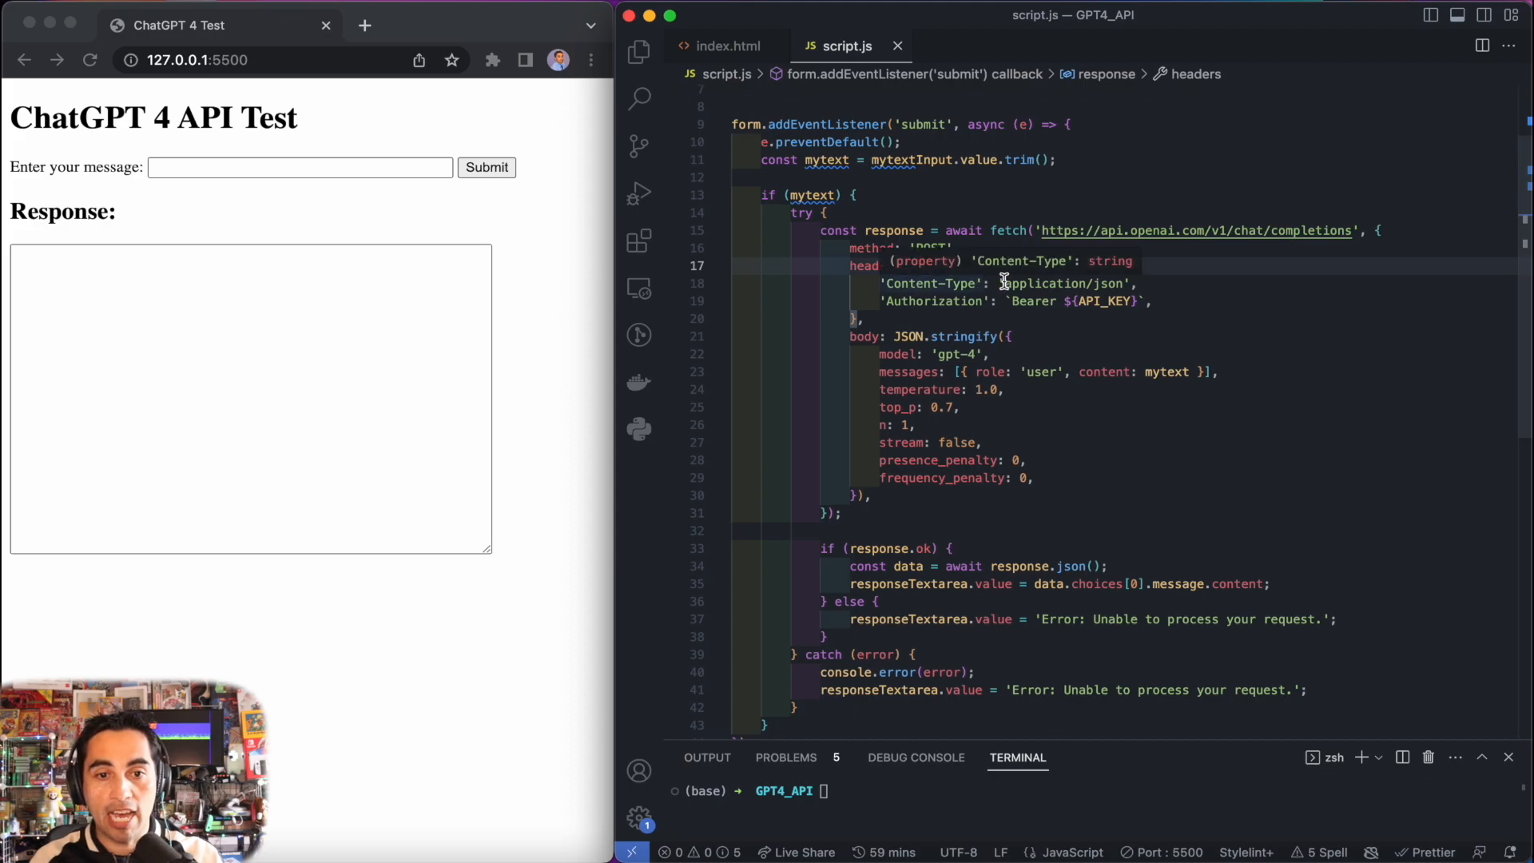
mouse_move(918, 306)
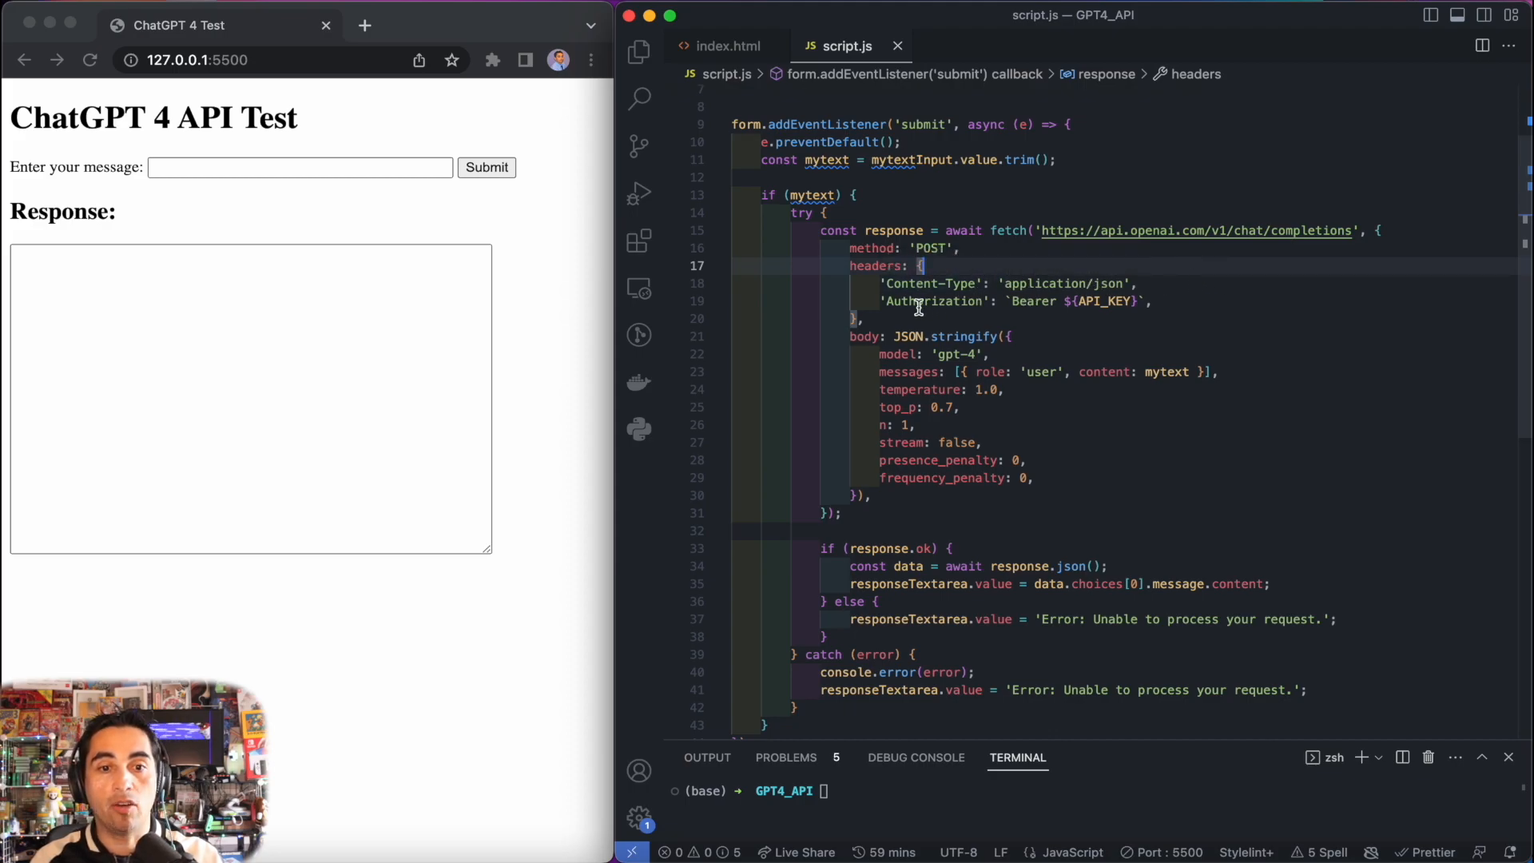
mouse_move(1046, 301)
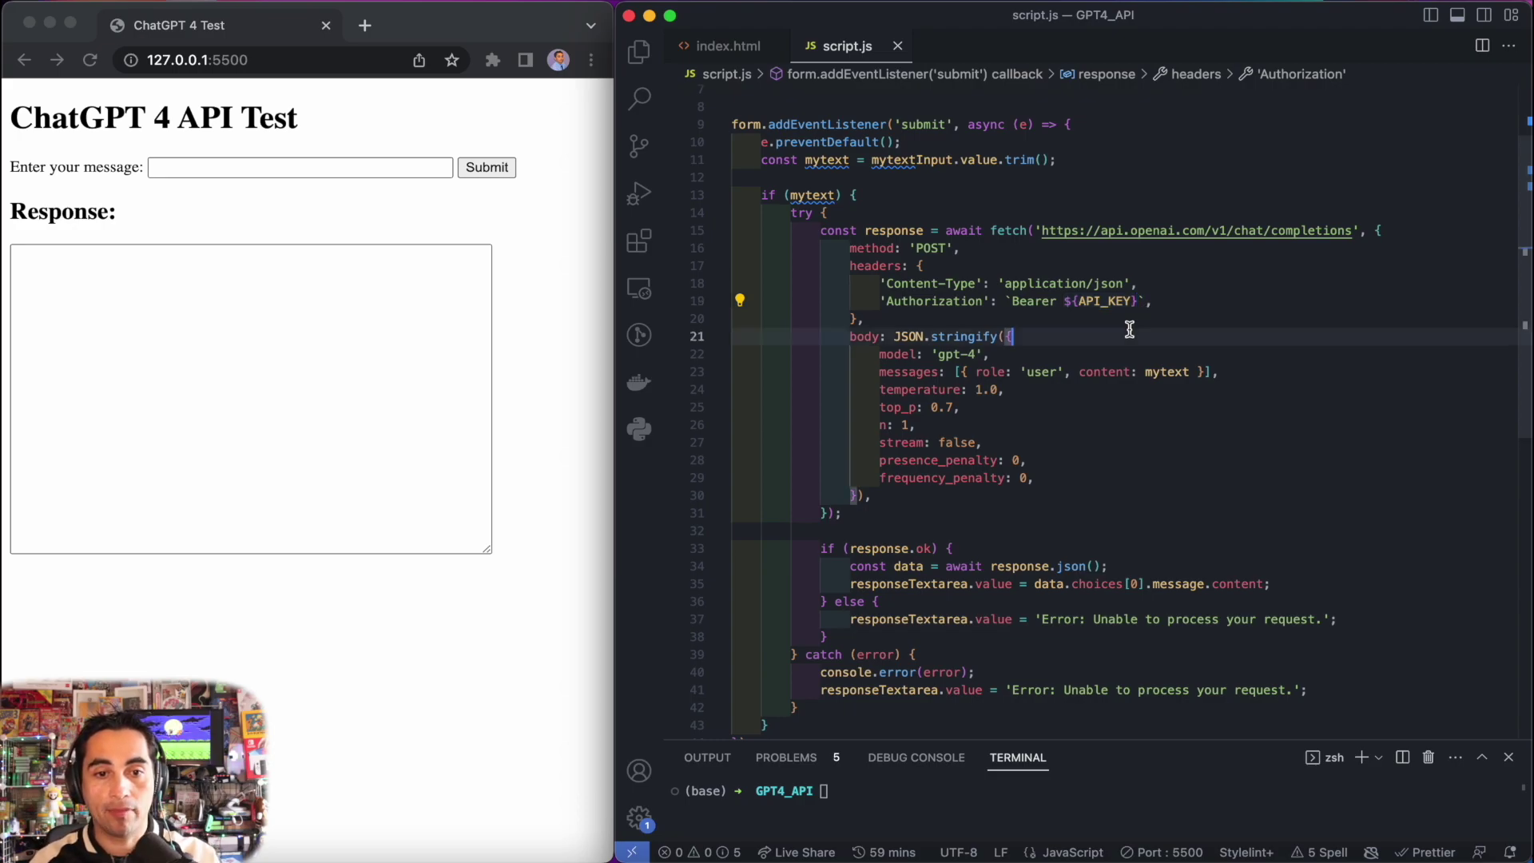
left_click(955, 354)
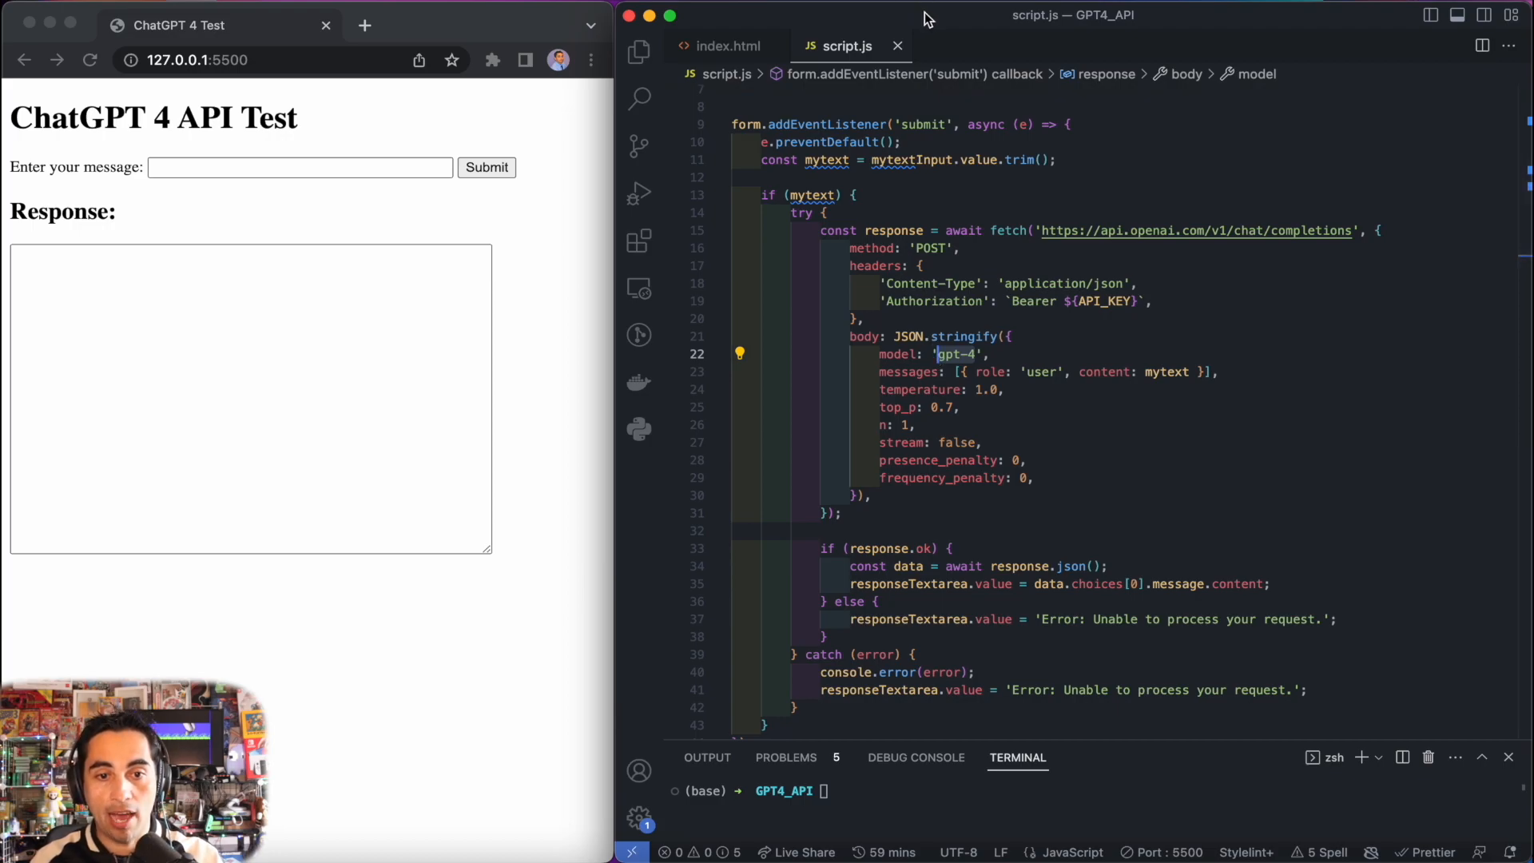
mouse_move(944, 369)
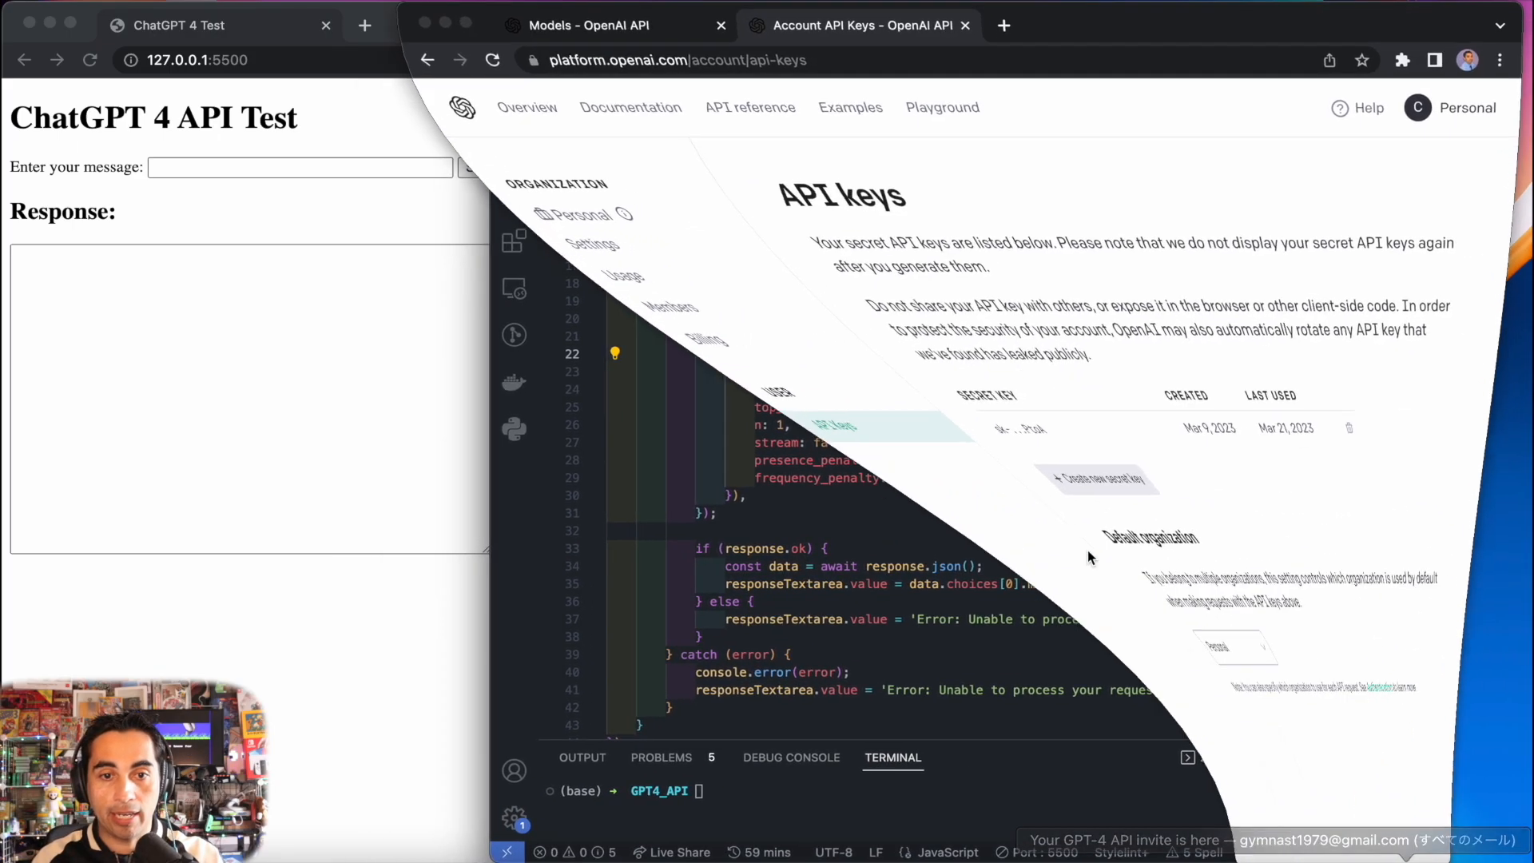
Step: Go to the GPT-3.5 models docs and select the gpt-3.5-turbo model name
left_click(607, 24)
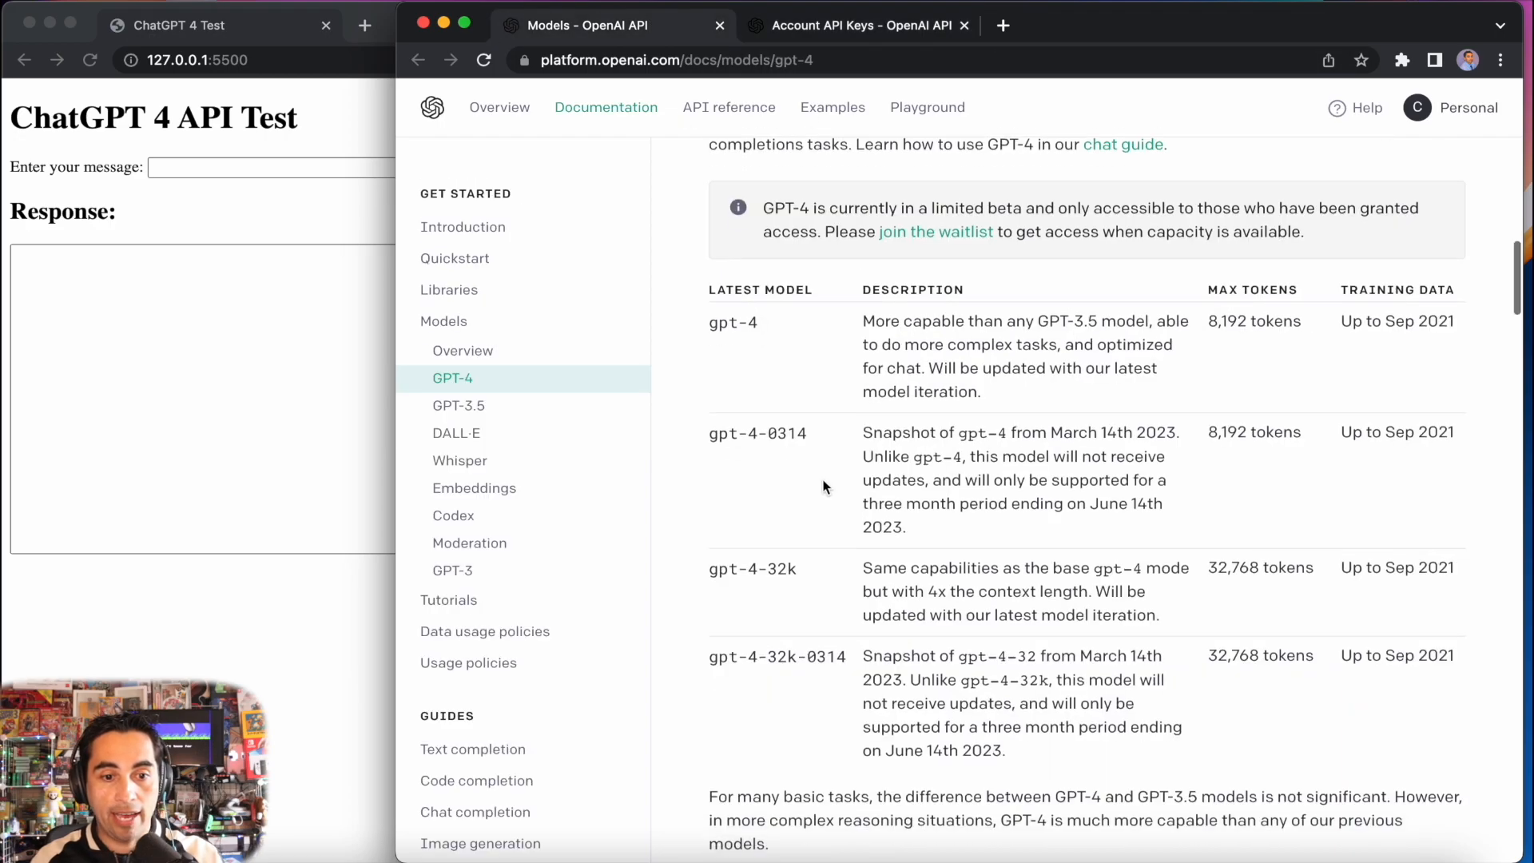
left_click(457, 405)
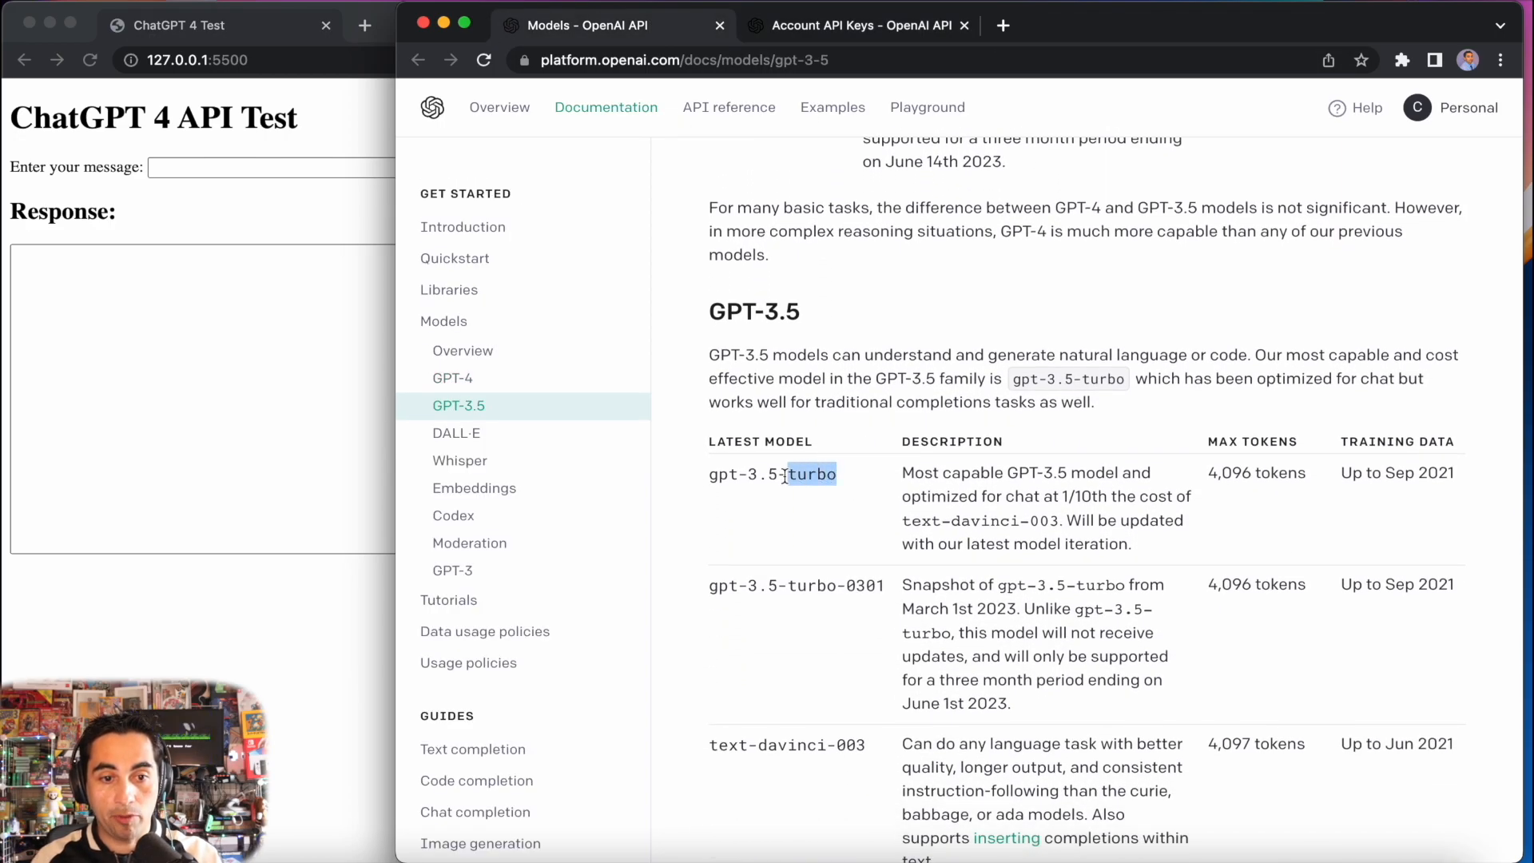
double_click(771, 474)
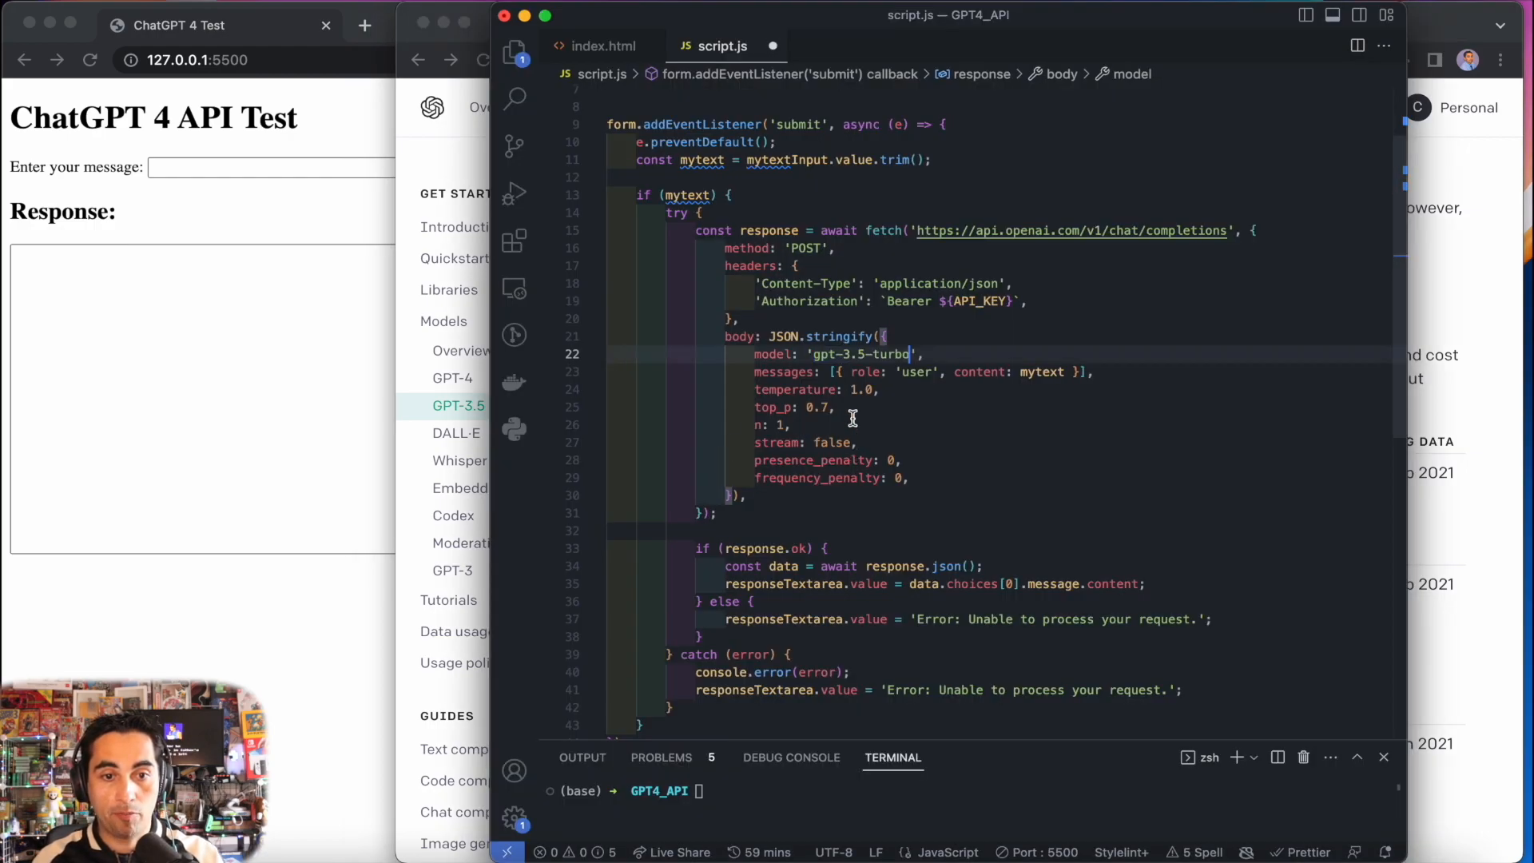
mouse_move(945, 343)
type("4")
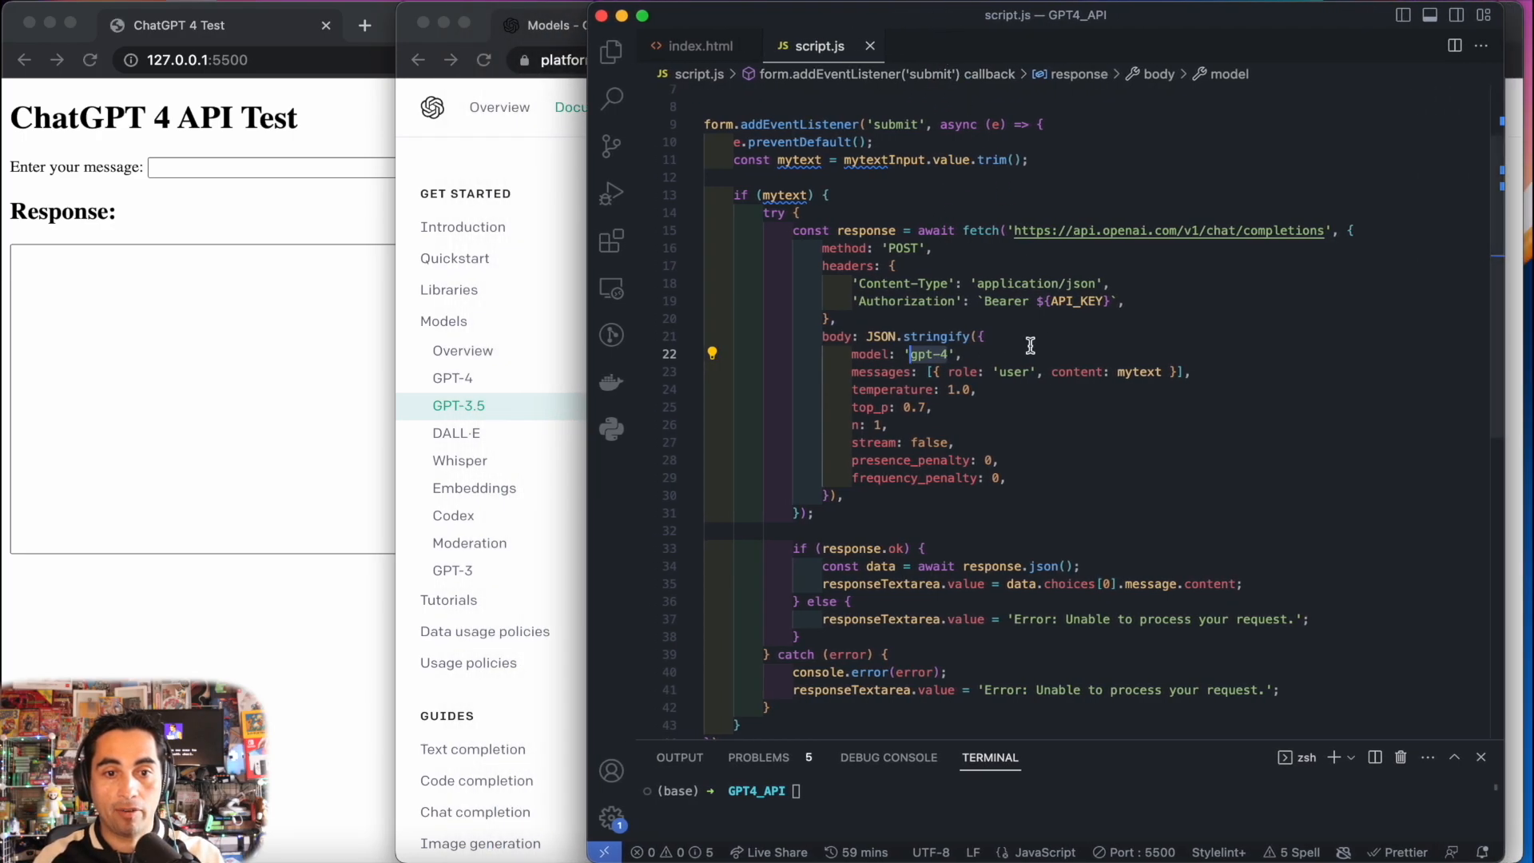
mouse_move(908, 392)
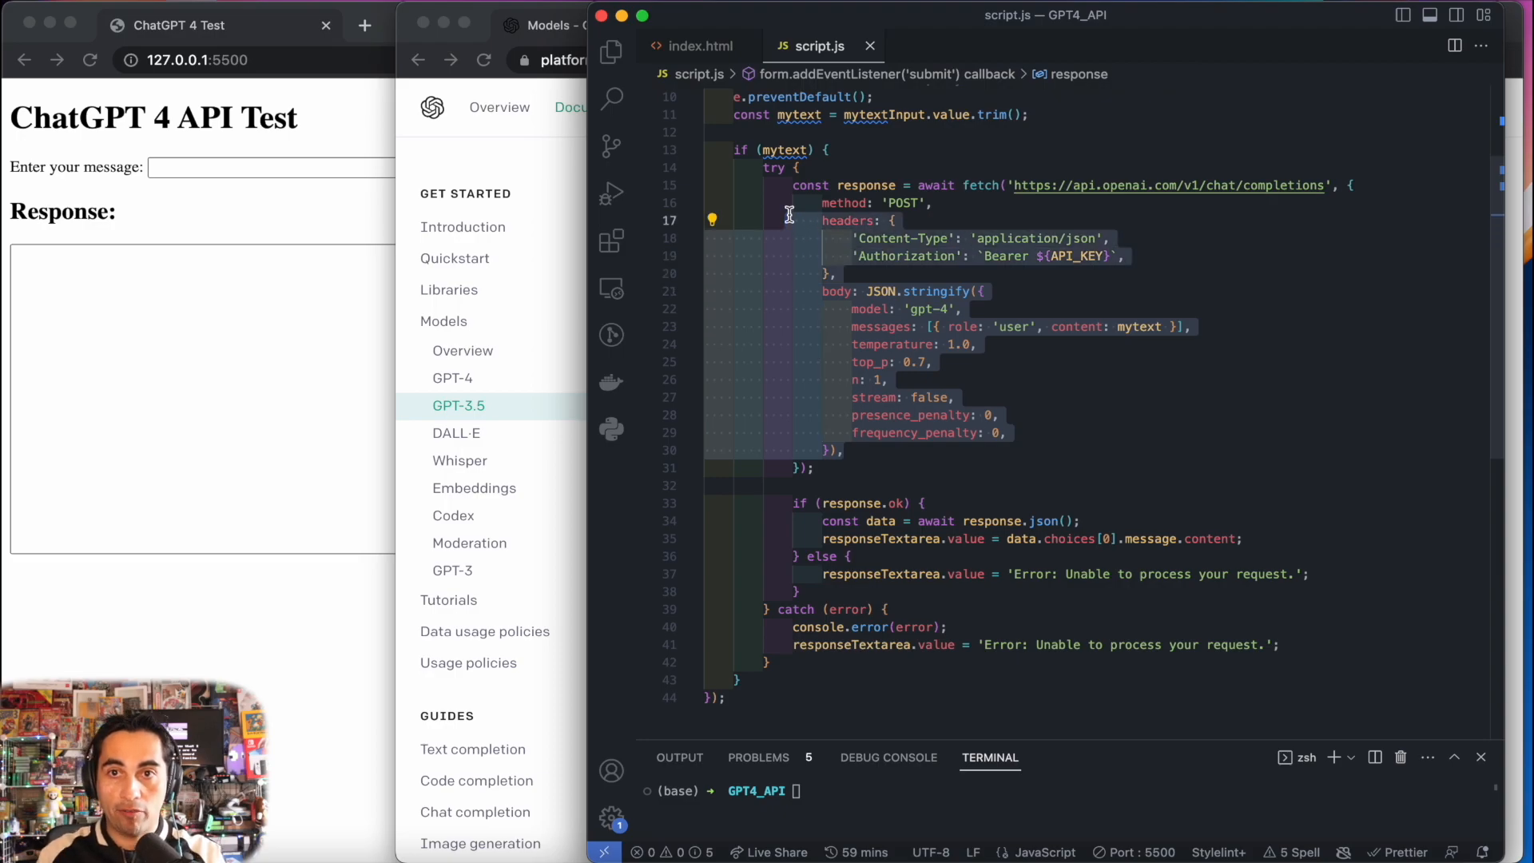
mouse_move(960, 296)
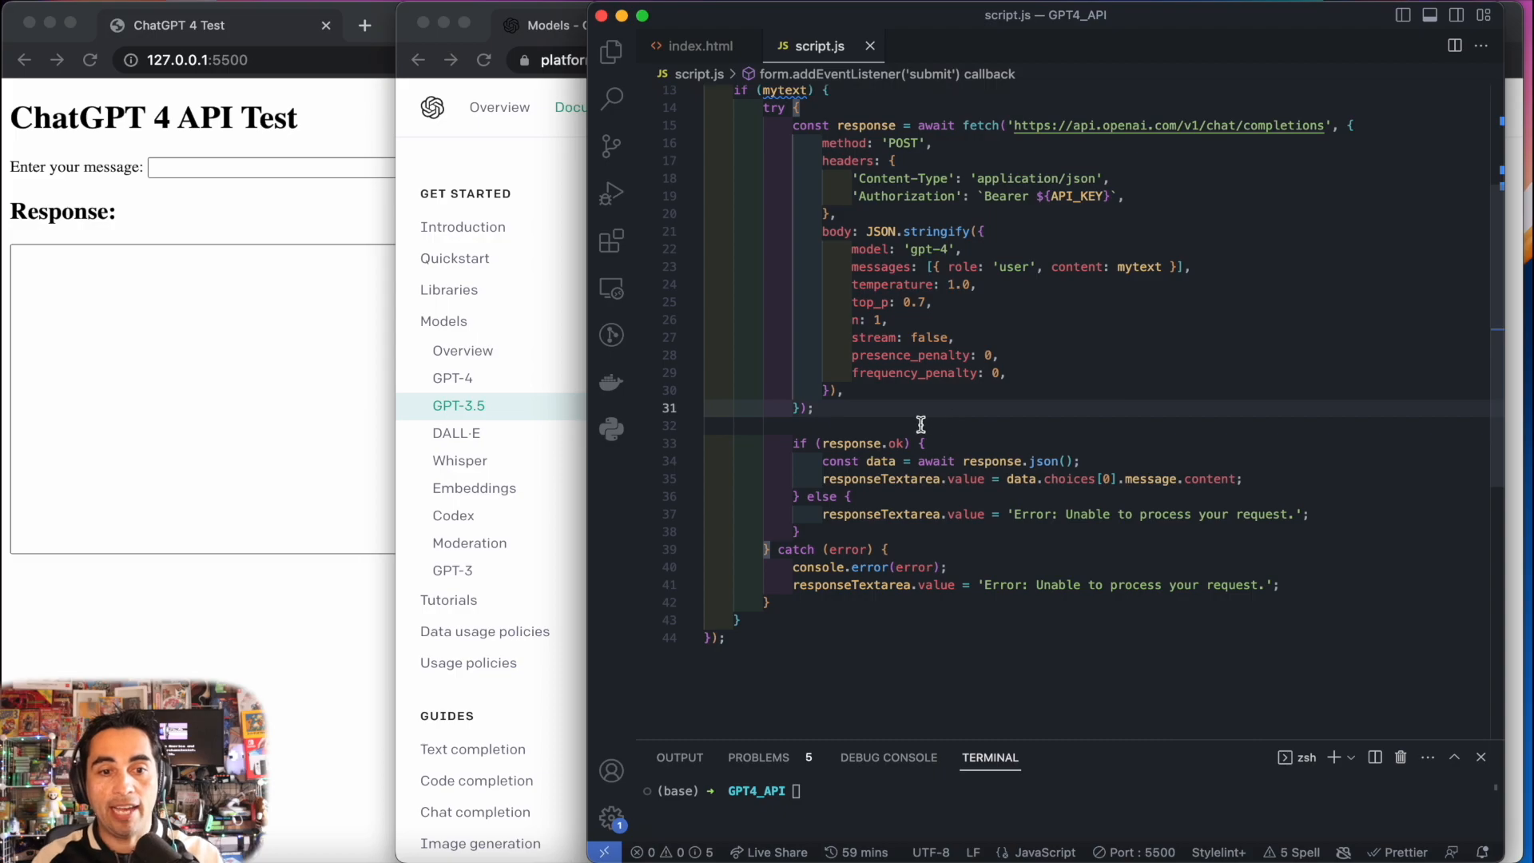
mouse_move(873, 433)
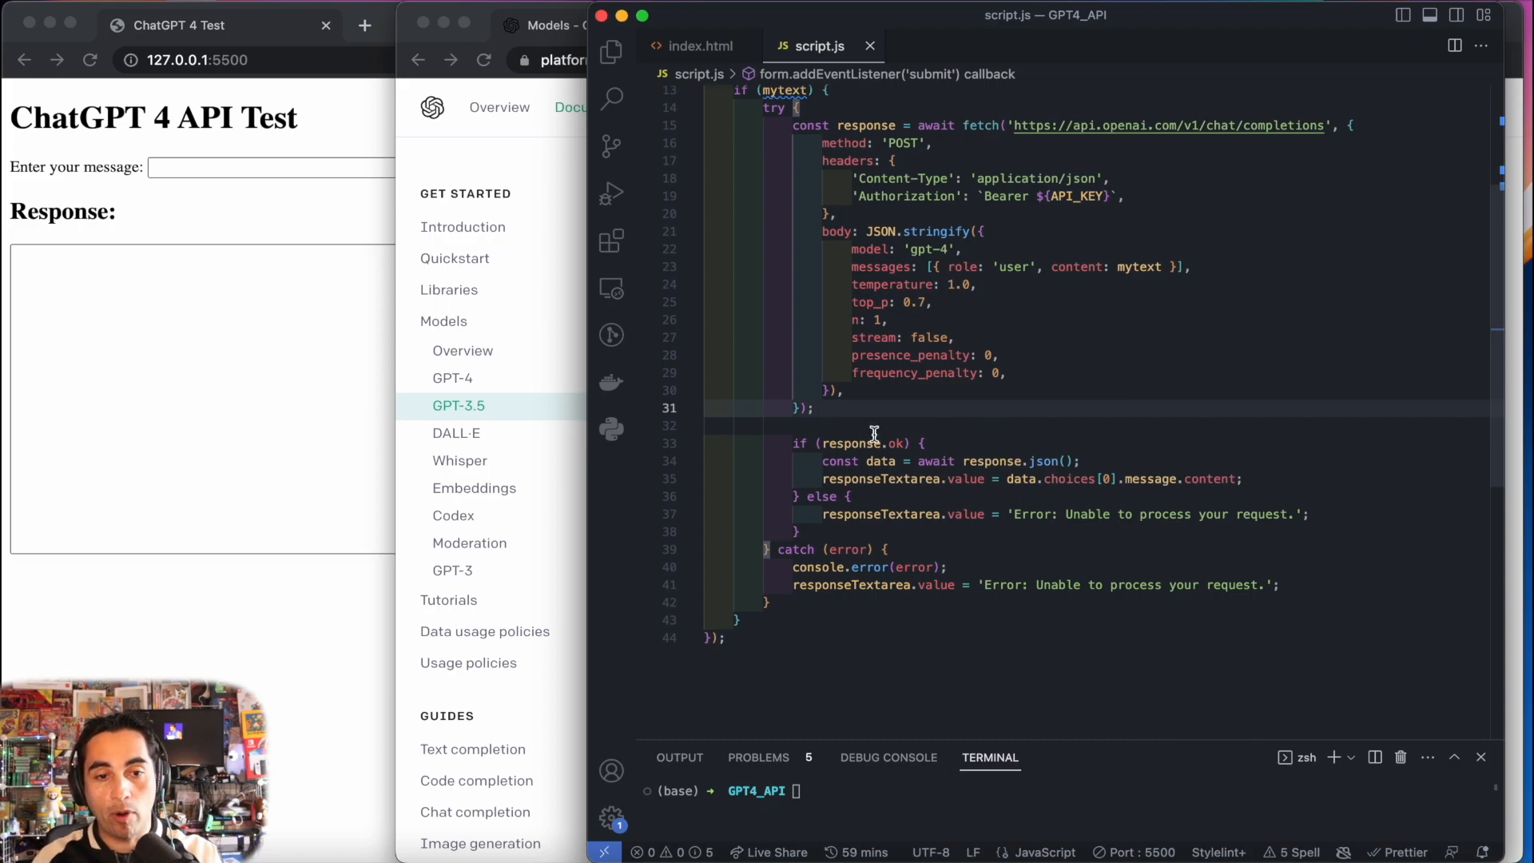
mouse_move(981, 472)
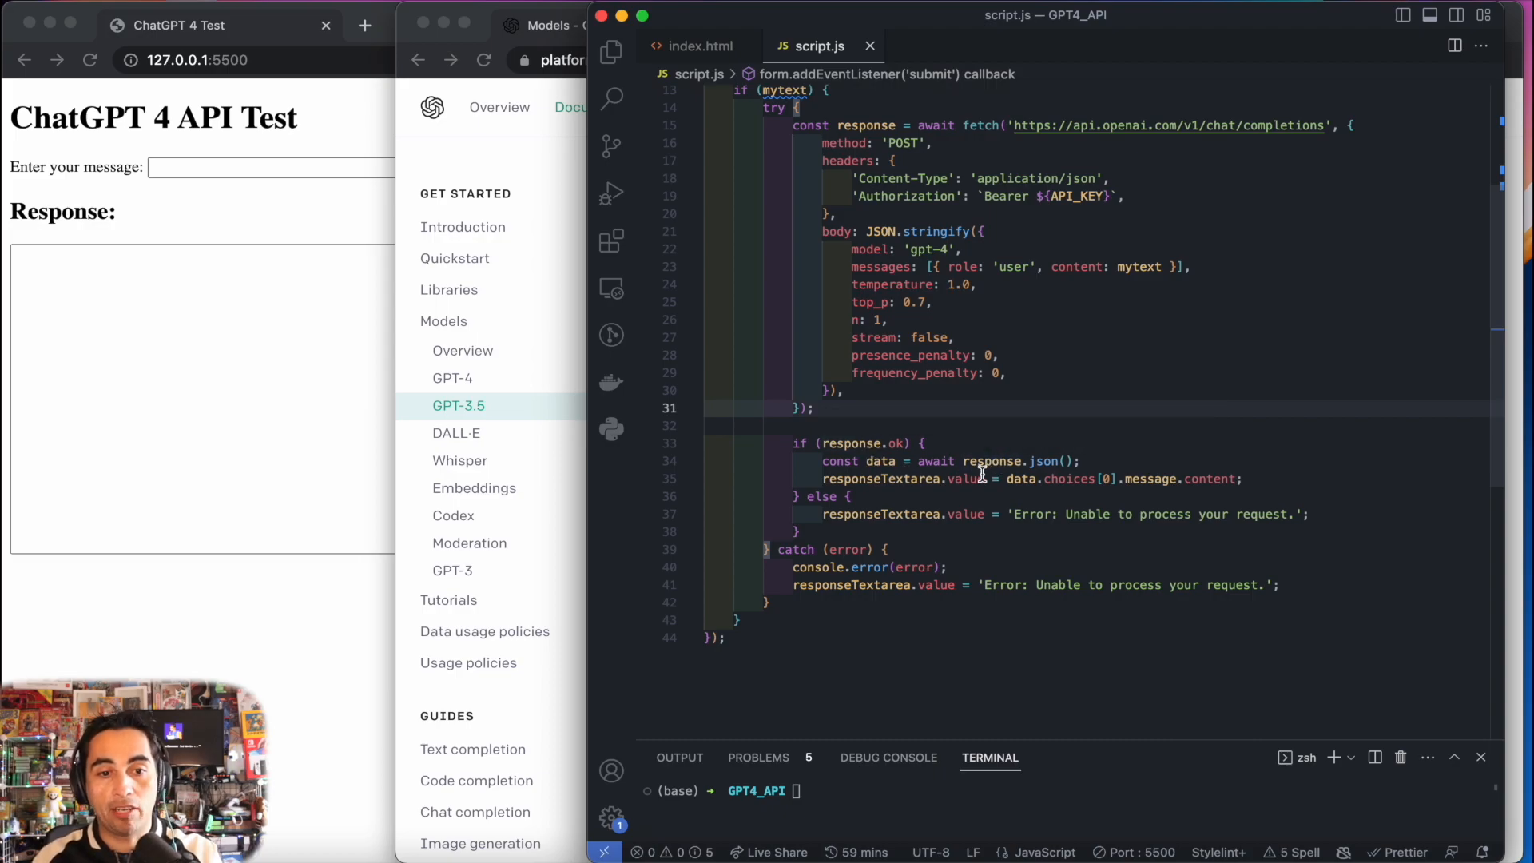
mouse_move(342, 441)
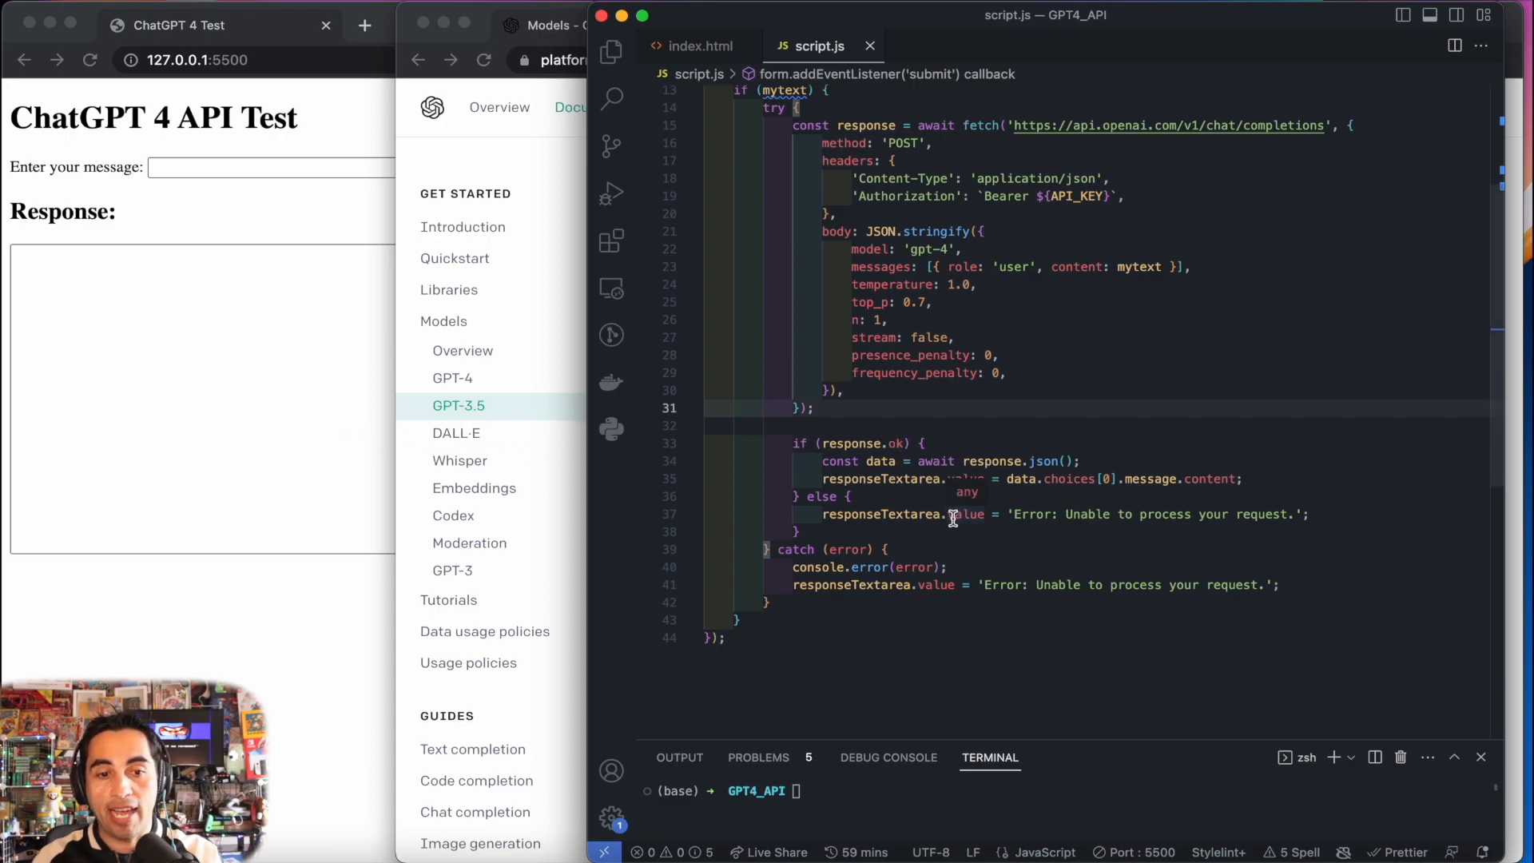
mouse_move(1083, 576)
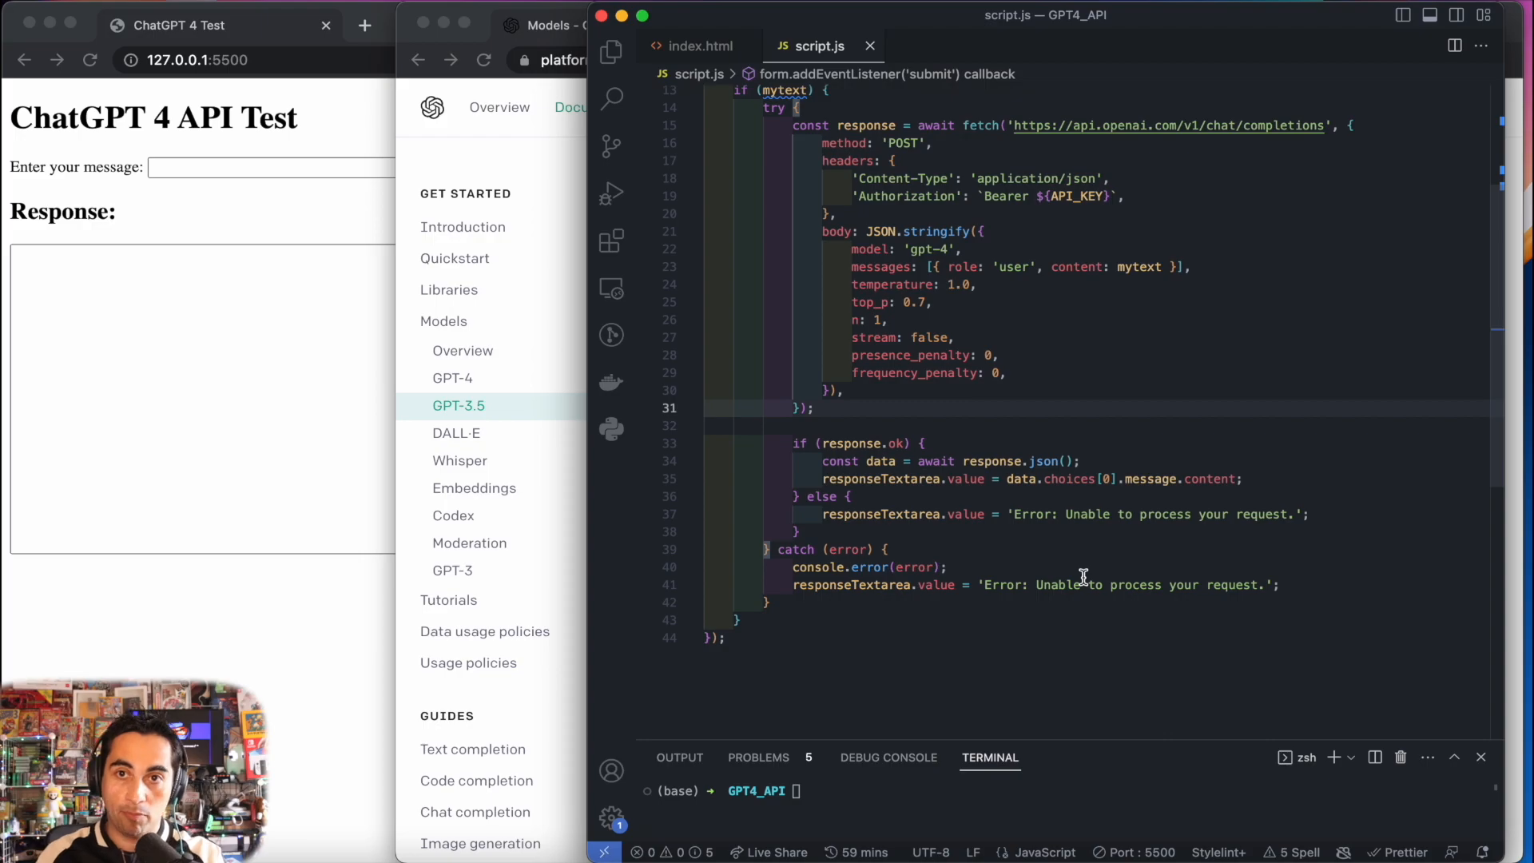
mouse_move(1086, 619)
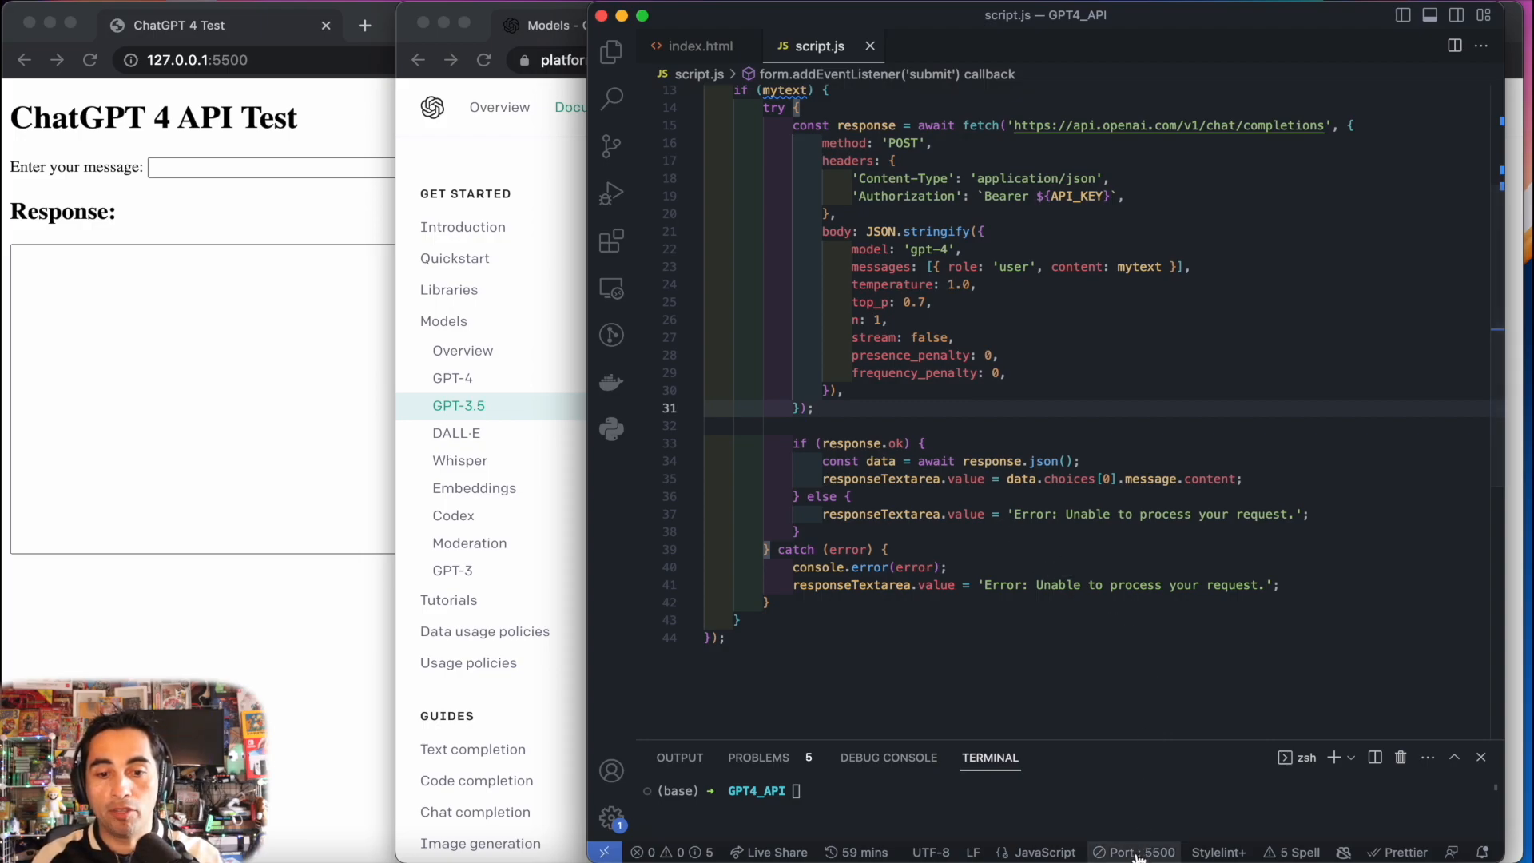
Step: Restart Live Server by stopping port 5500 and going live again
left_click(1134, 852)
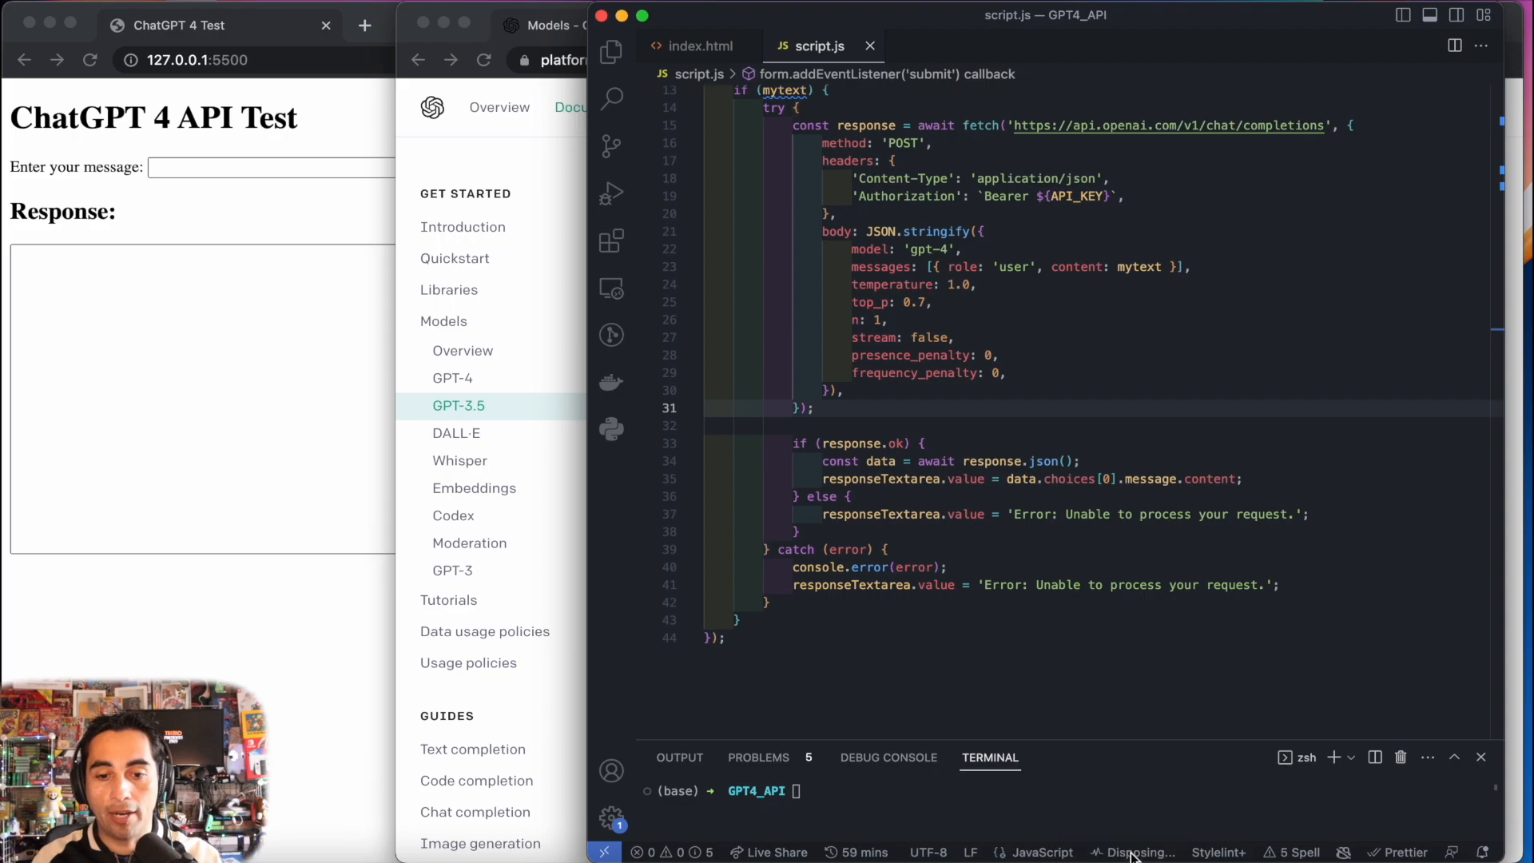
left_click(1135, 852)
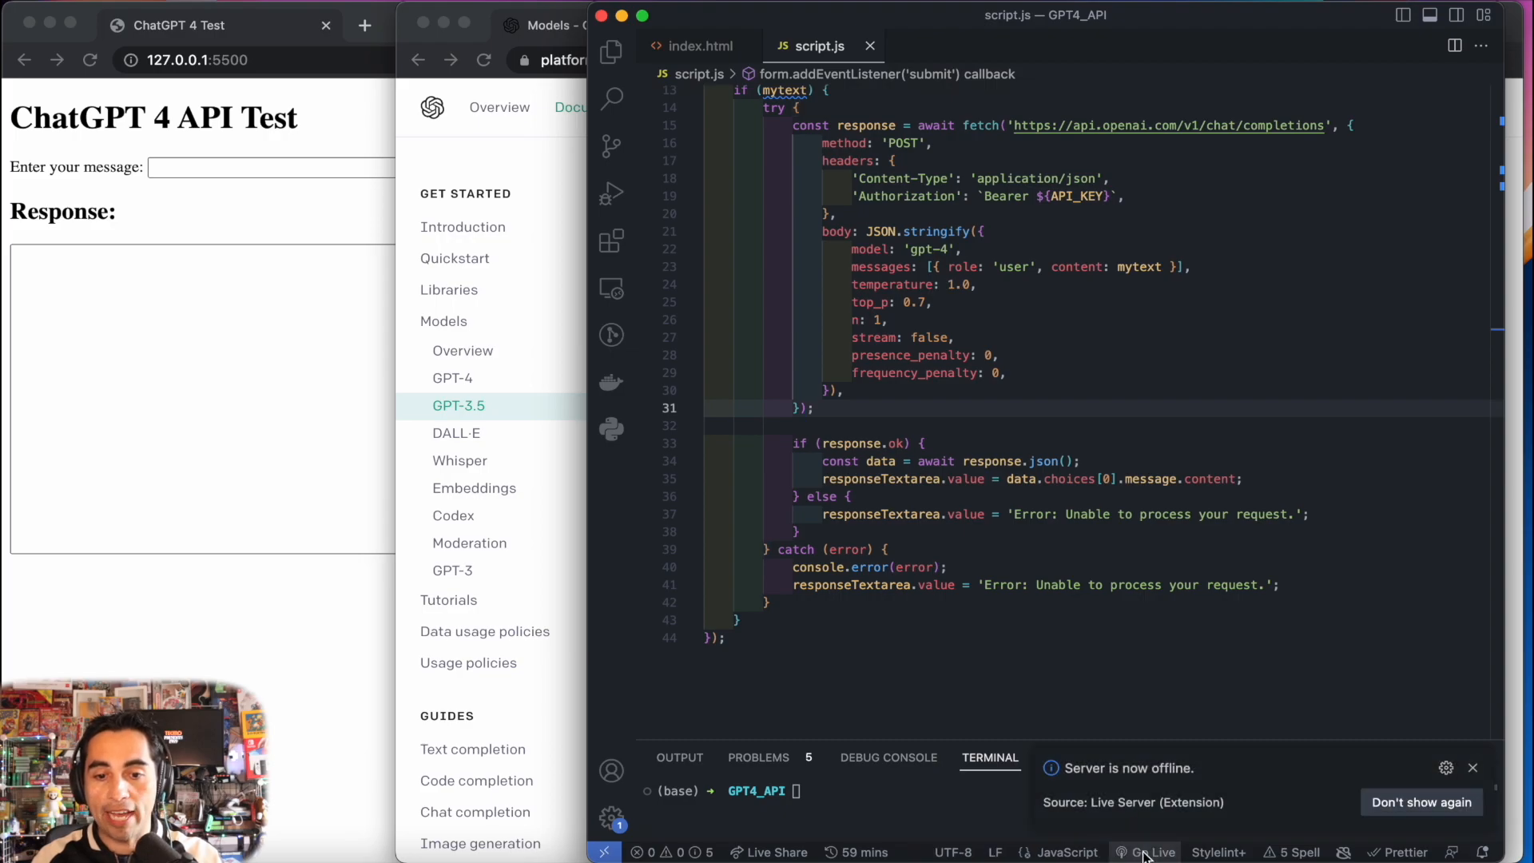
left_click(1149, 853)
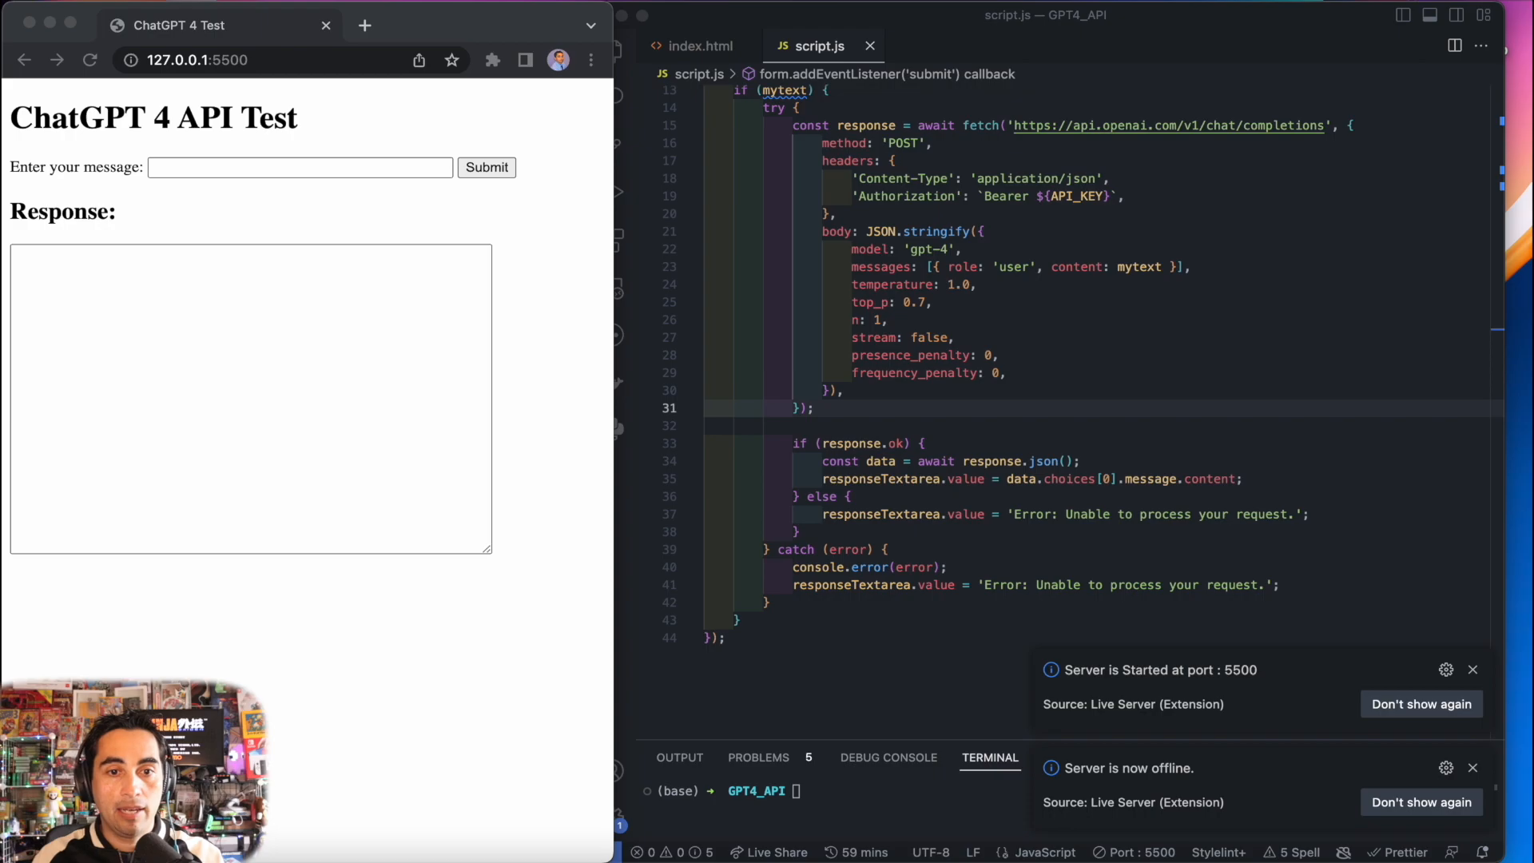
Step: Submit the saved question 'Why is my cat so cute?' to GPT-4
left_click(301, 167)
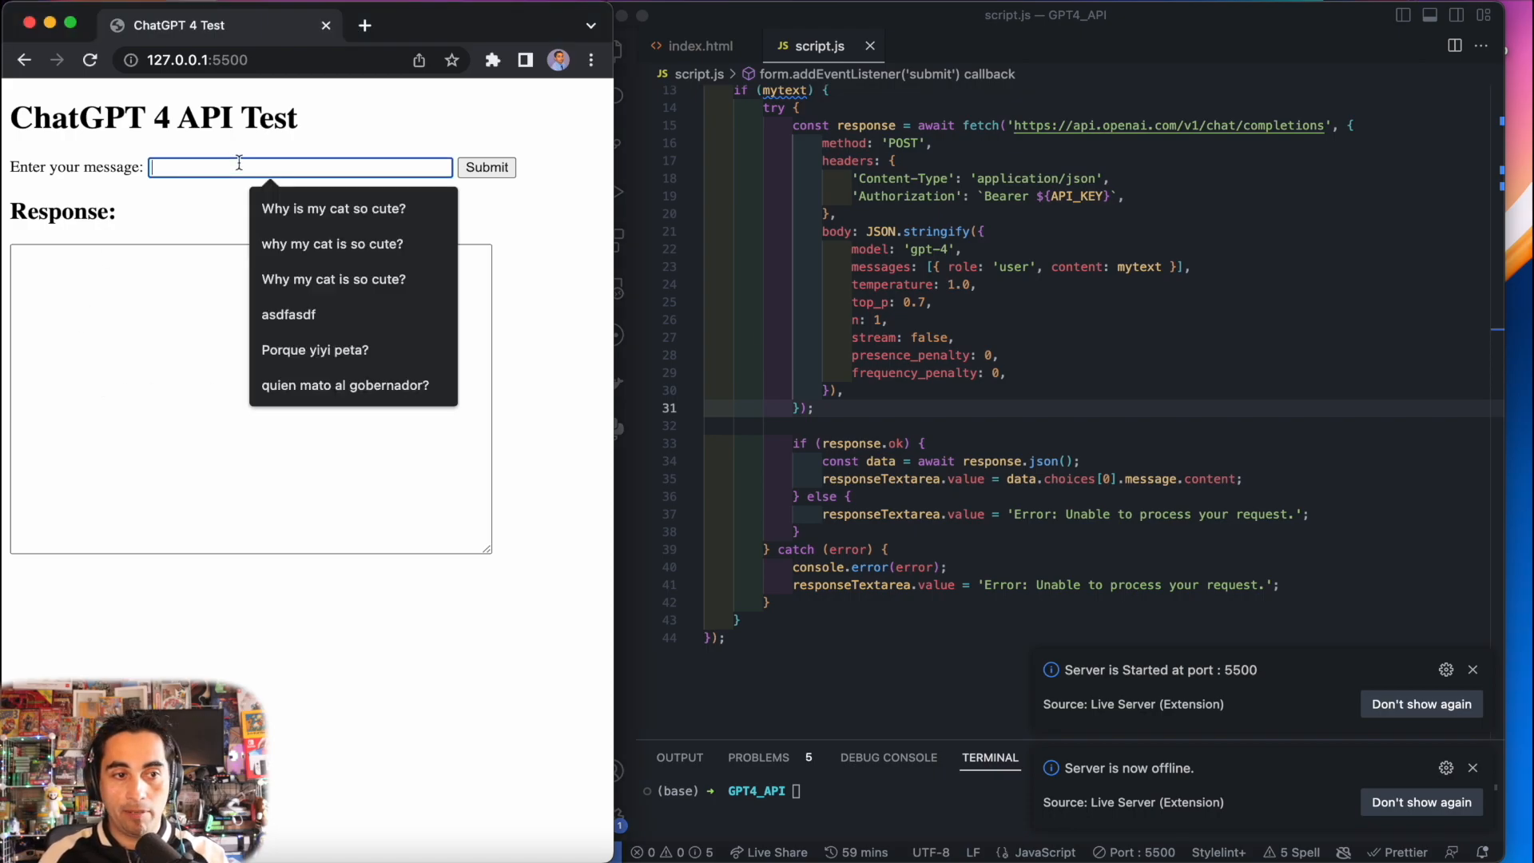
left_click(333, 208)
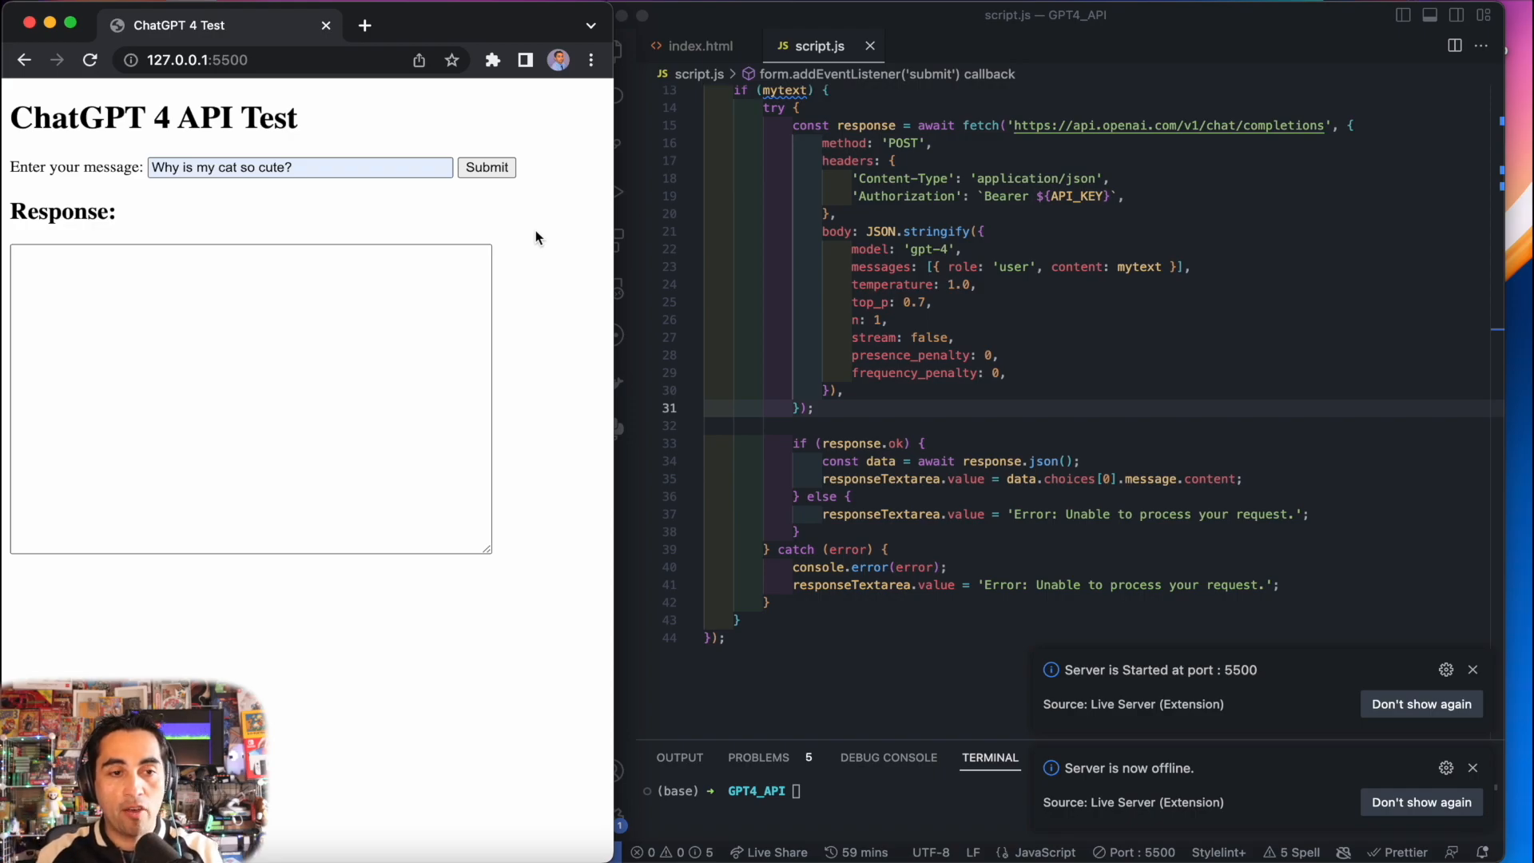
left_click(487, 166)
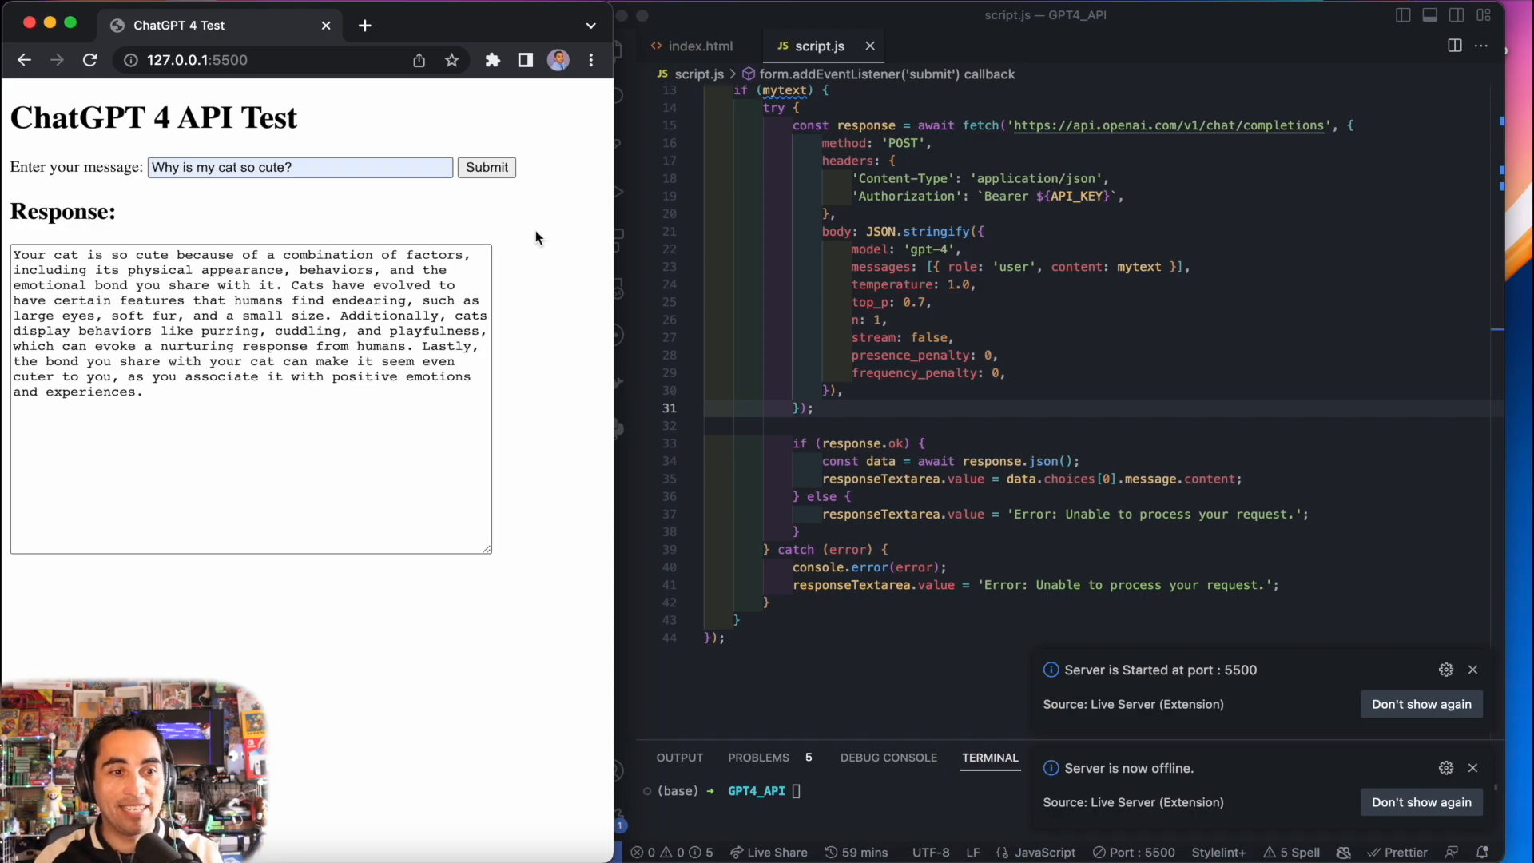
mouse_move(230, 385)
type("3.5-turbo")
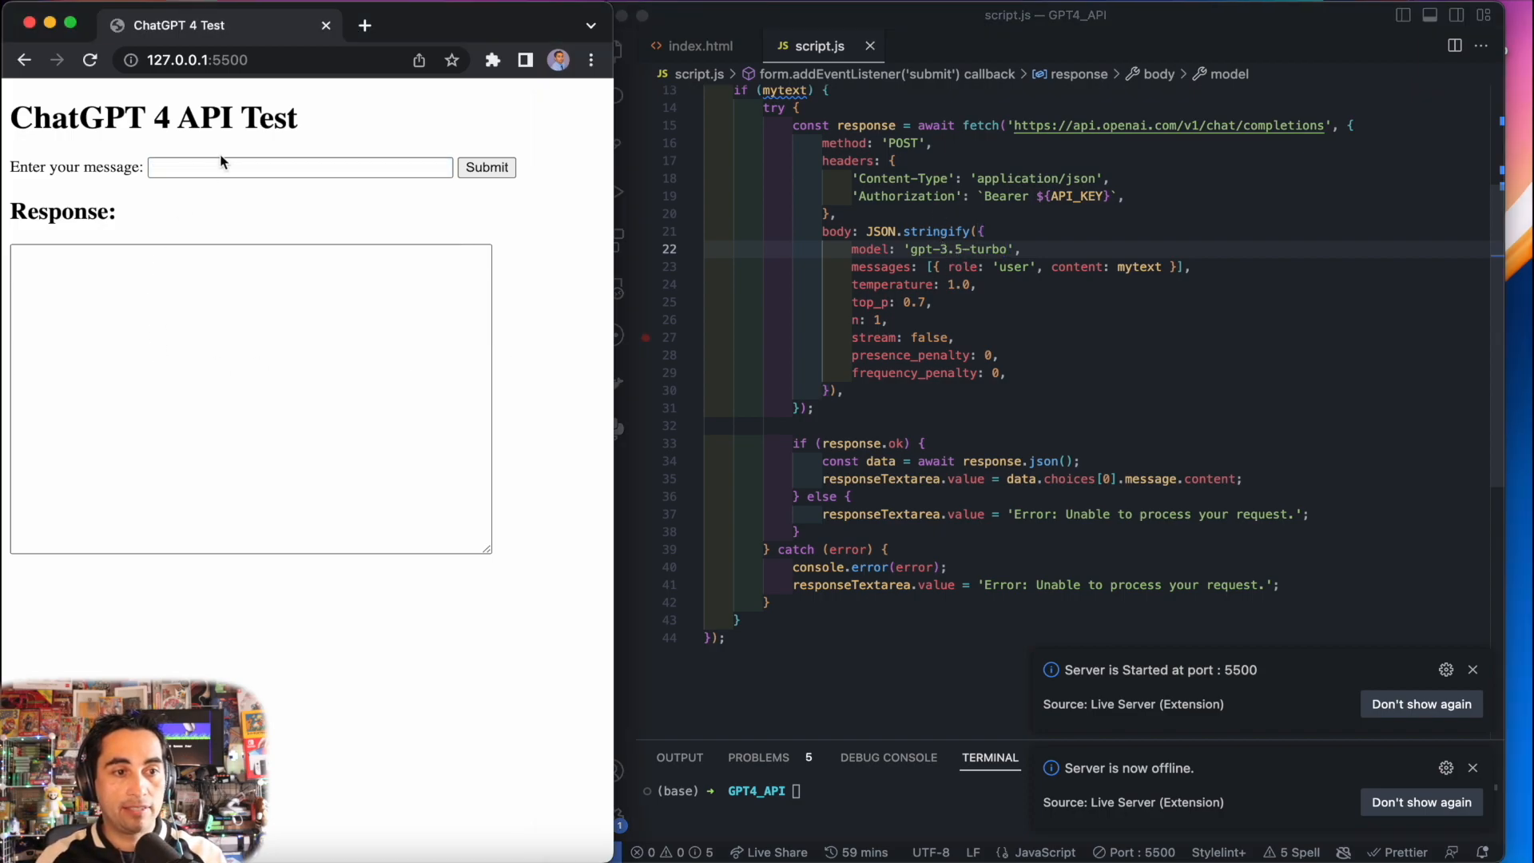
Step: Enter 'Why is my cat so cute?' and submit it to gpt-3.5-turbo
type("Why is my cat so cute?")
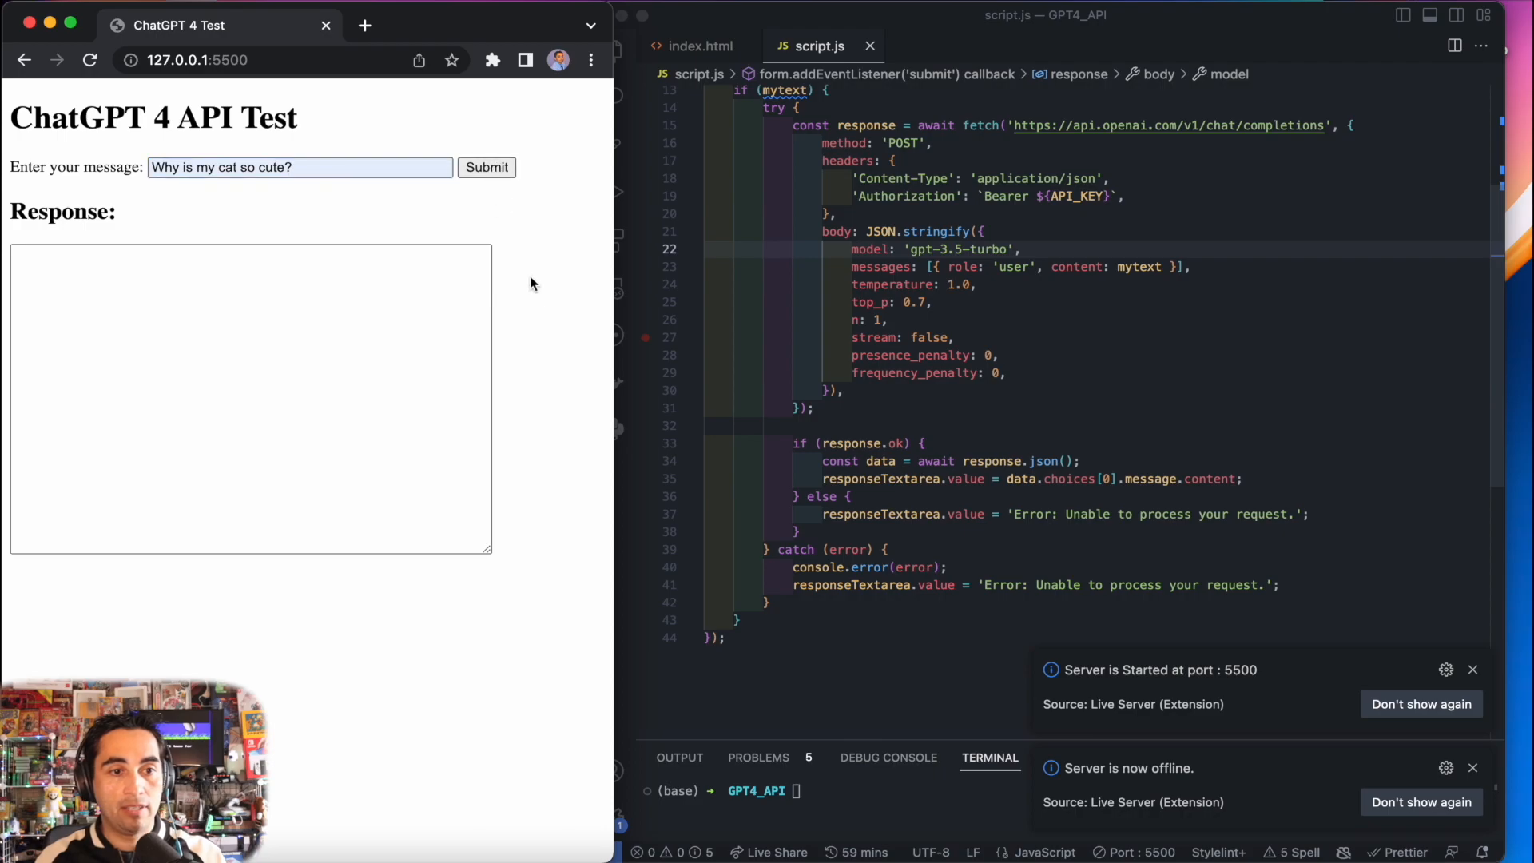
mouse_move(541, 309)
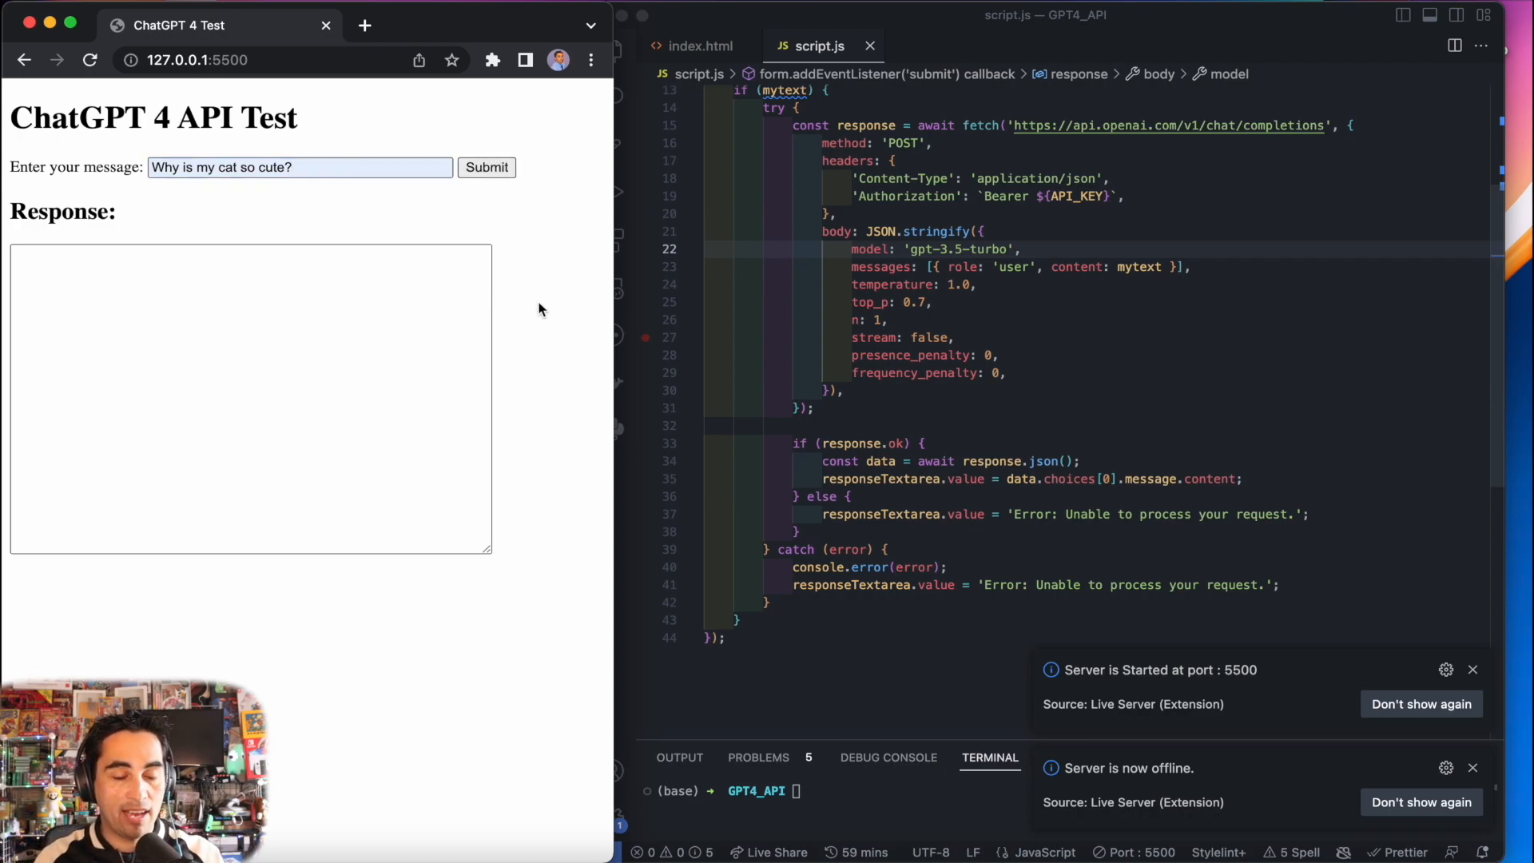
left_click(487, 167)
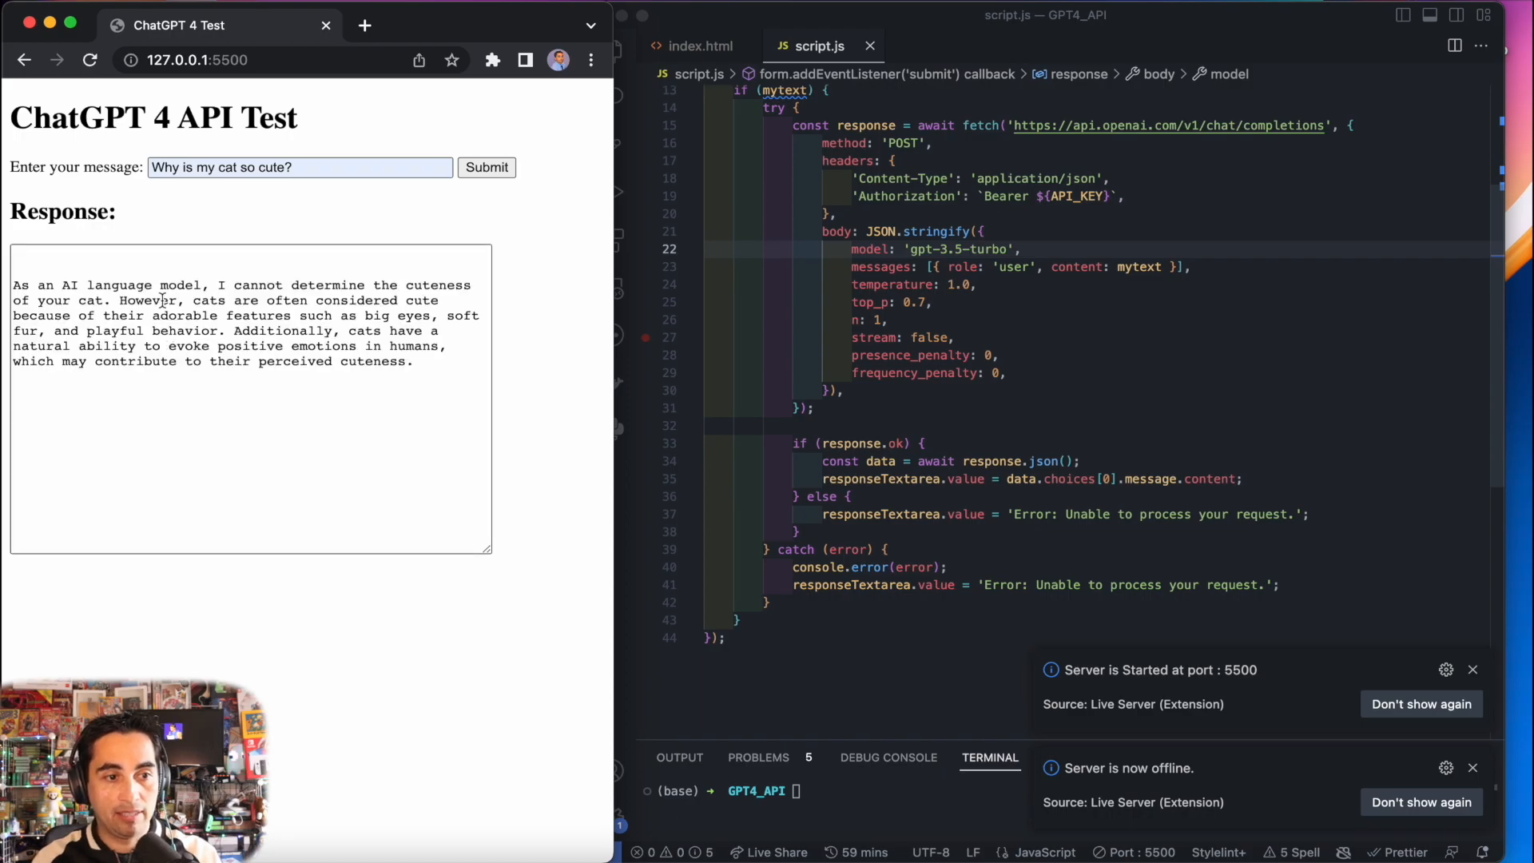
mouse_move(424, 361)
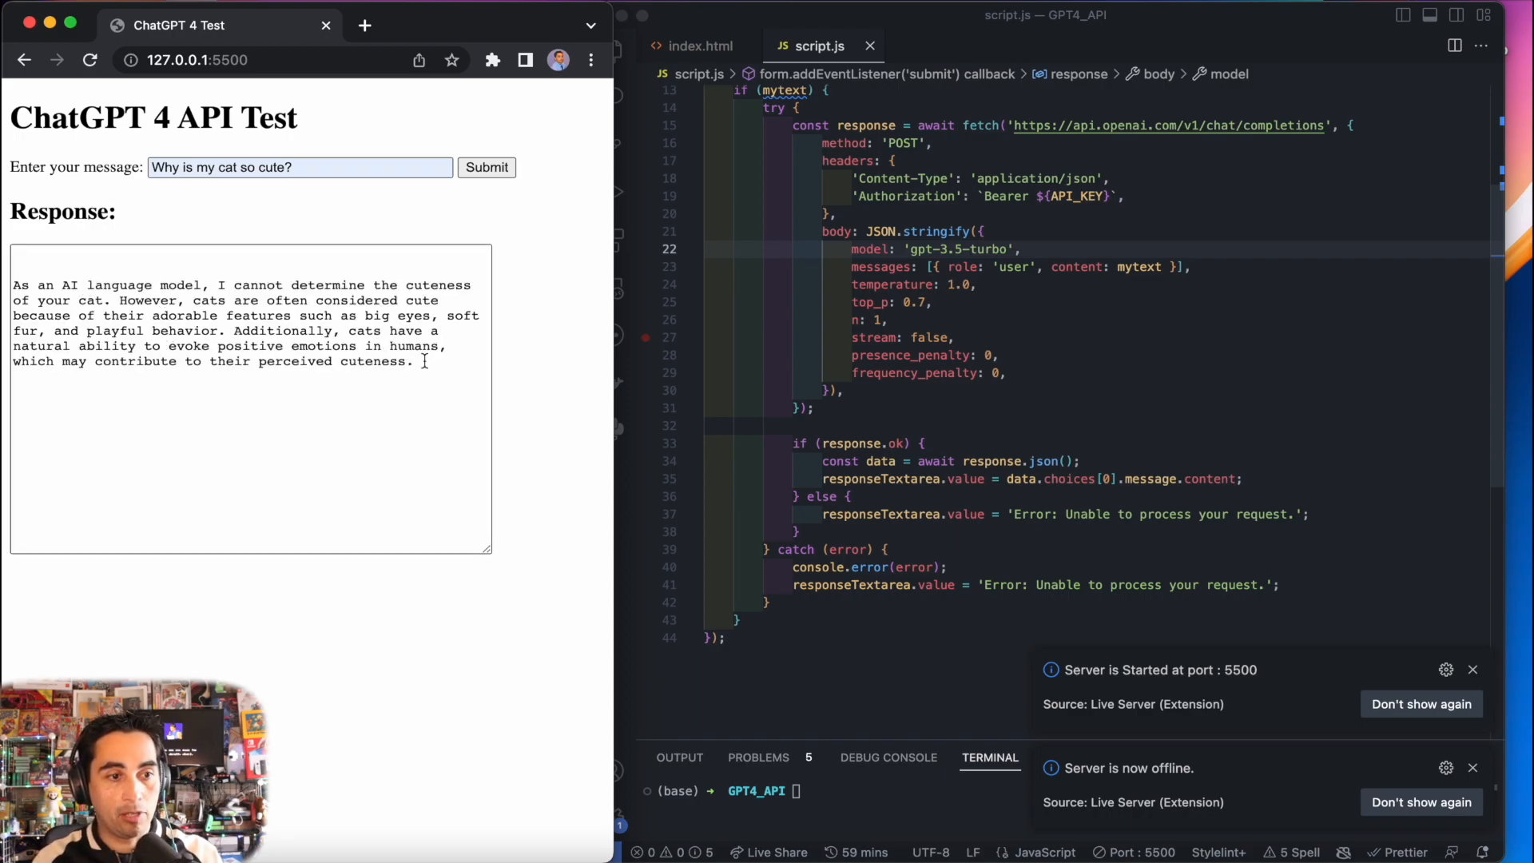